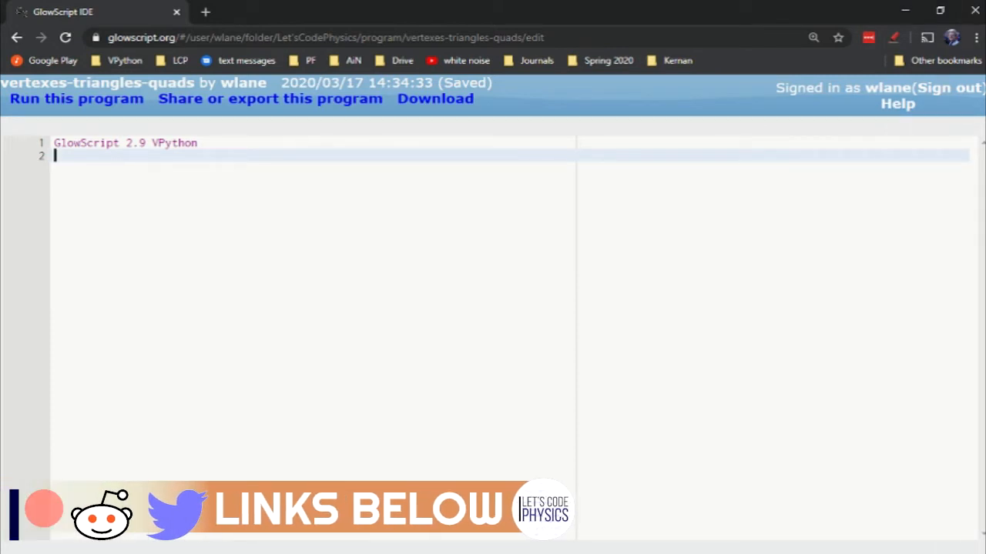
Define v1 = vertex(pos=vector(1,1,0), color=color.red) and run the program
text(v)
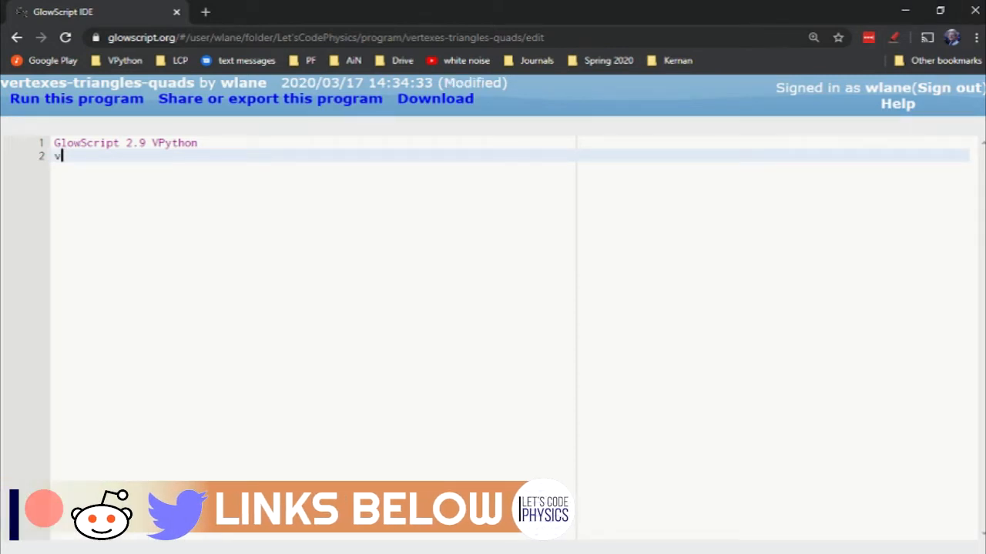
text(1 =)
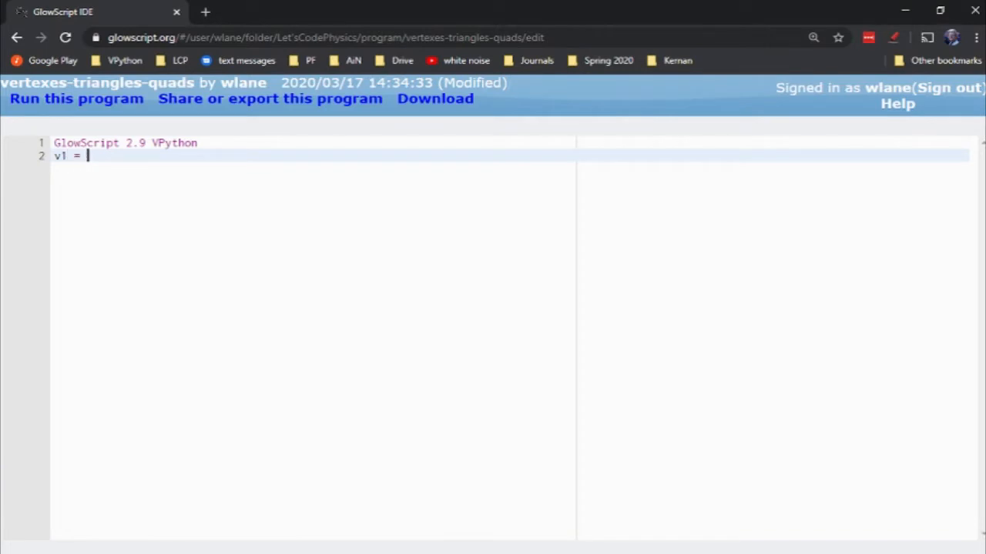
text(verte)
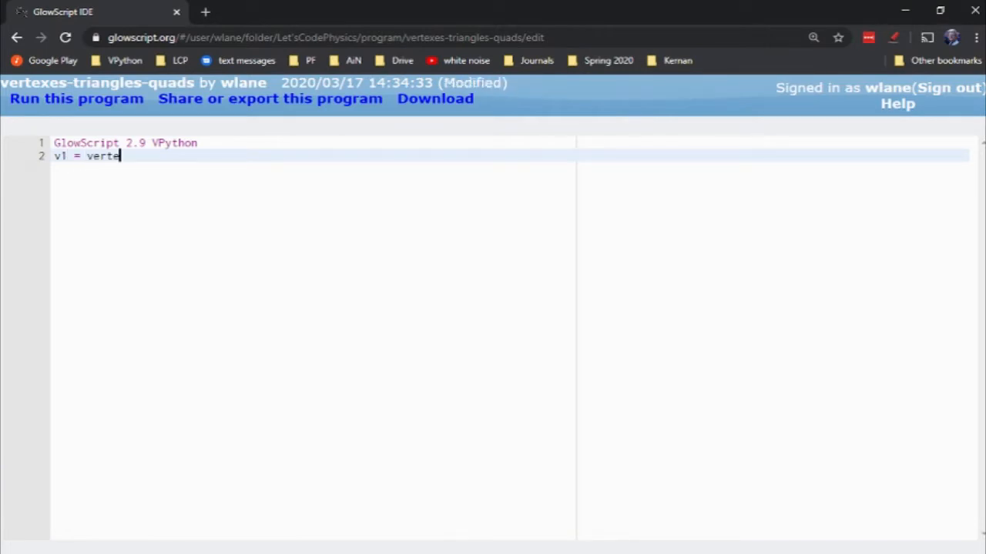
text(x()
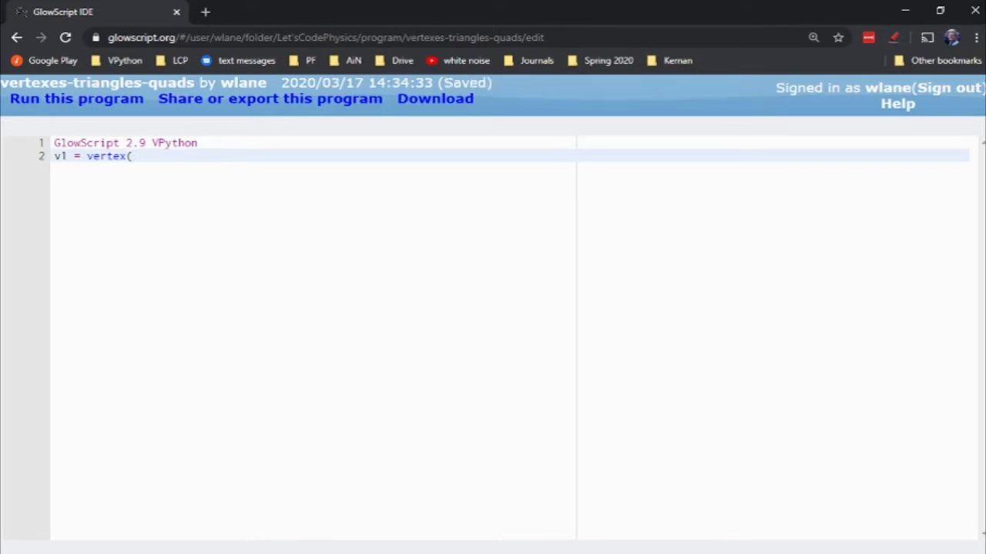
text(pos=)
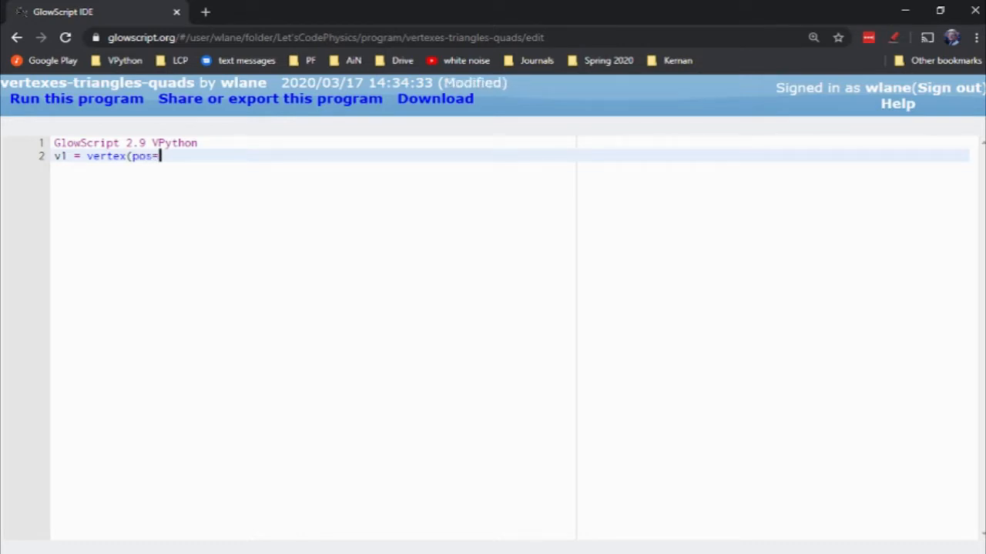
text(vector()
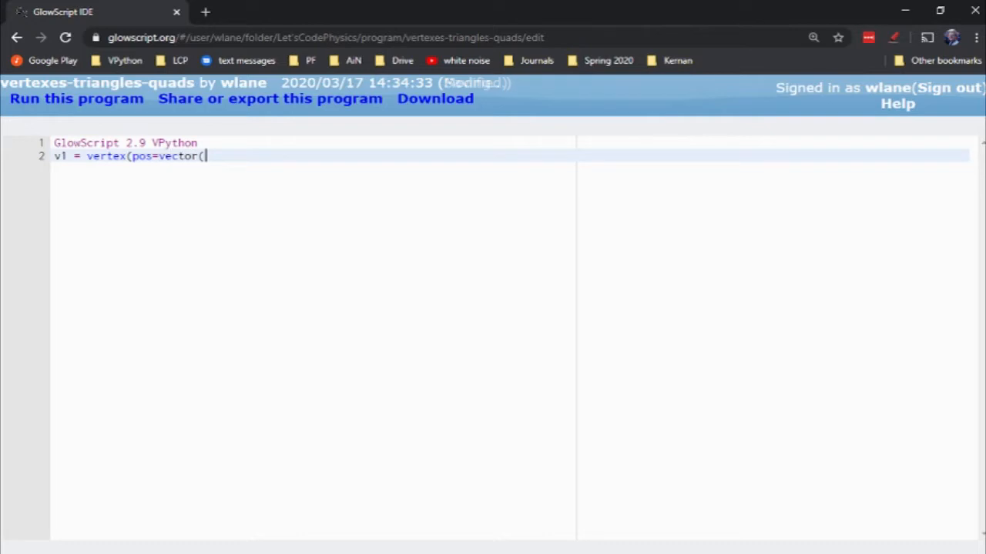
text(1,1,0)))
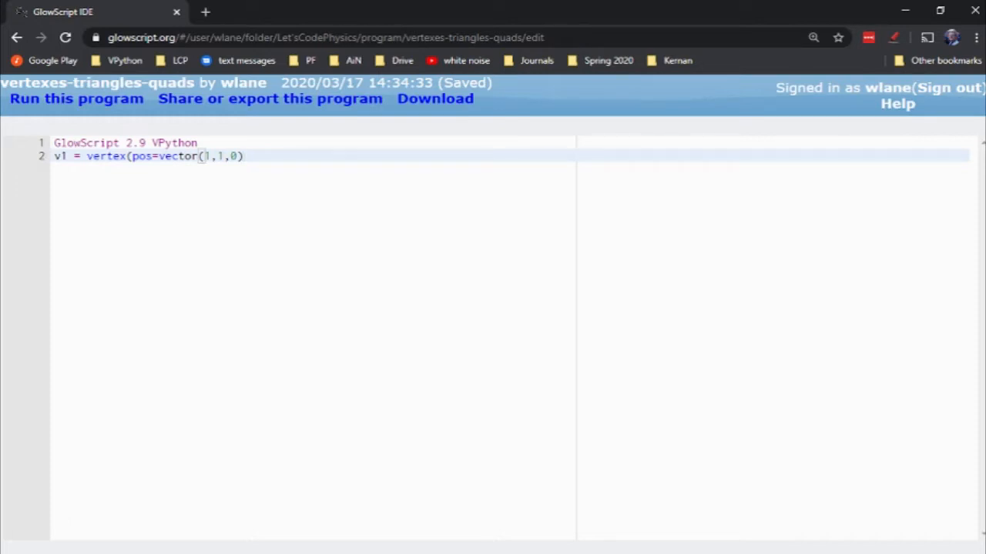
text(,color=)
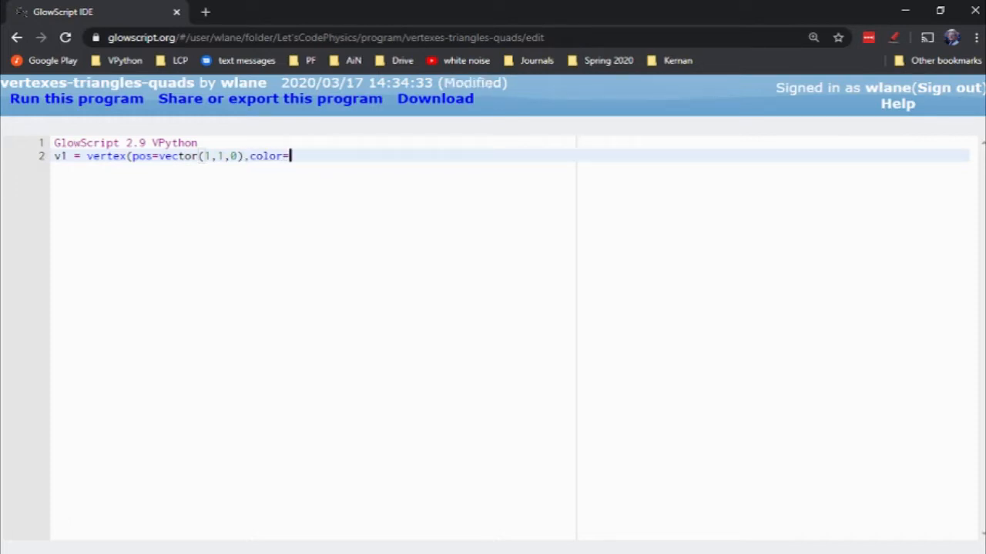
text(color.red)
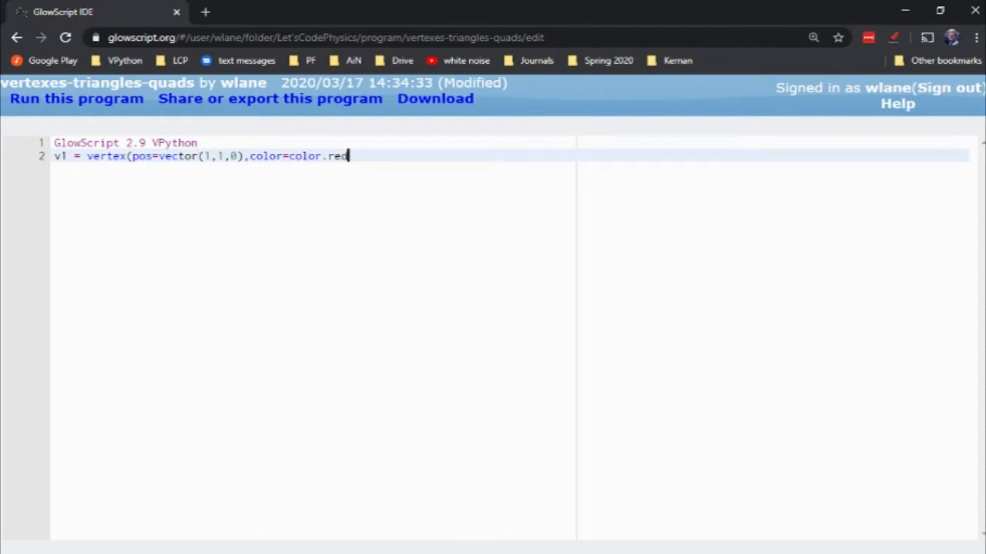
text())
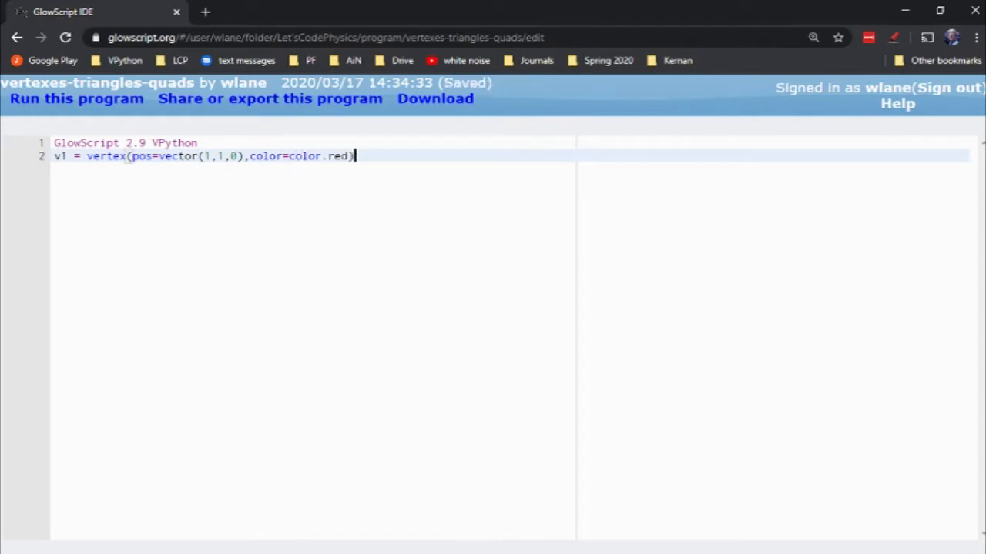
click(76, 98)
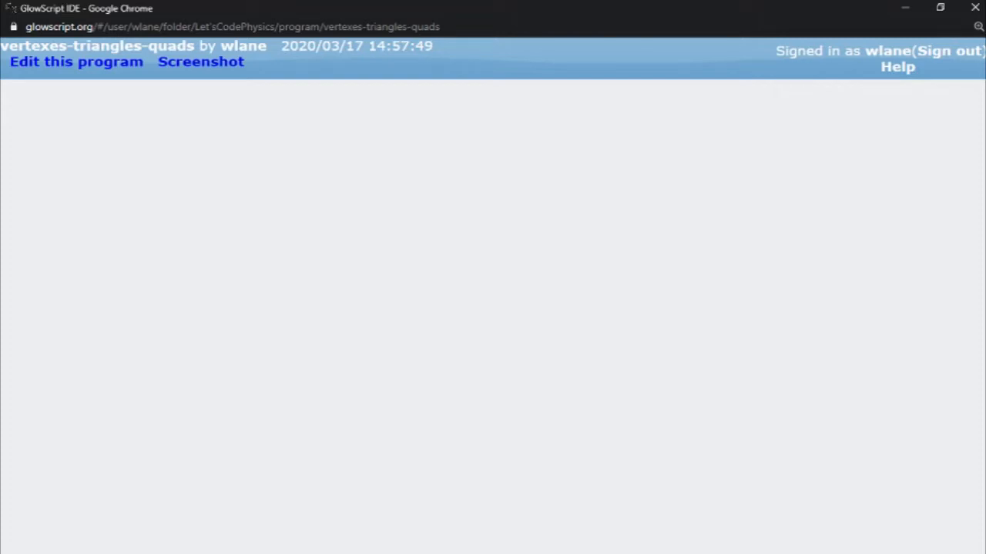
Back in the code, add a red vertex v2 at (-1,1,0)
click(75, 61)
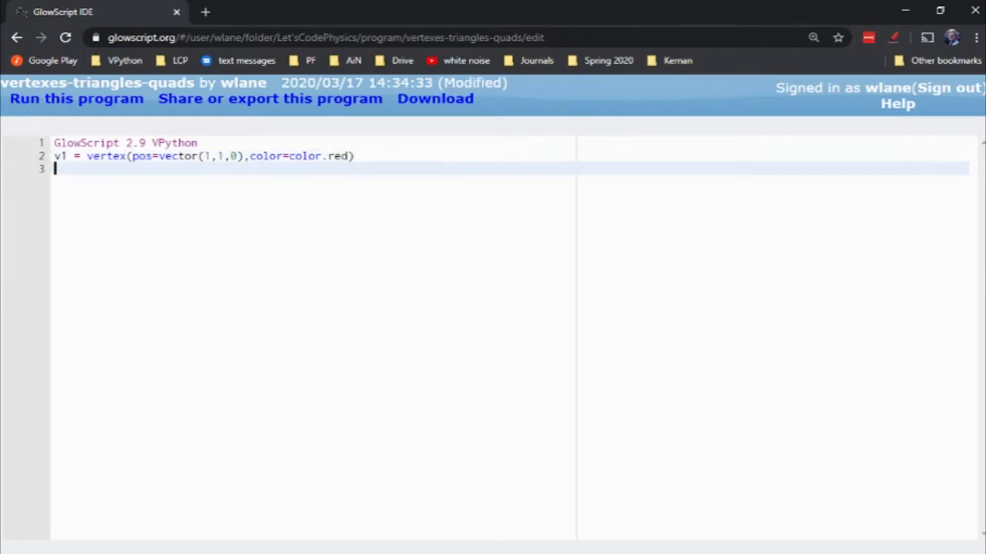
text(v)
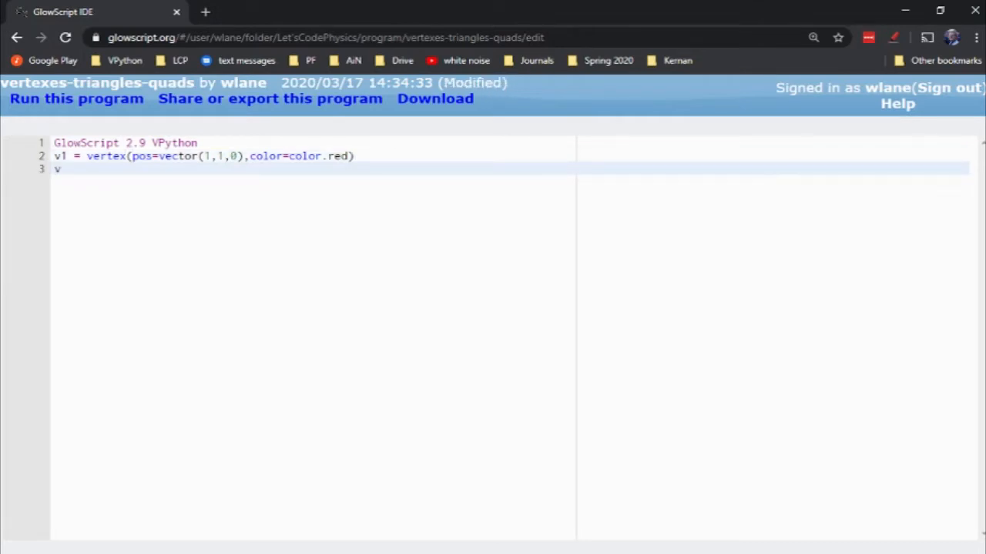
text(2 = ve)
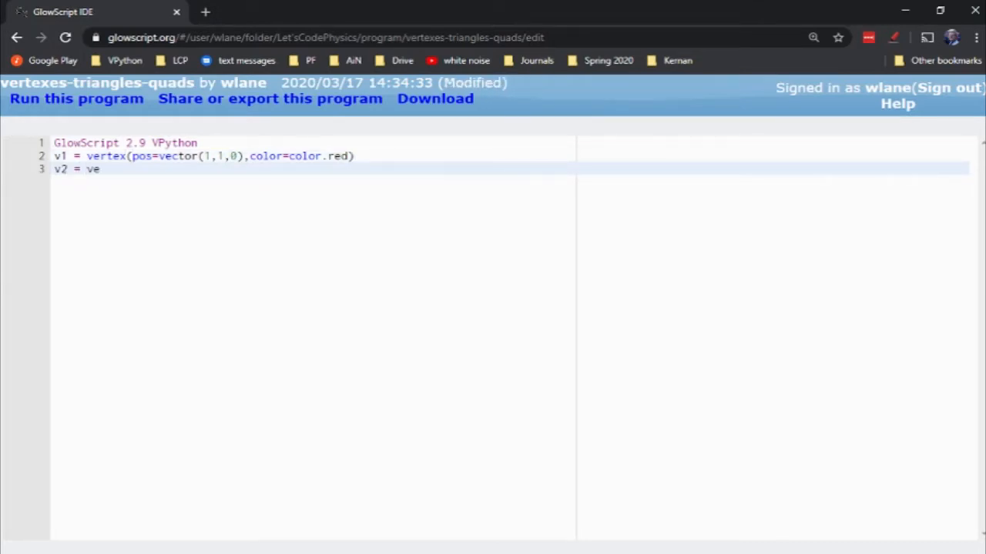
text(rtex(pos=vect)
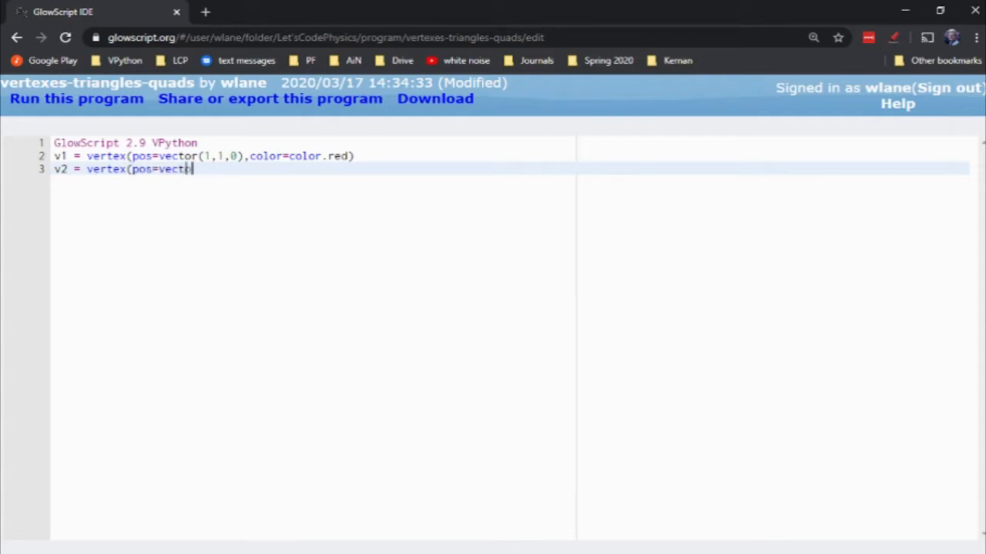
text(or(-1)
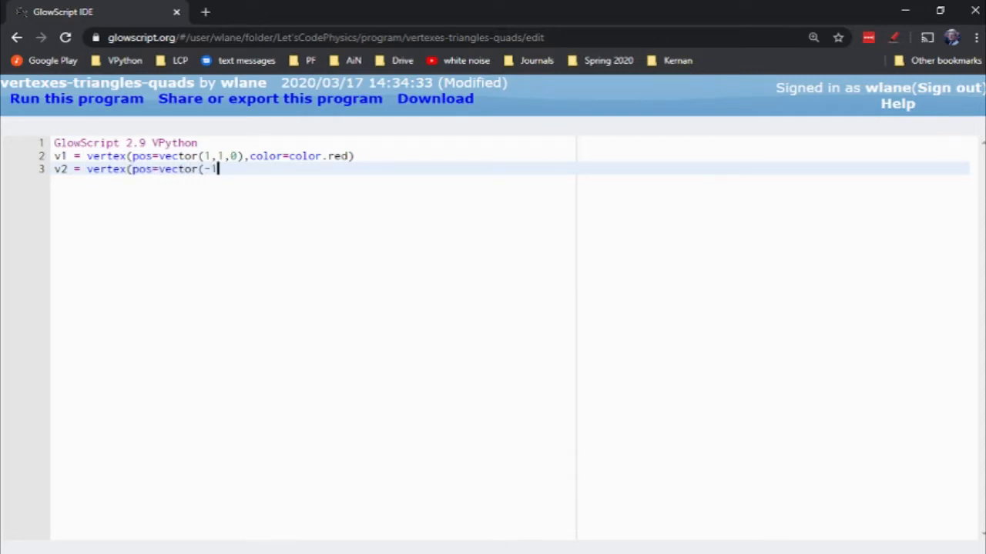
text(,1,0)
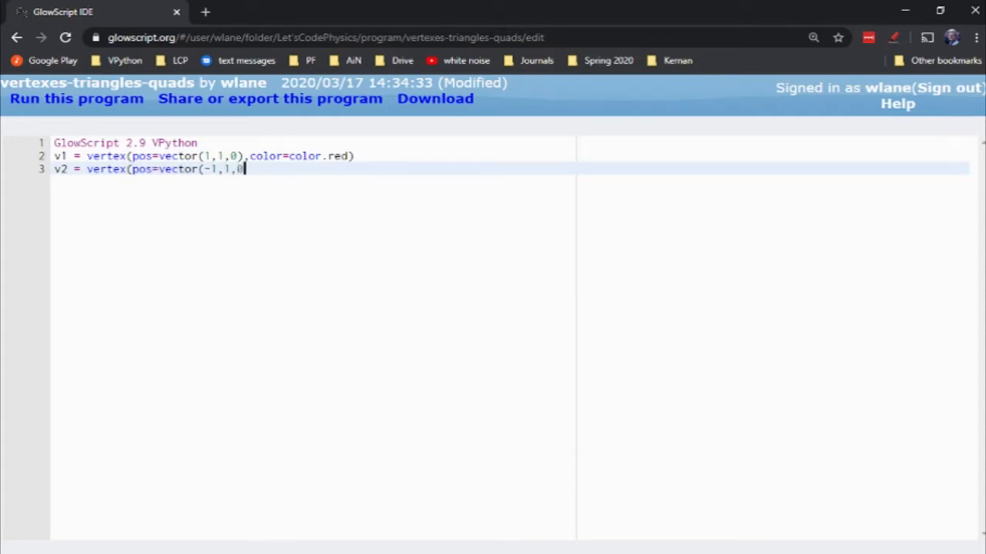
text(),color)
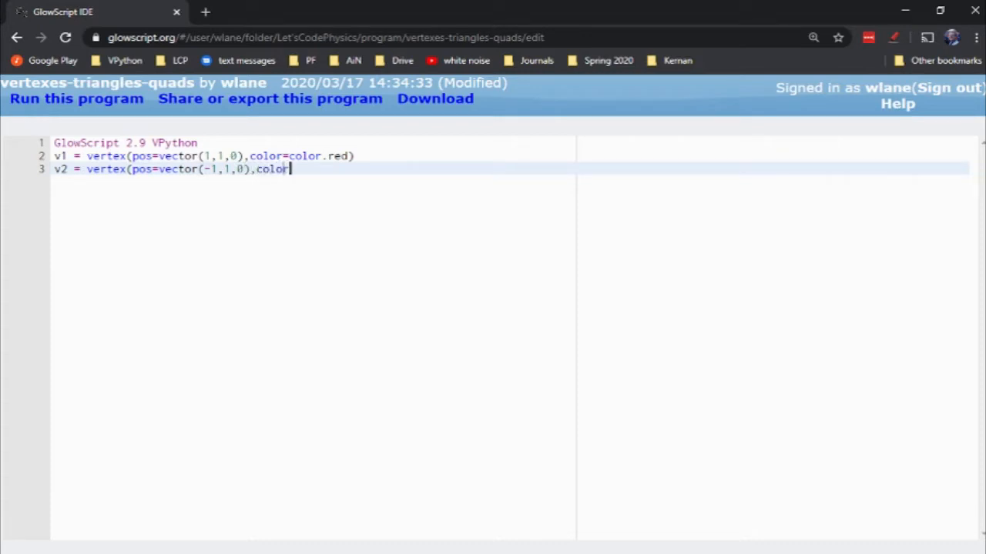
text(=color)
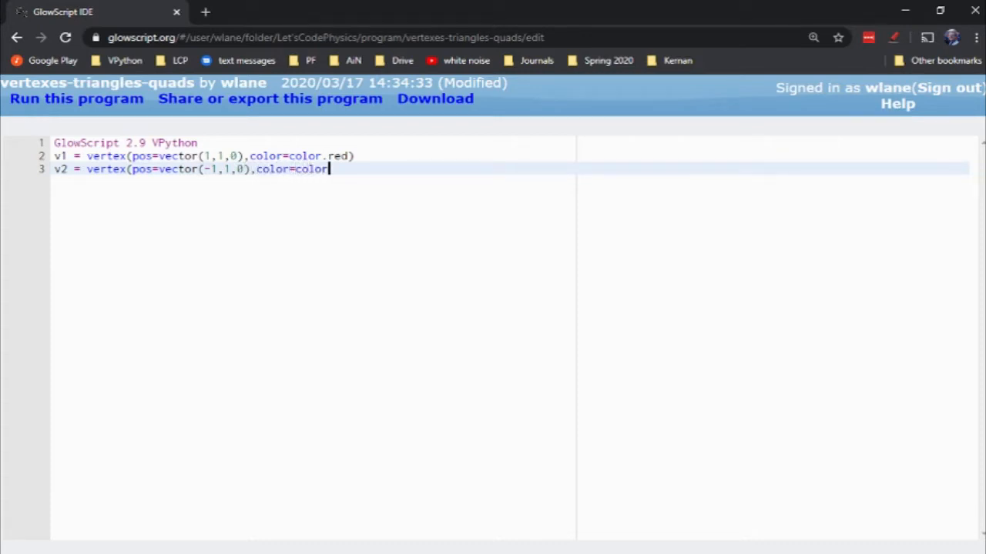
text(.red))
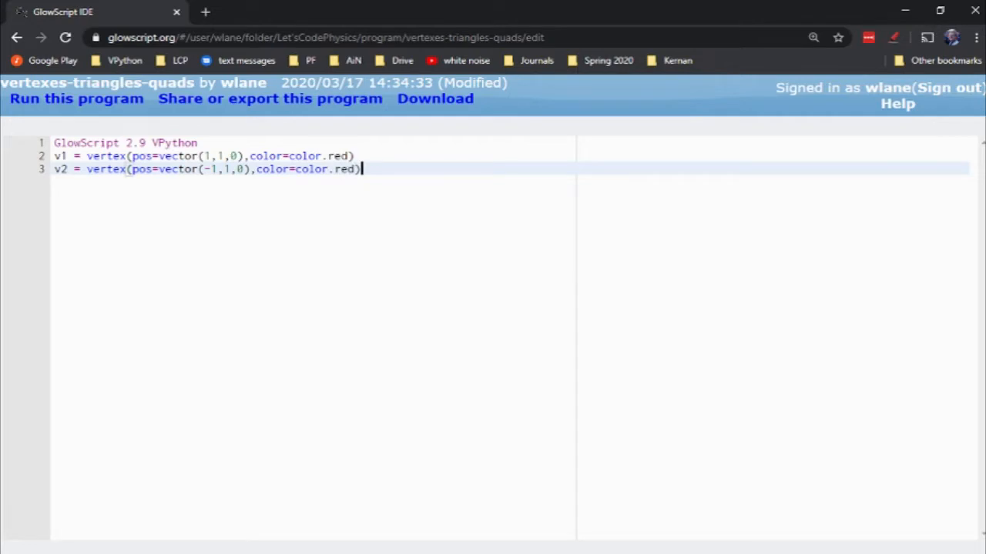
Duplicate the line as v3 at (0,0,0) and begin a triangle line
key(Enter)
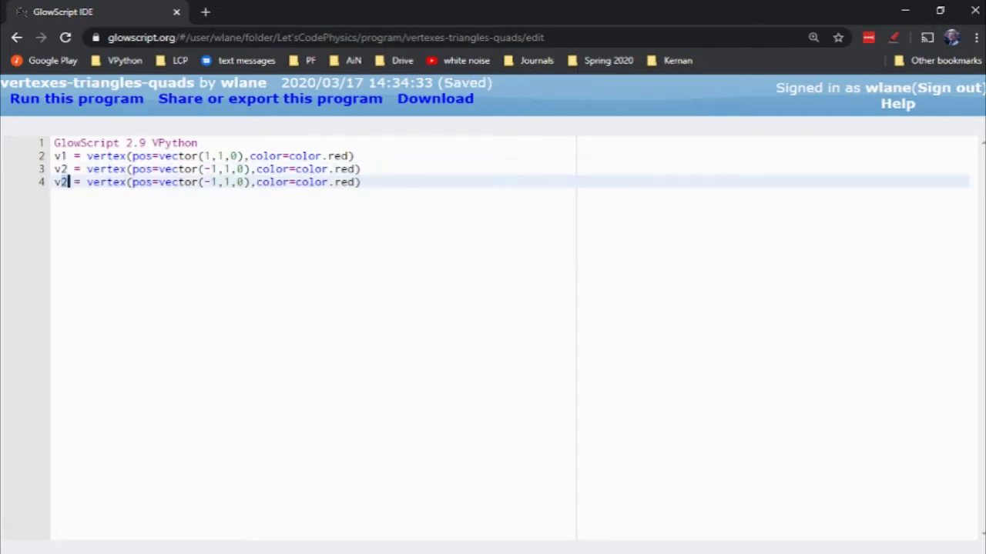
text(3)
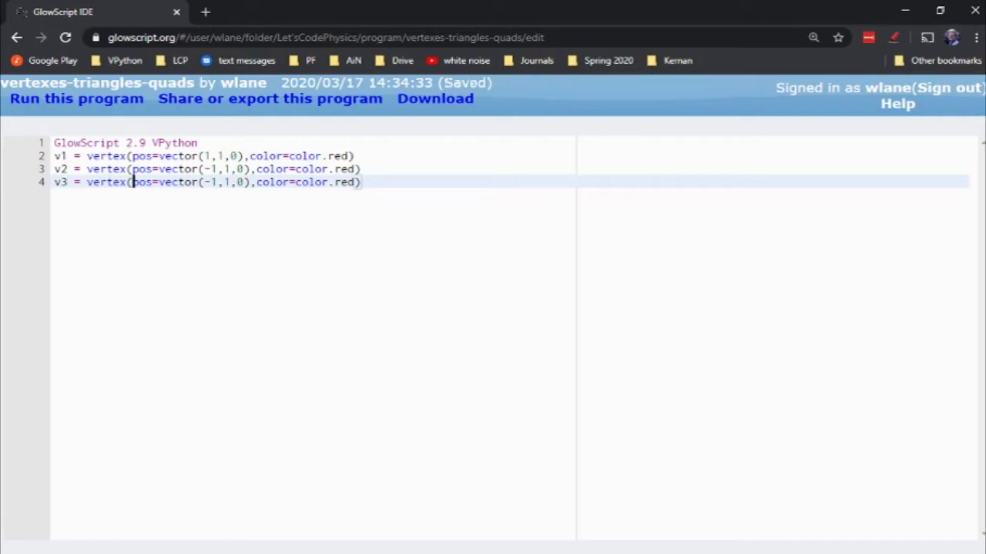
text(0,)
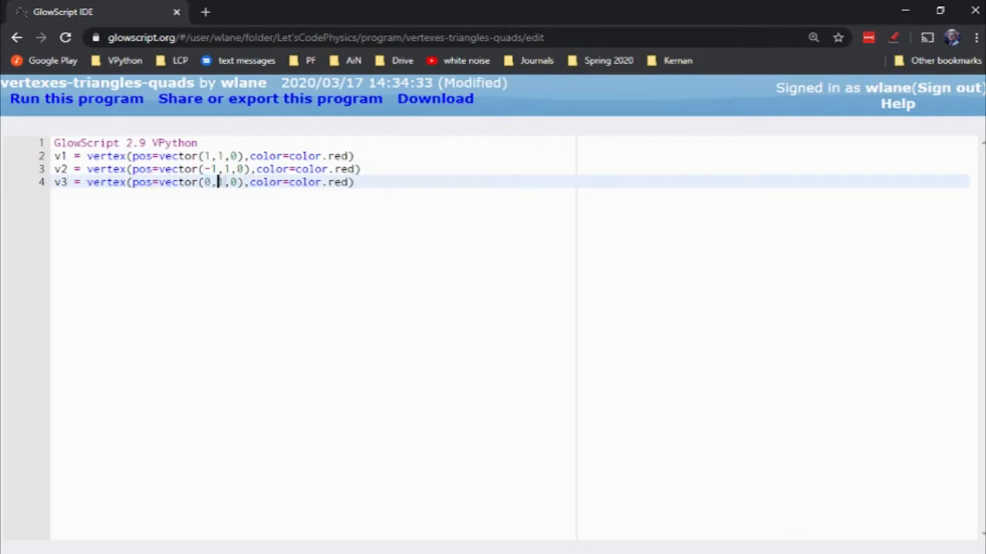
text(0)
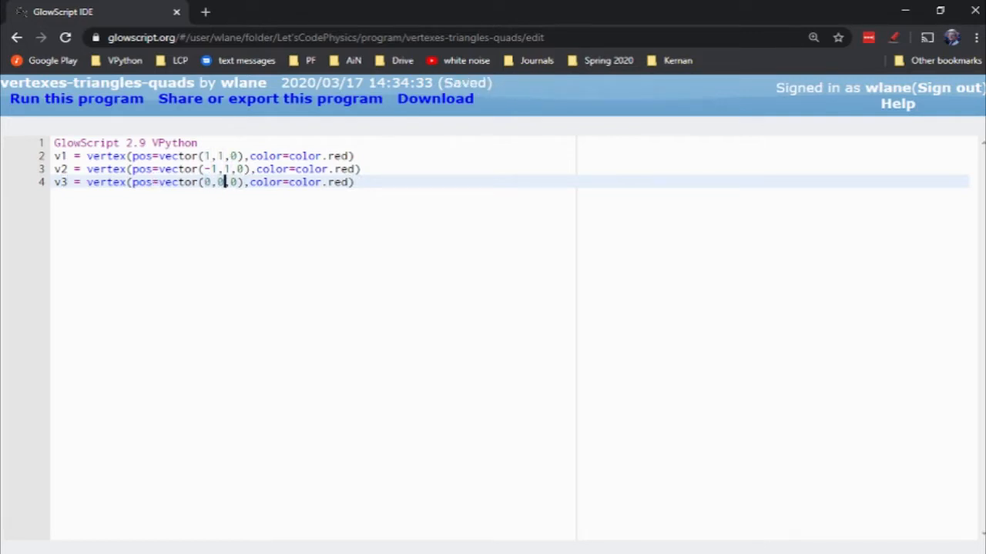
key(Enter)
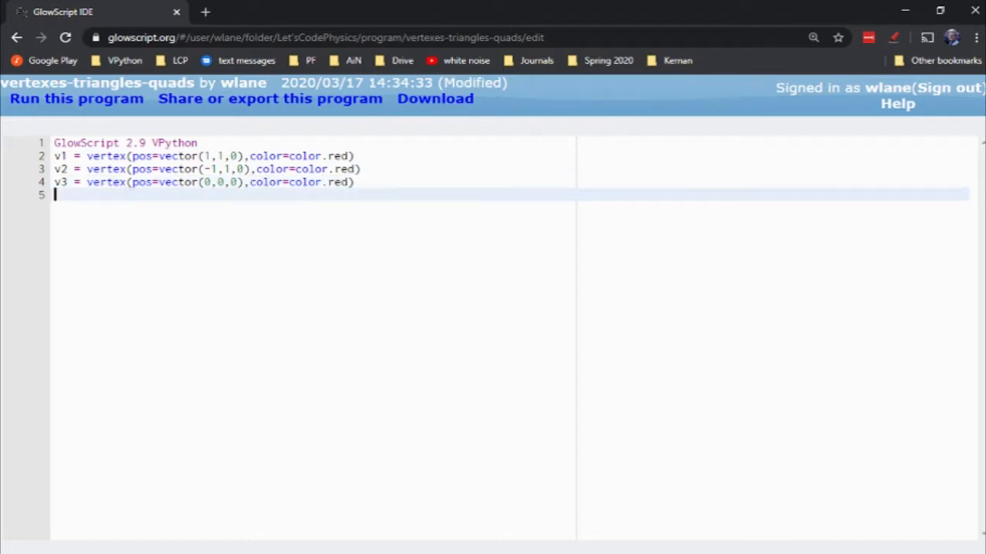
click(76, 99)
text(triangle()
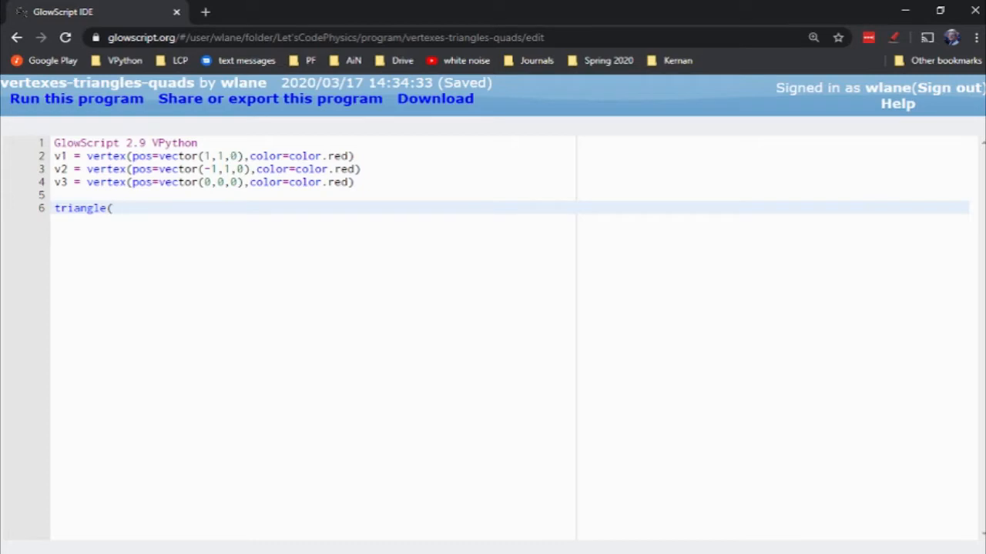
Complete triangle(vs=[v1,v2,v3]) and run to display the red triangle
text(vs=)
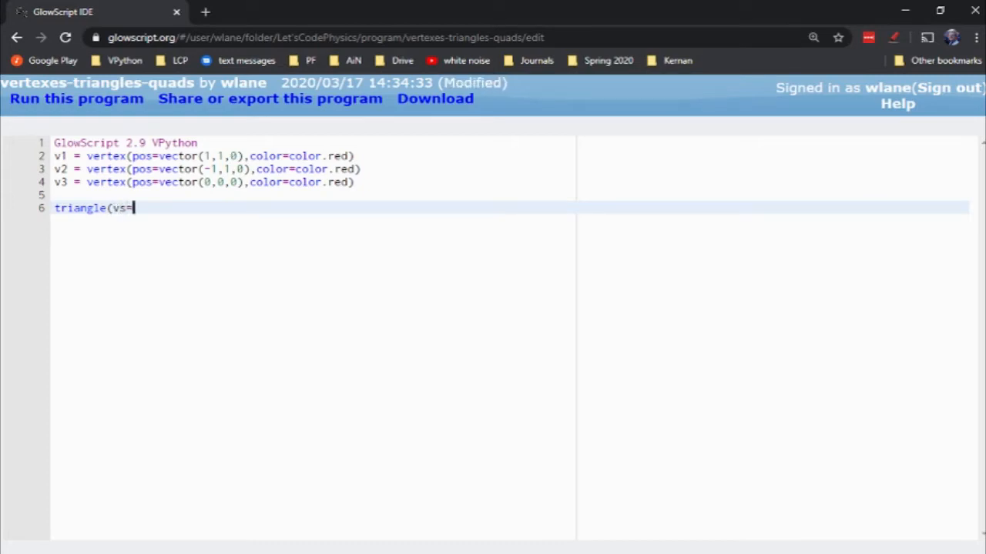
text([)
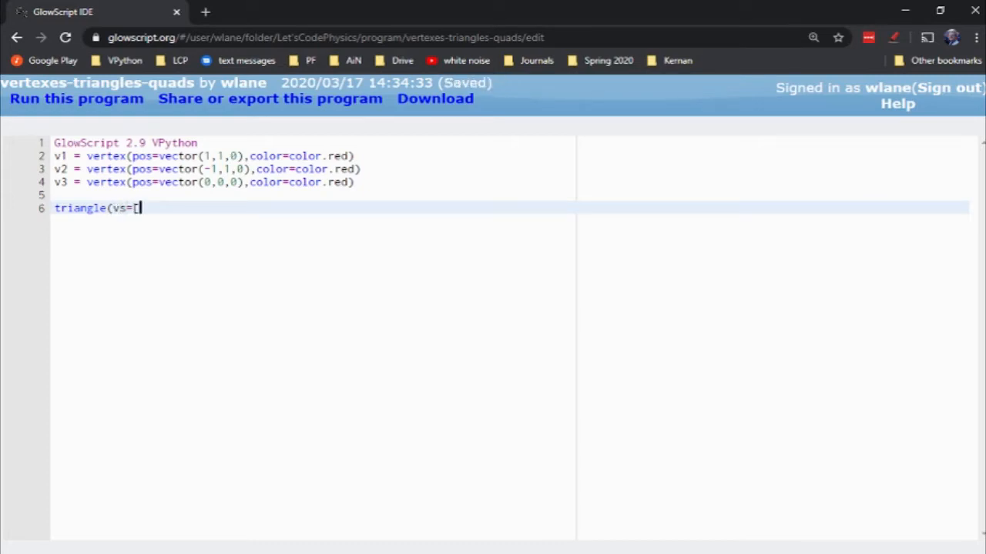
text(v1,)
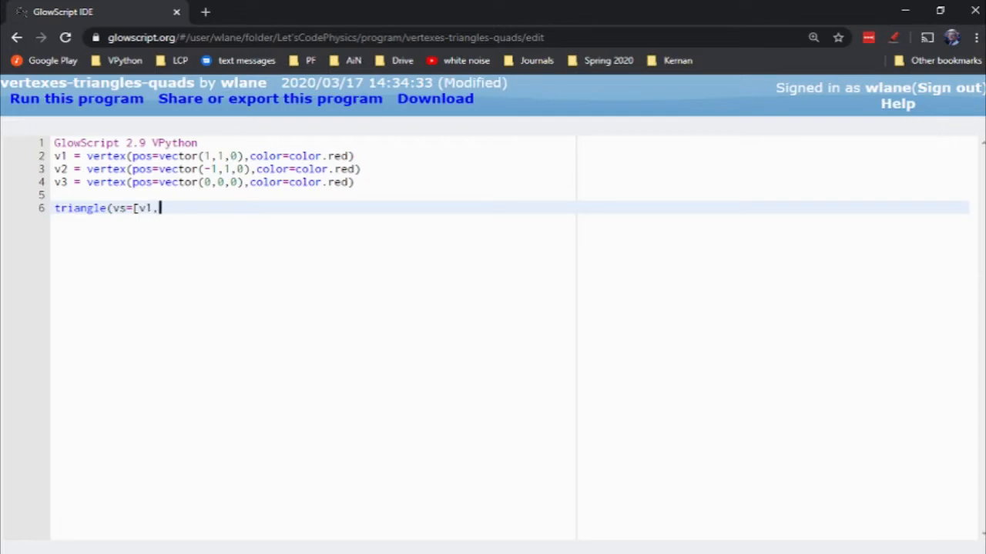
text(v2,v3)
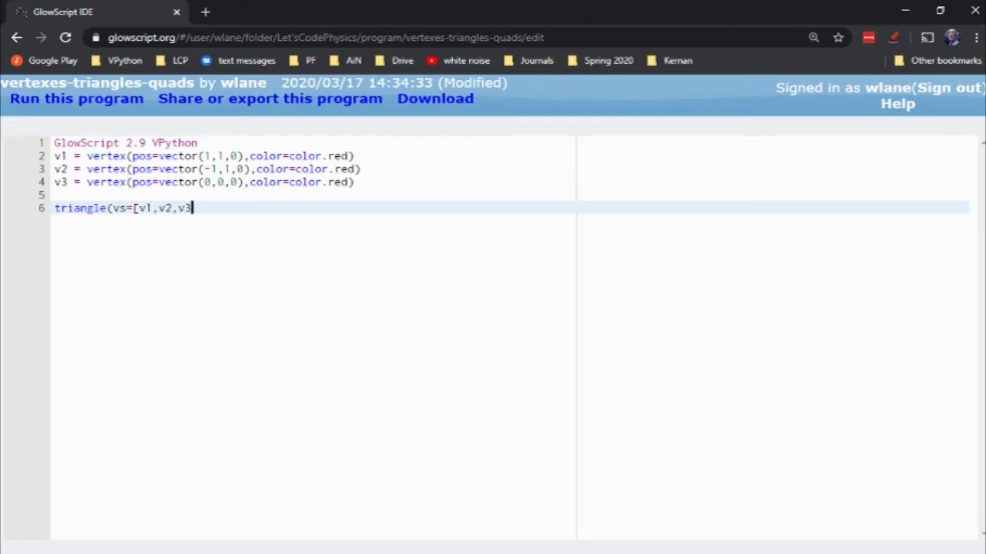
text(]))
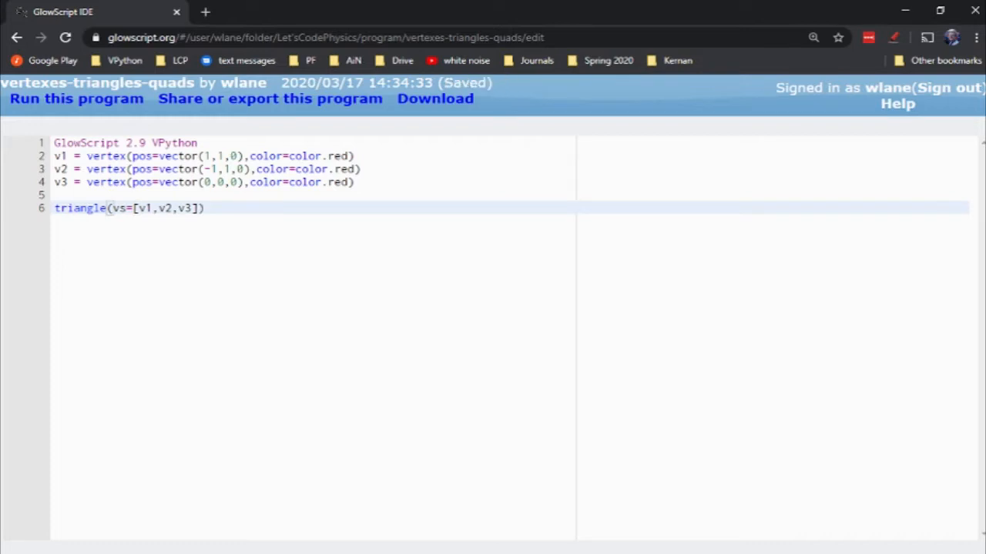
click(75, 98)
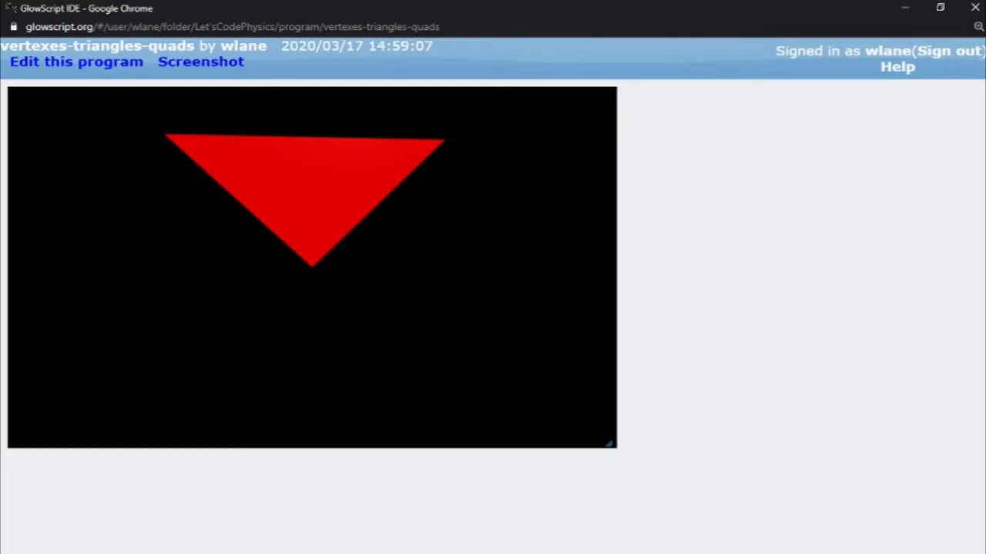
Recolour v2 green and v3 yellow, rerun to see the gradient, and return to code
click(72, 62)
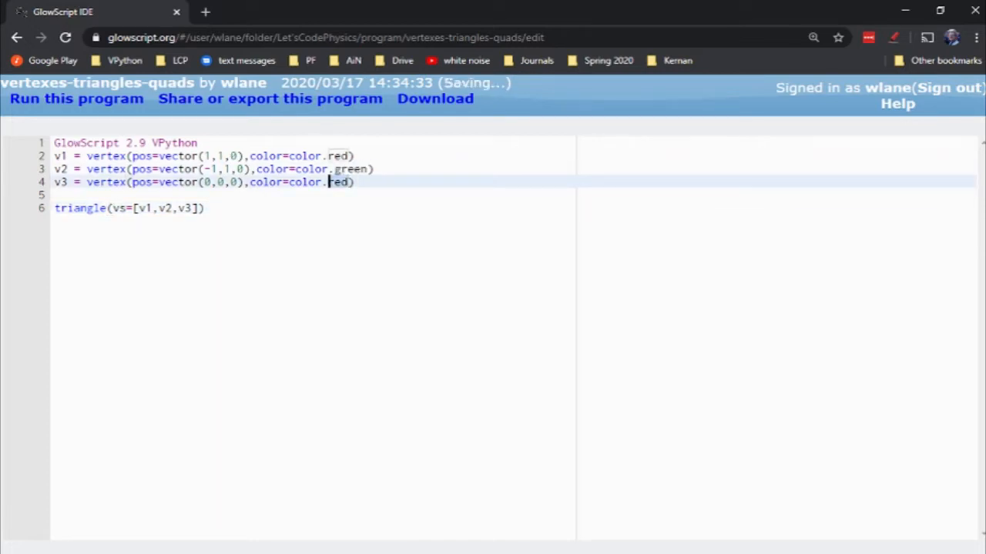
text(yellow)
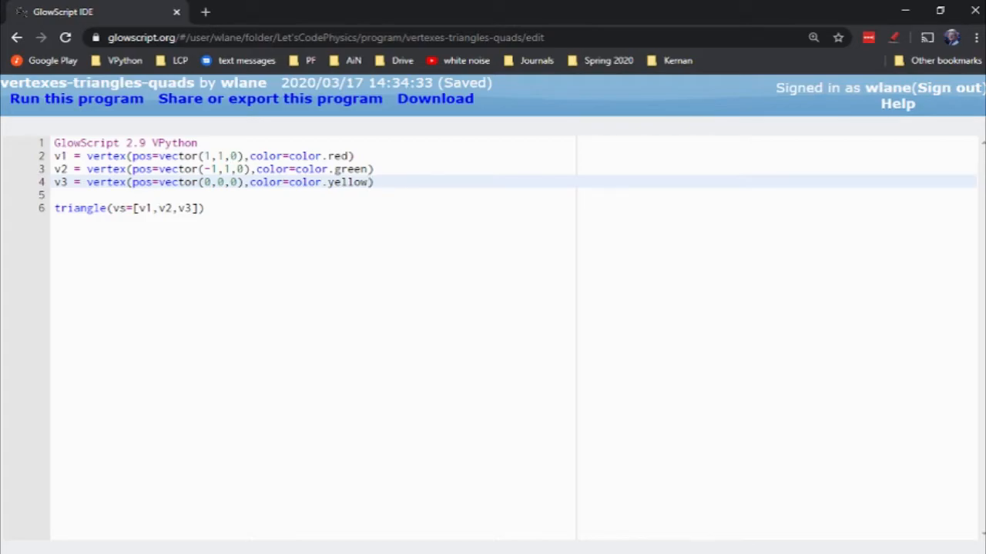
click(77, 99)
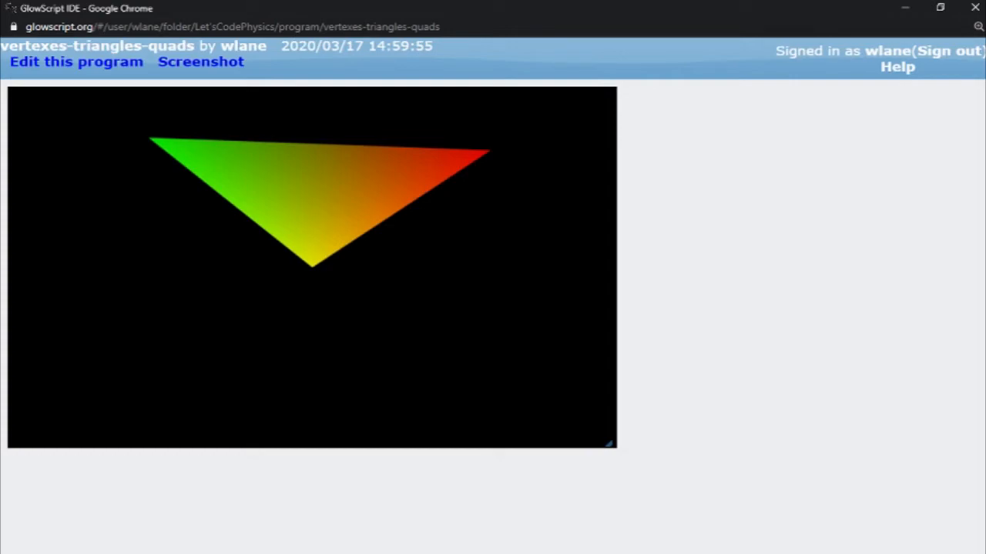
click(75, 61)
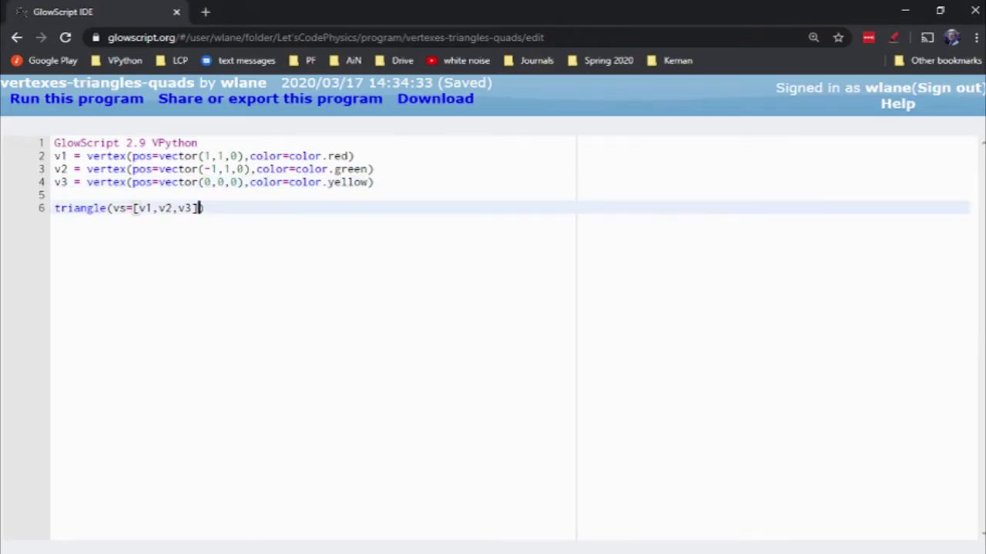
Add a blue vertex v4 at (0.5,0.5,-1)
key(Enter)
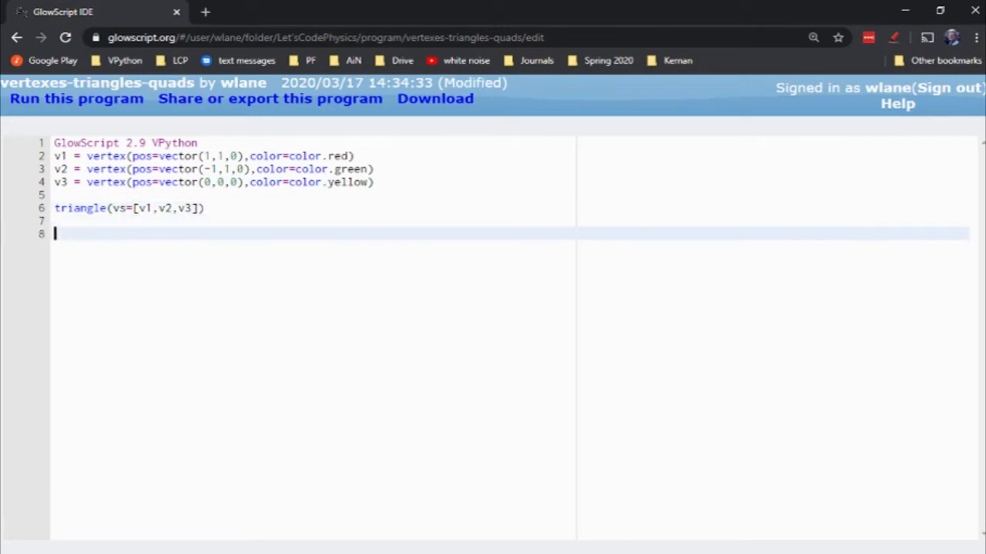
text(v4 = v)
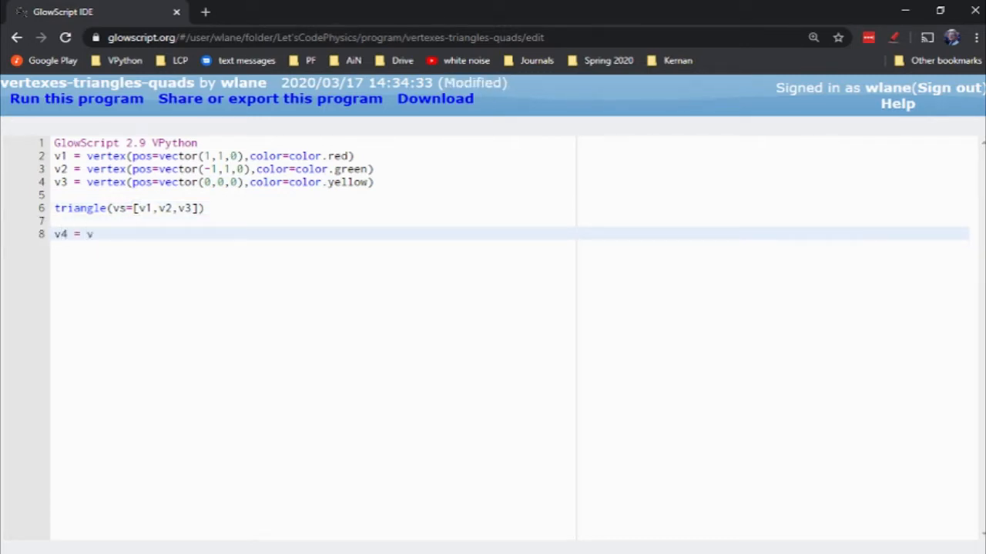
text(ertex(p)
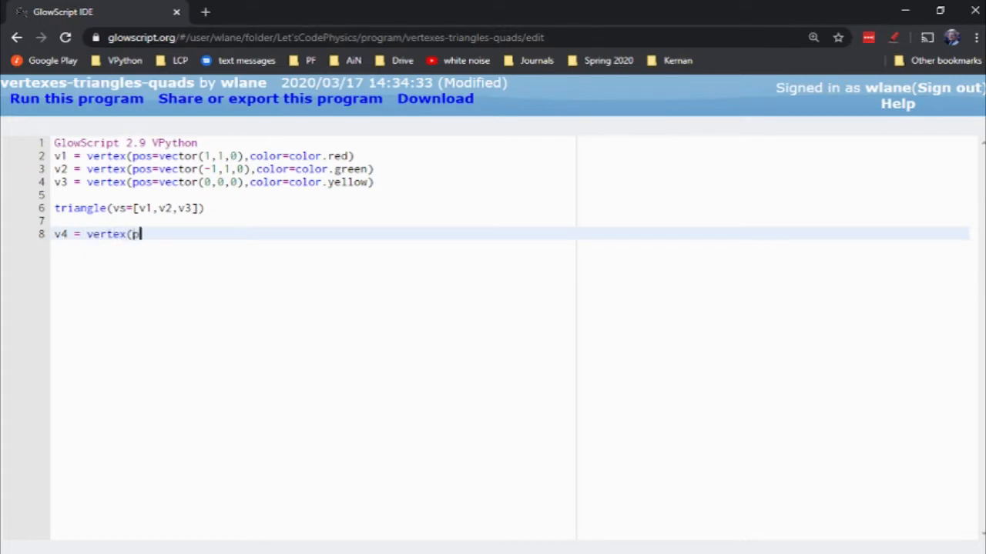
text(os=vector()
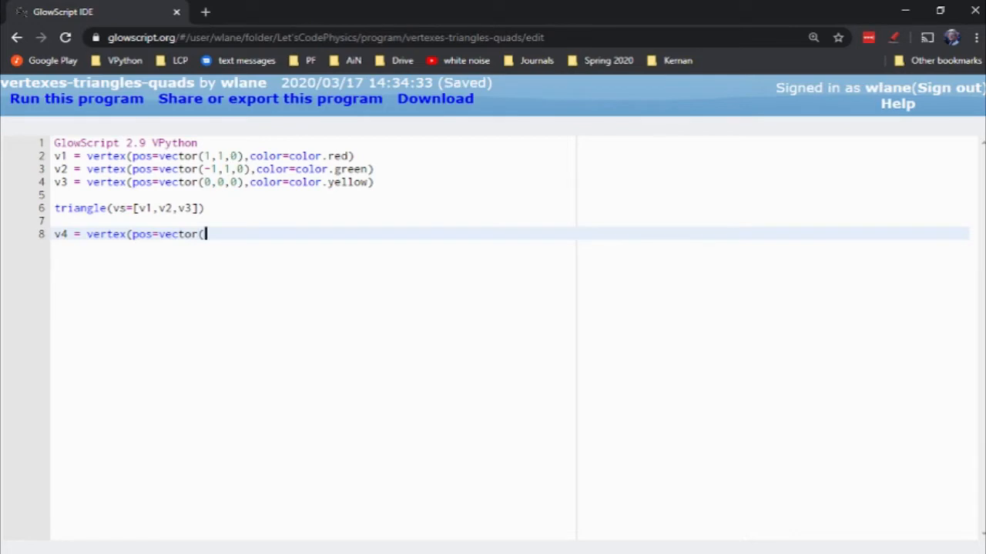
text(0.5,)
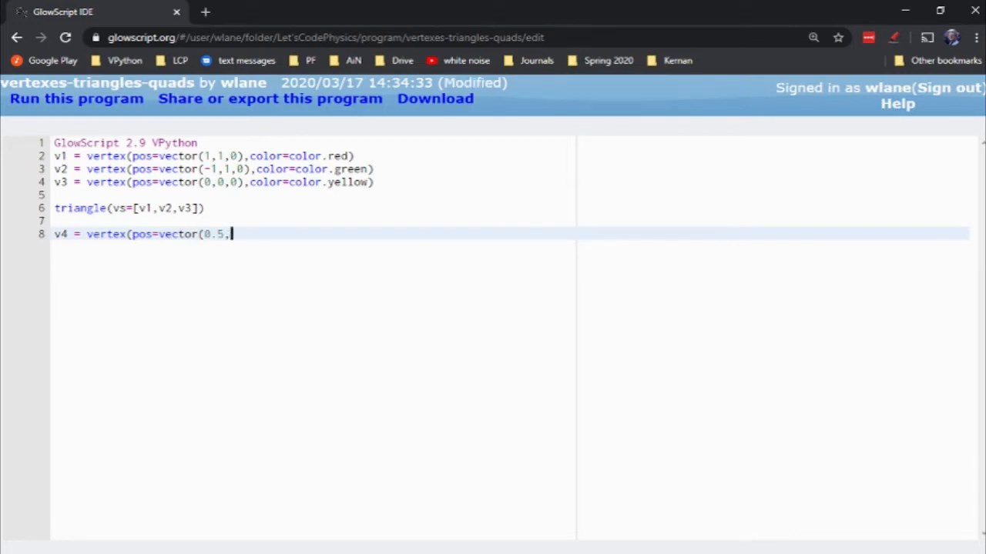
text(0.5,-)
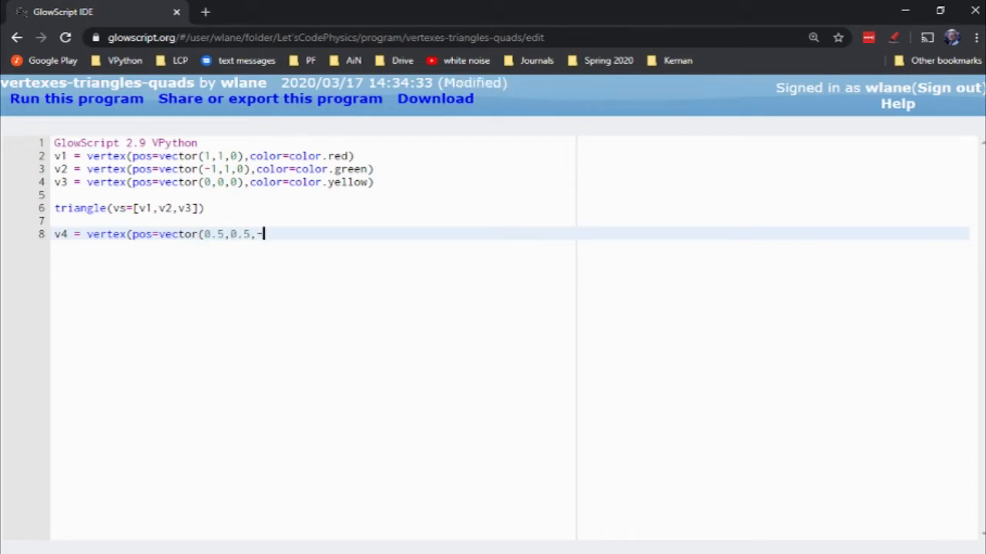
text(1)
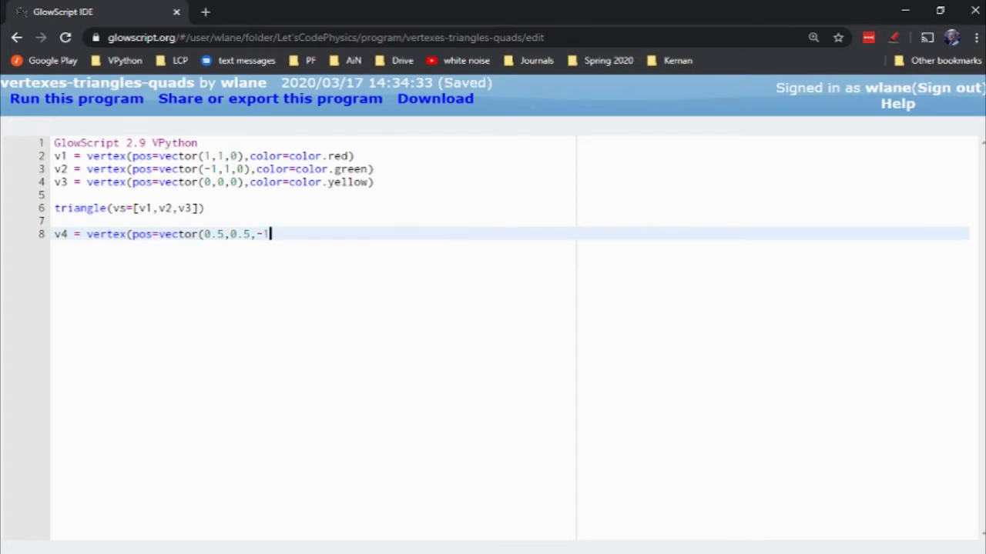
text(),color=)
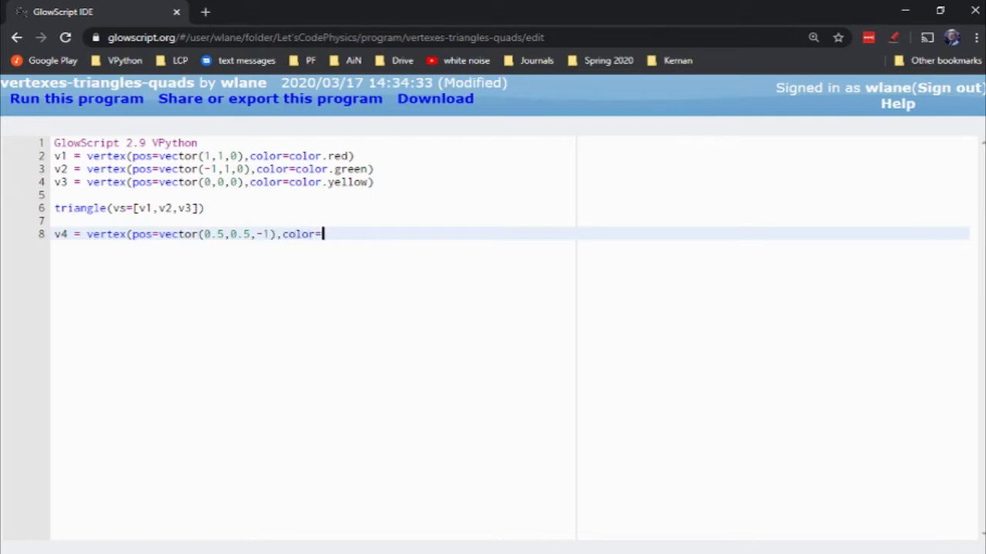
text(color.blue)
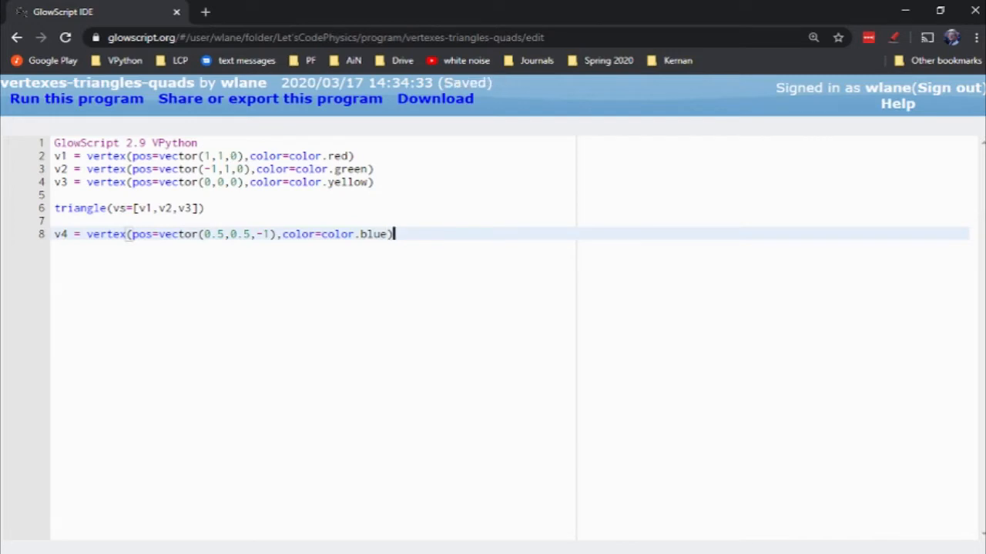
Add triangle(vs=[v1,v3,v4]) joining v1, v3 and v4
text(triangl)
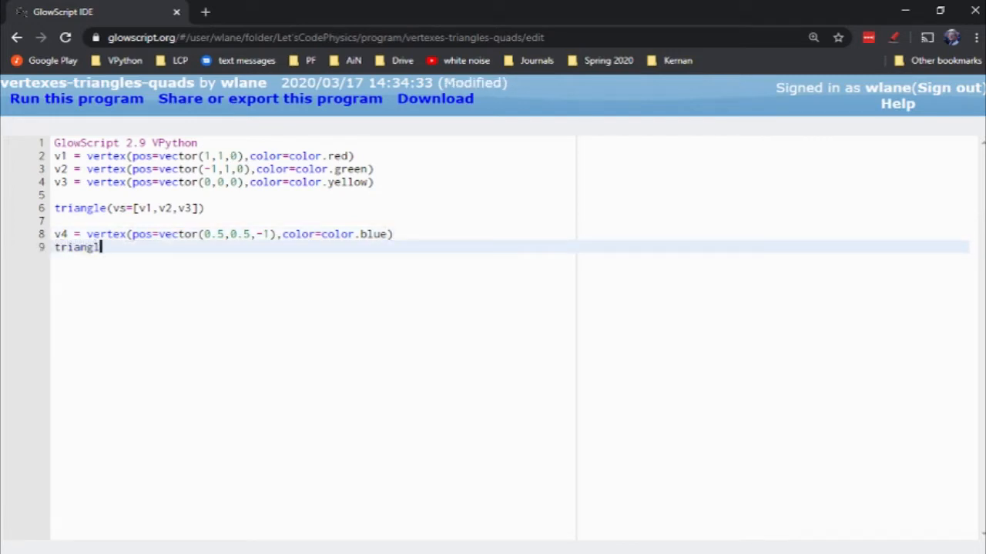
text(e(vs=[)
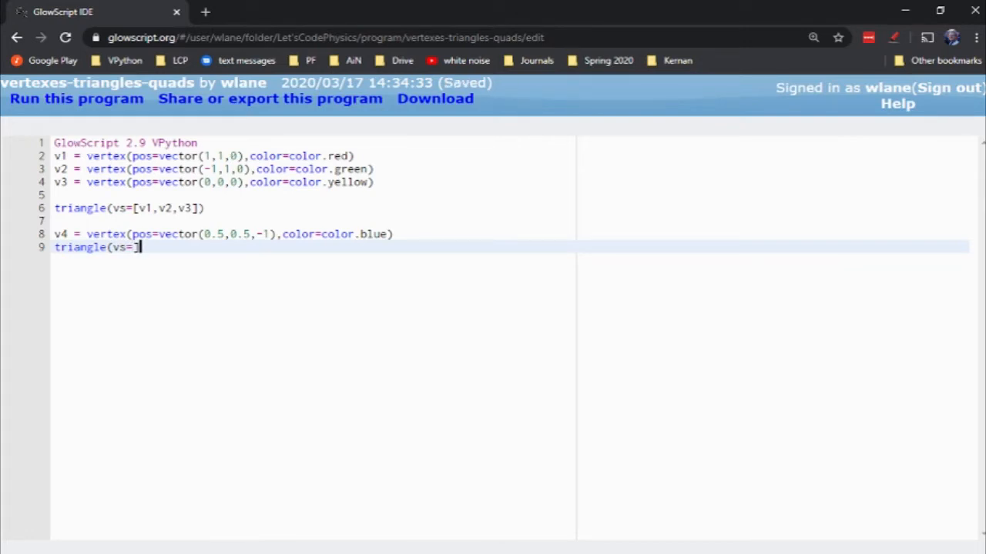
text(v1)
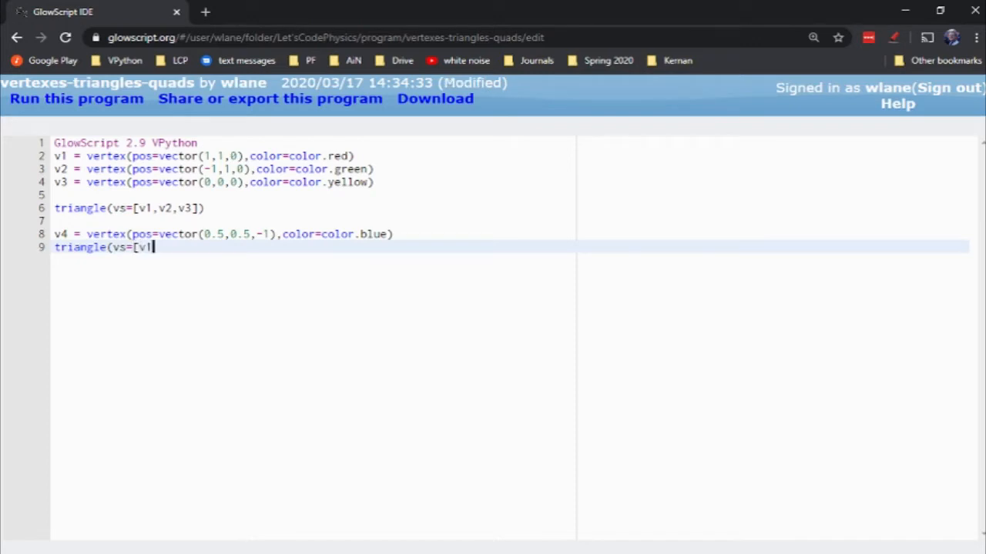
text(,v3,v4)
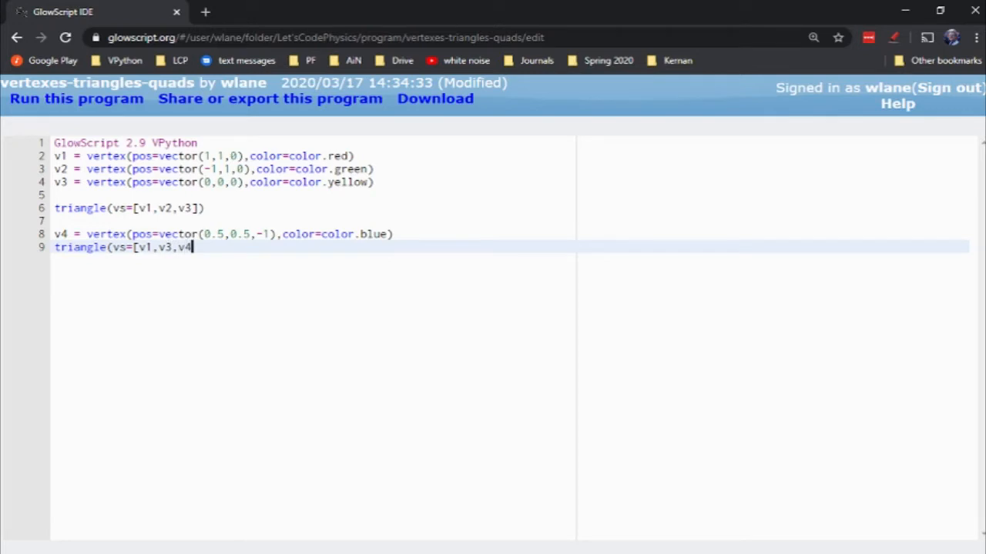
text(]))
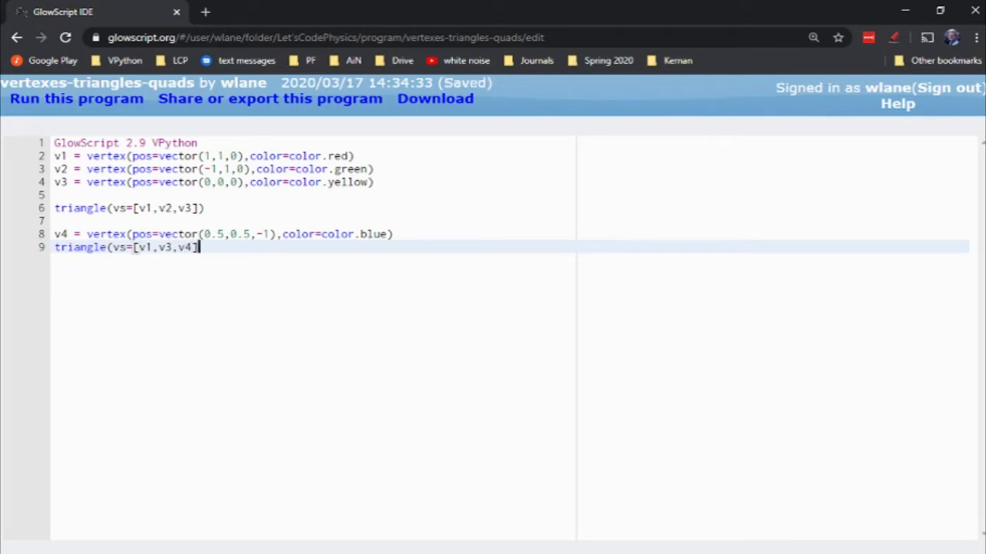
Run, edit, and rerun the program to view both attached triangles
click(74, 99)
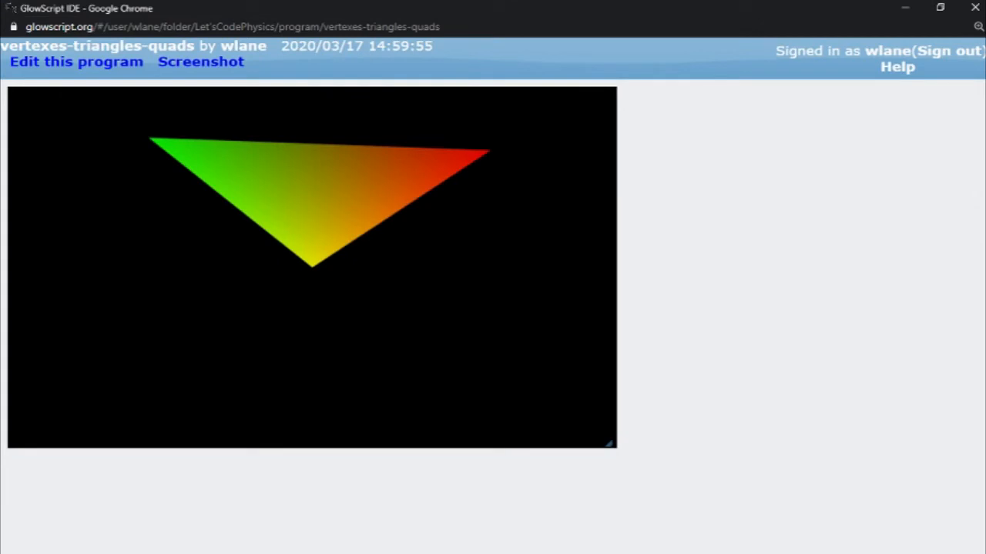
click(75, 61)
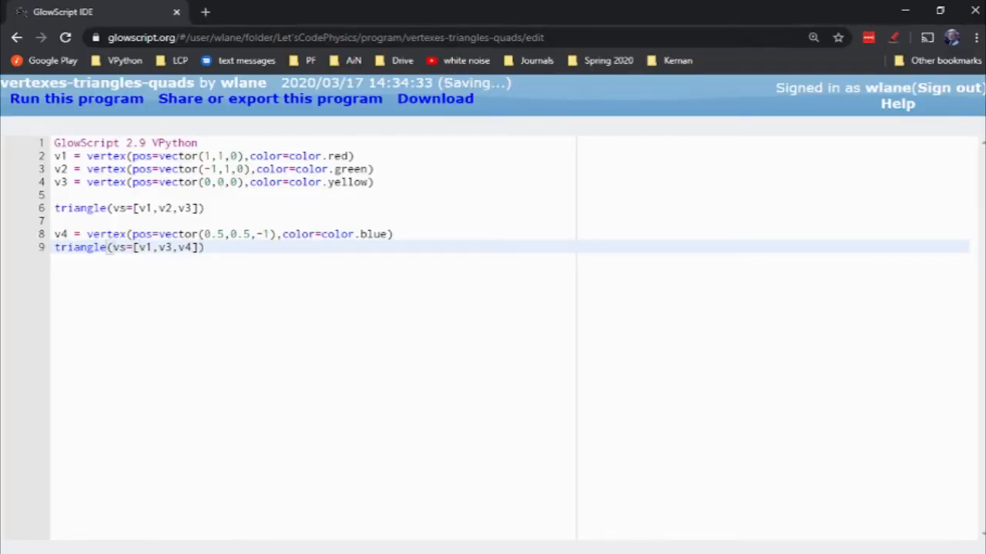
click(76, 99)
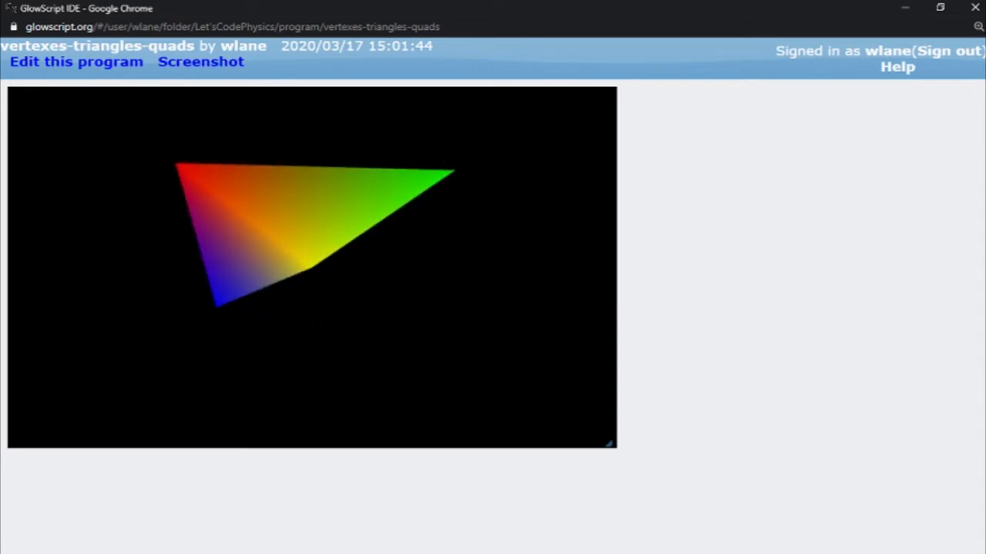
Add a purple vertex v5 at (1,-1,-0.5)
click(69, 62)
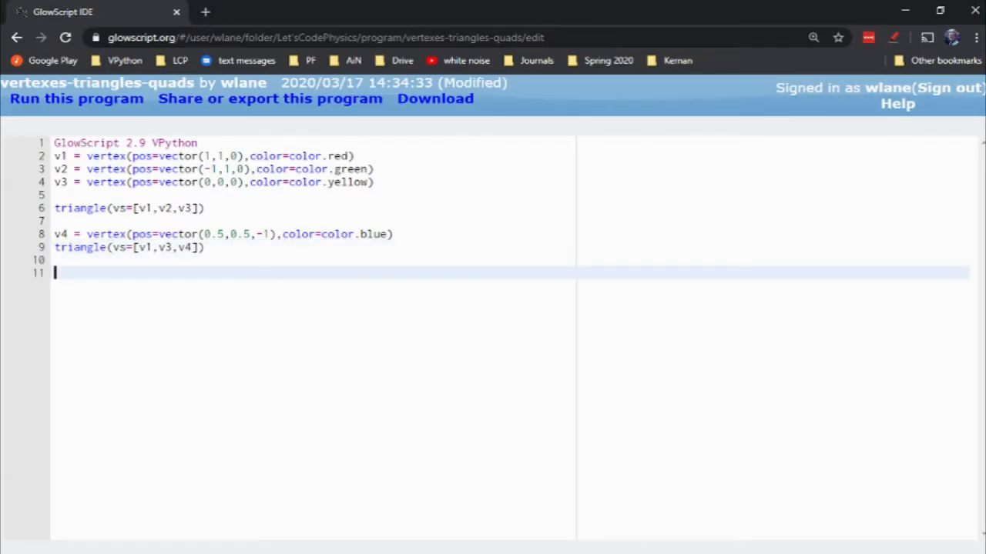
text(v5 =)
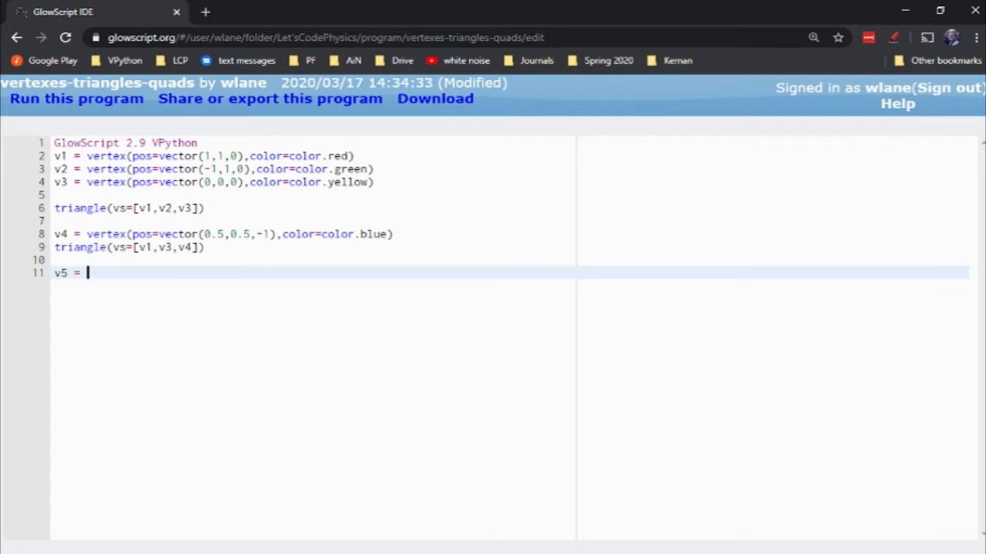
text(vertex)
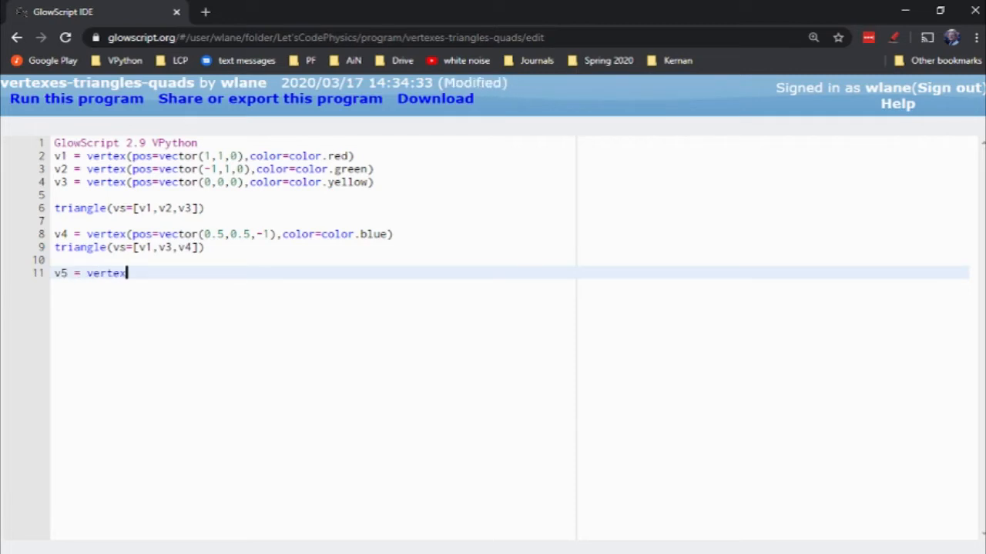
text((pos=)
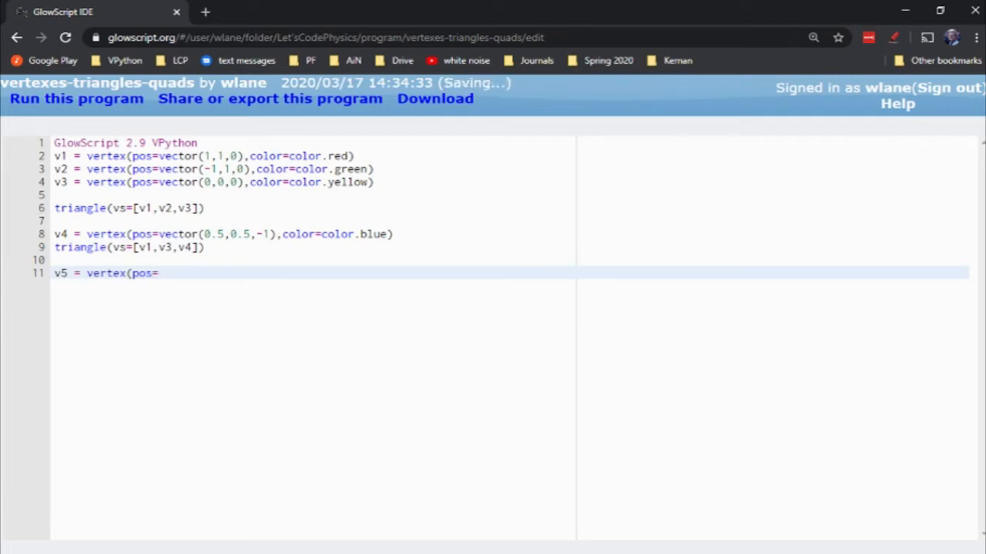
text(vector()
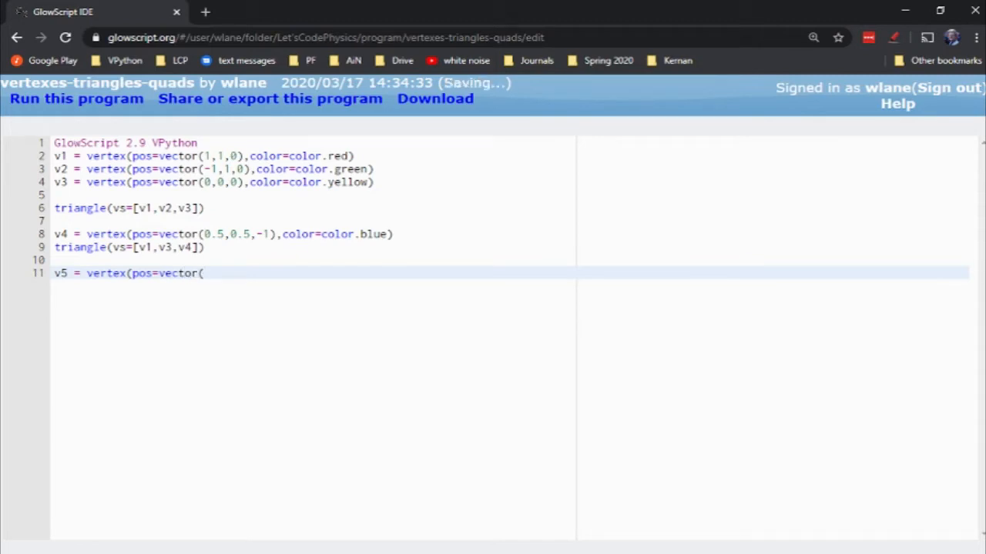
text(1,)
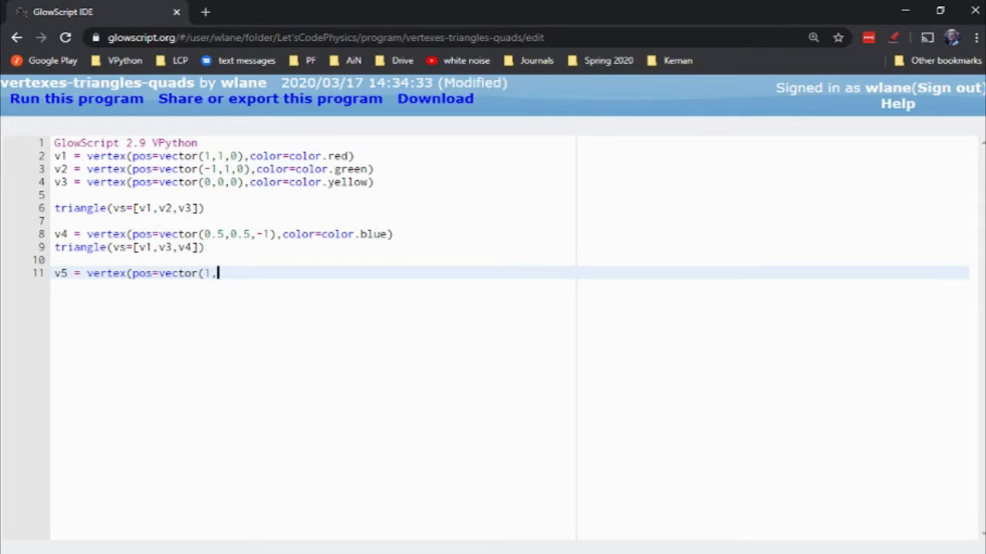
text(-1,)
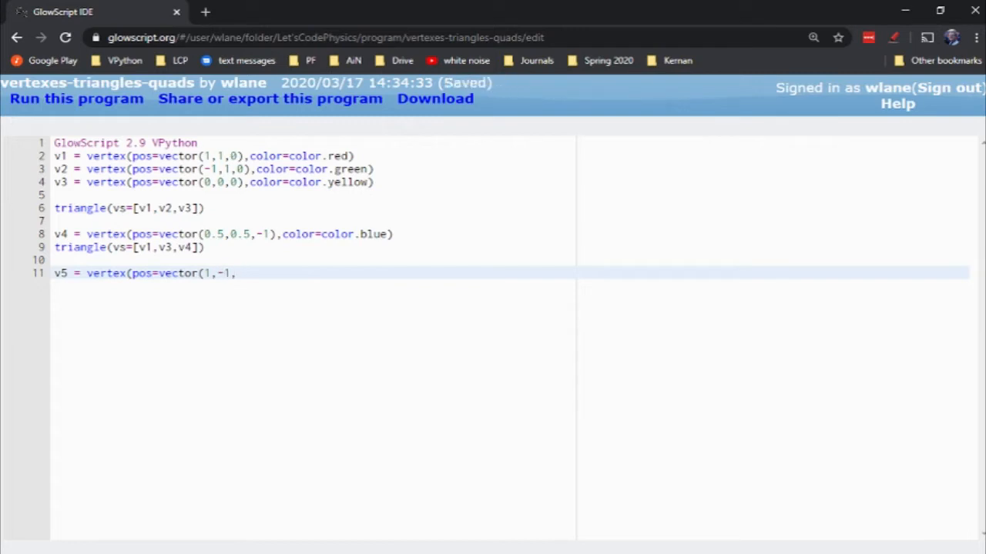
text(-0.5,col)
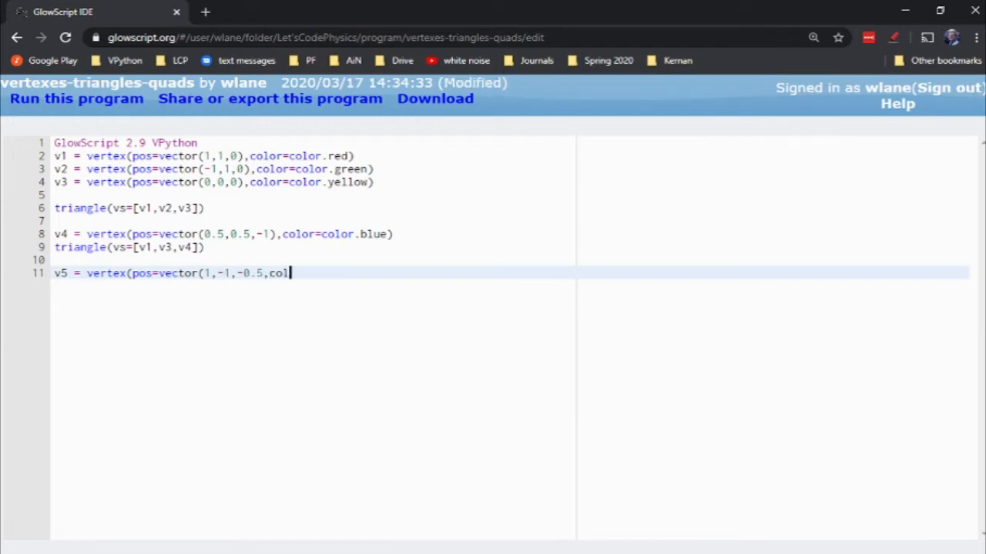
text(or=color.pu)
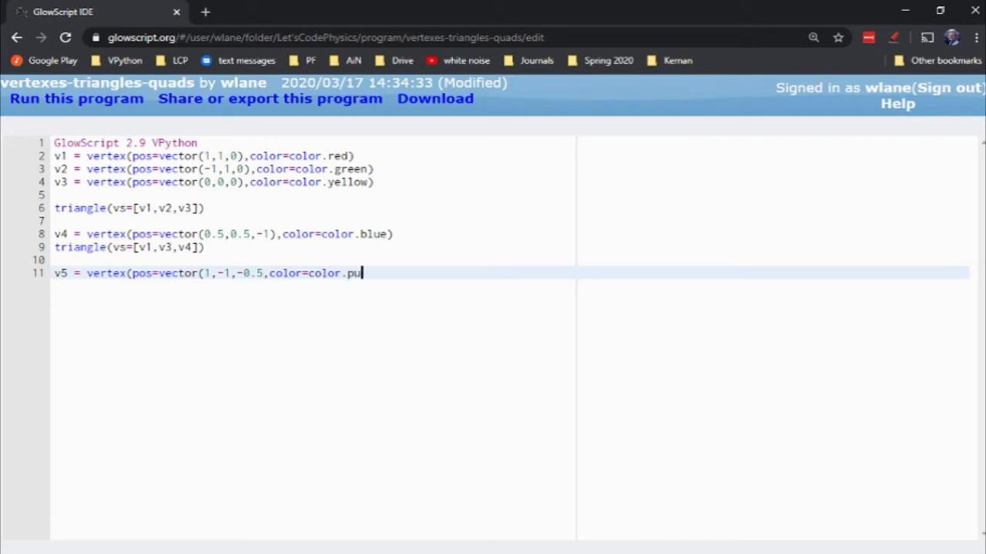
text(rple))
text(tri)
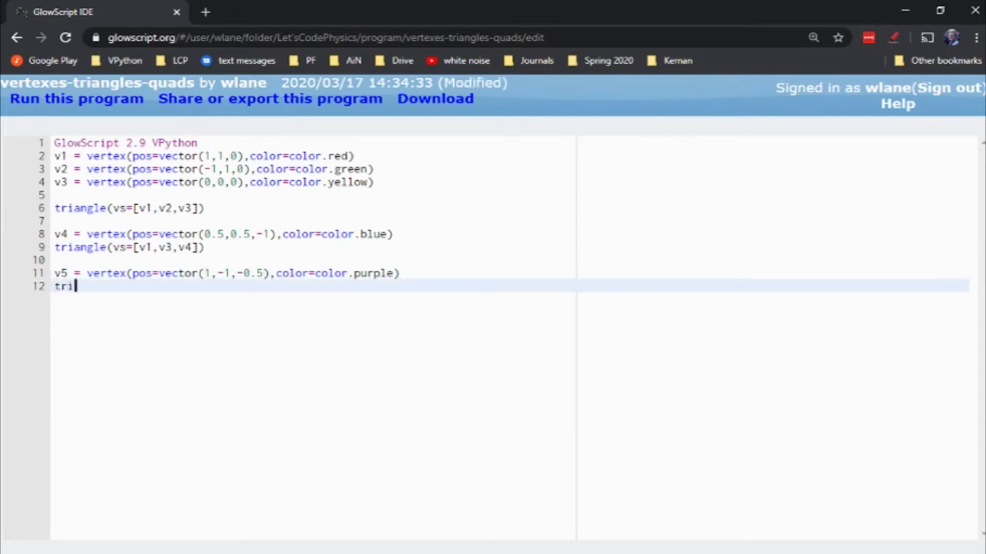
Add triangle(vs=[v1,v4,v5]) as the third triangle
text(angle(vs=[)
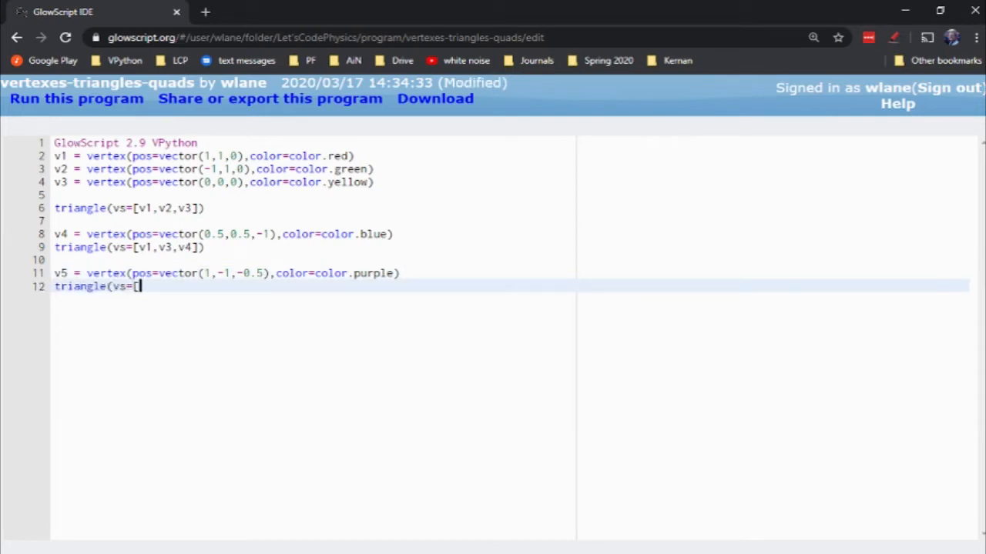
text(v1,)
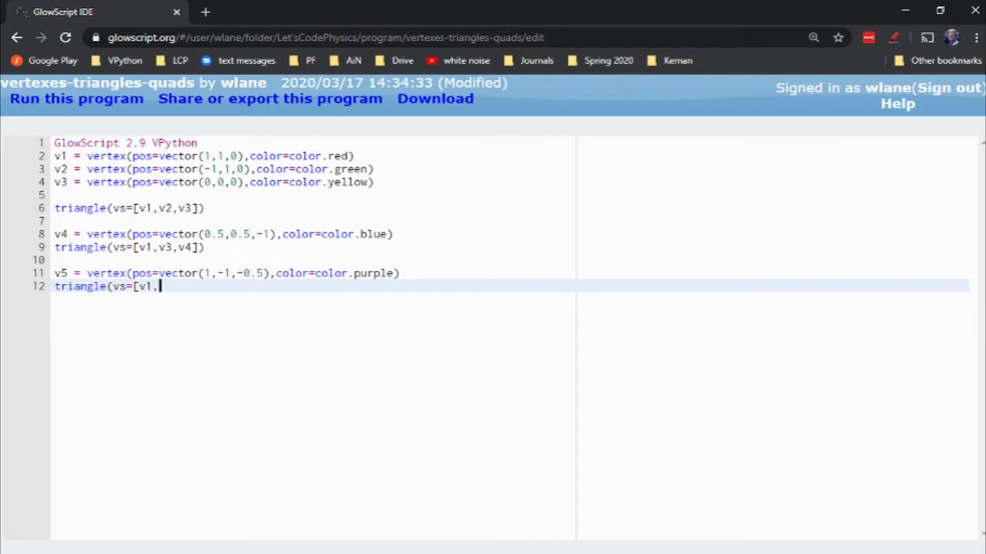
text(v4,v5)
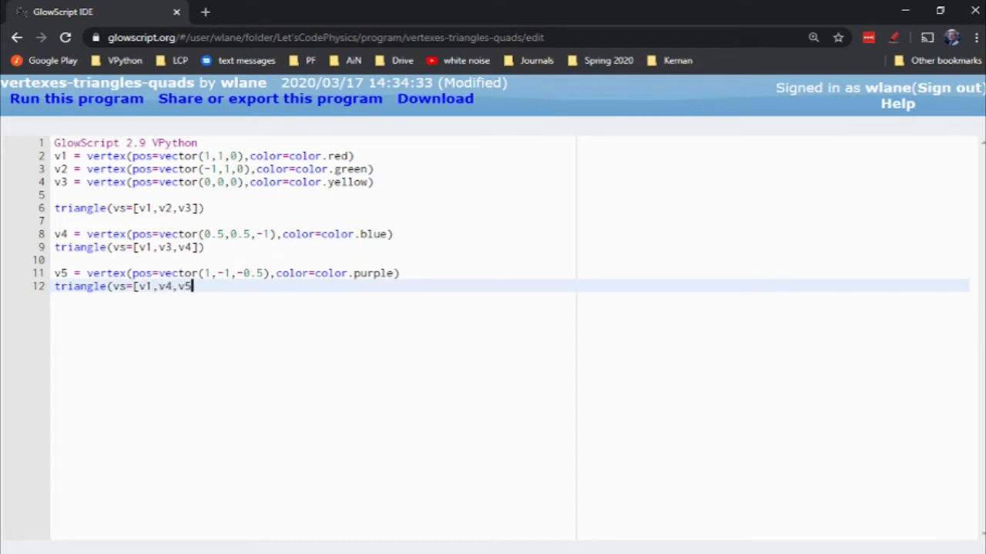
text(]))
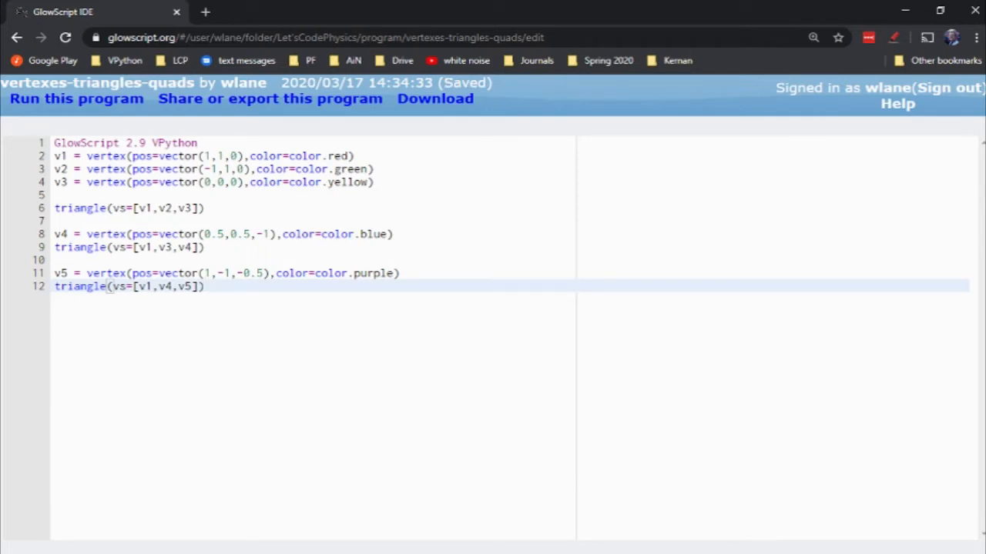
click(76, 98)
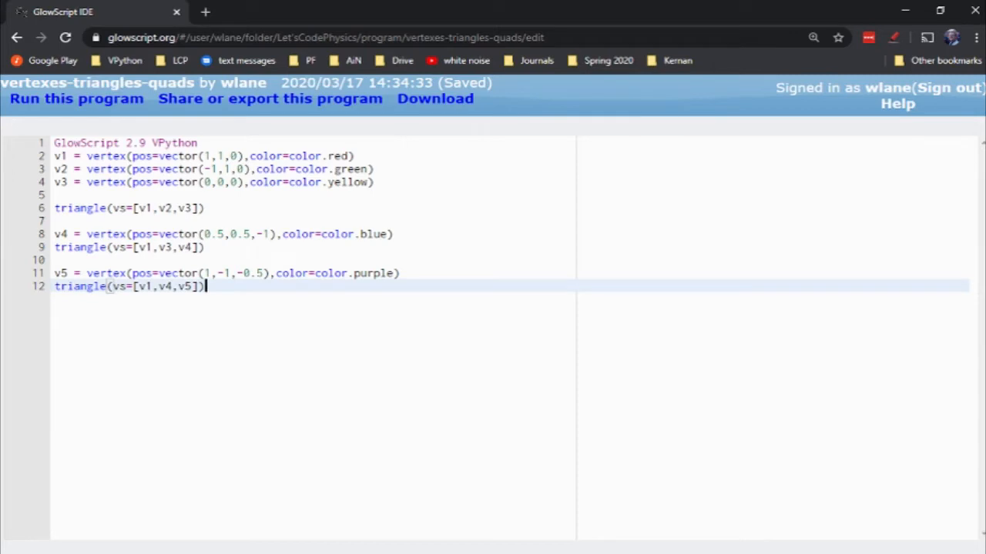
Start a while True loop with dt, time = 0 and frequency = 1
key(Enter)
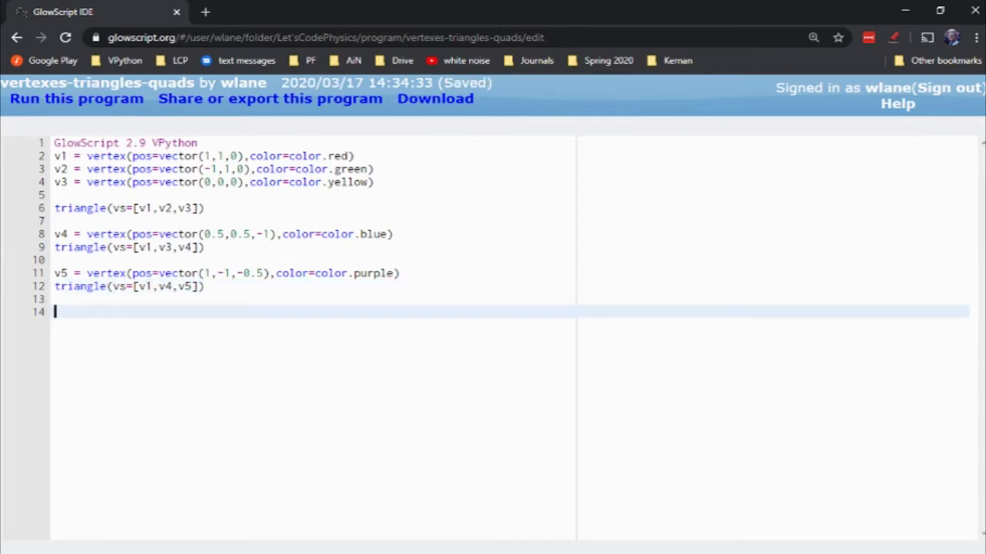
text(while)
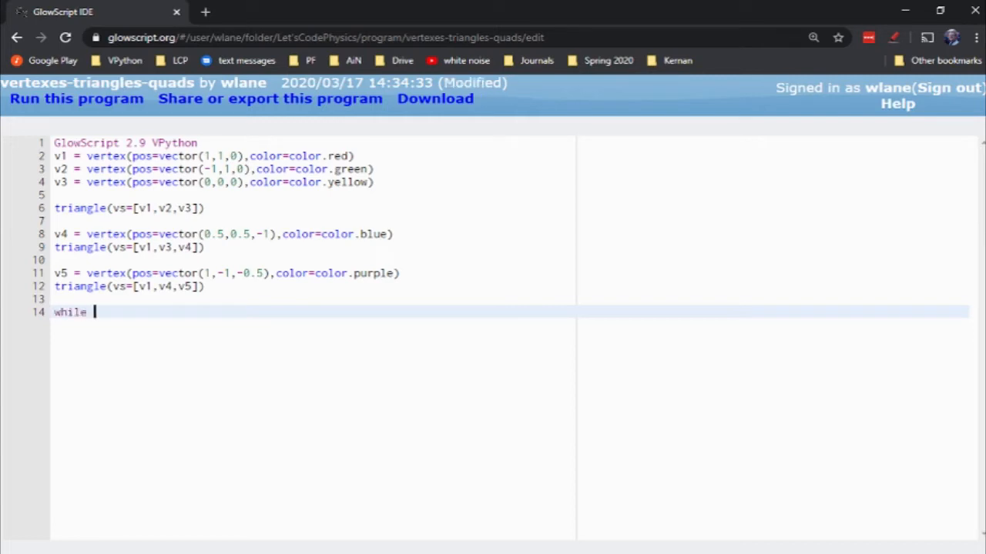
text((True):)
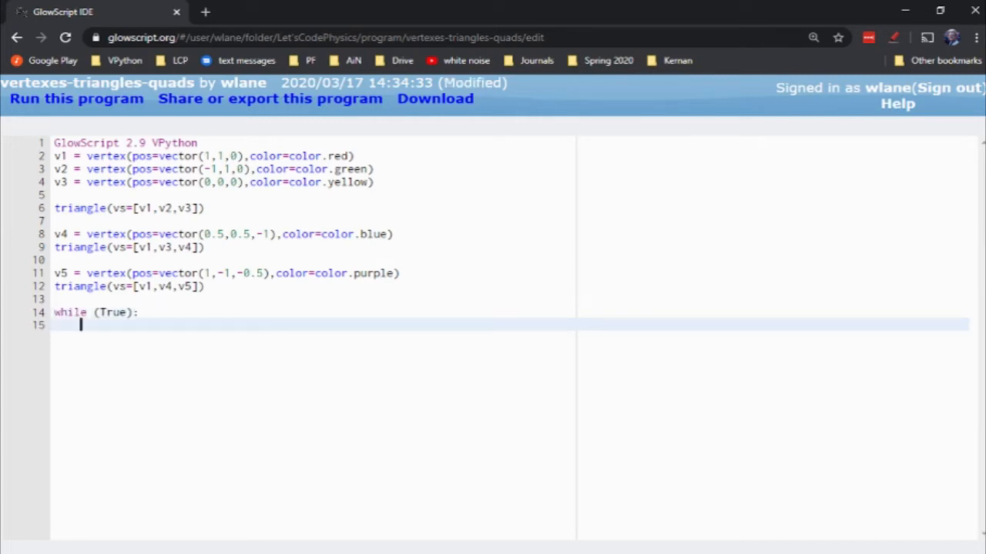
text(dt = 0.1)
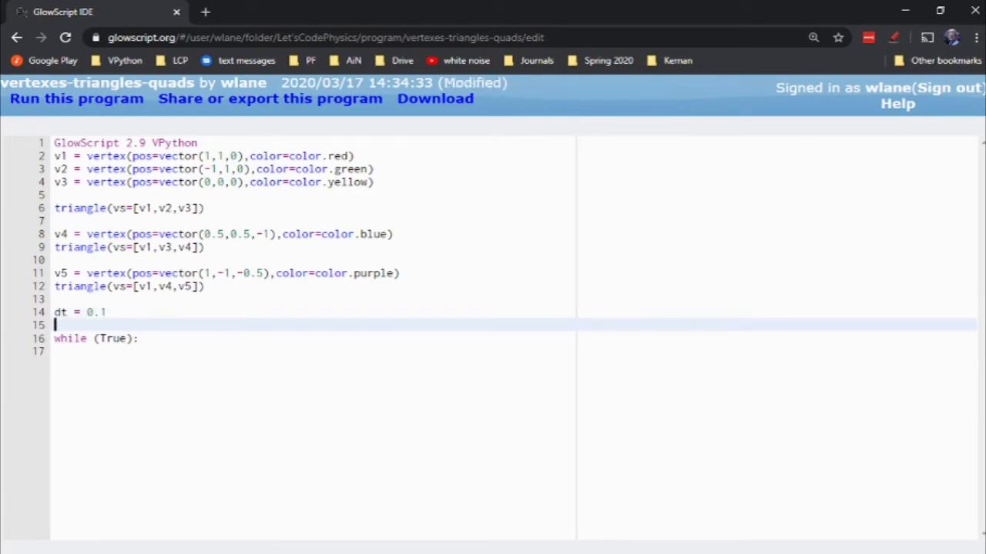
text(time =)
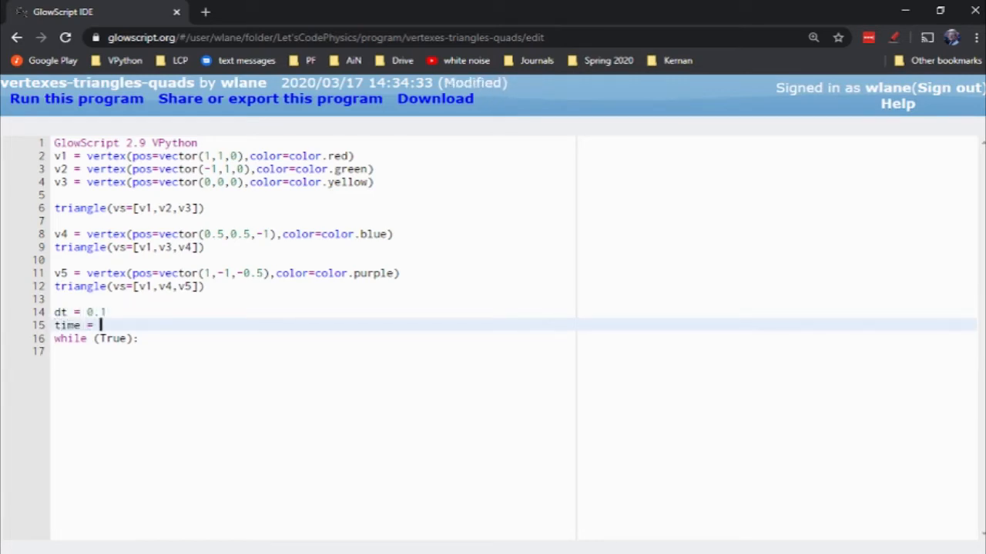
text(0)
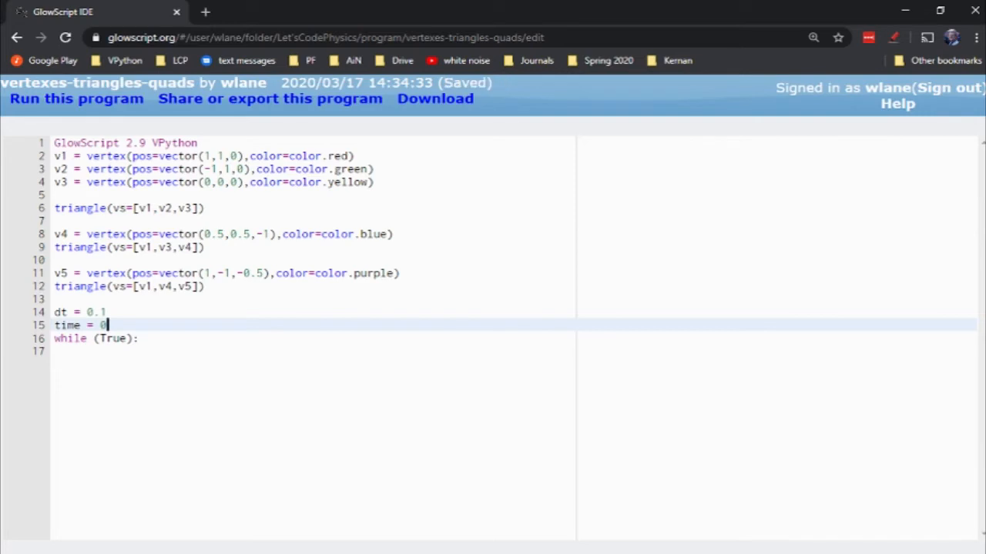
key(Enter)
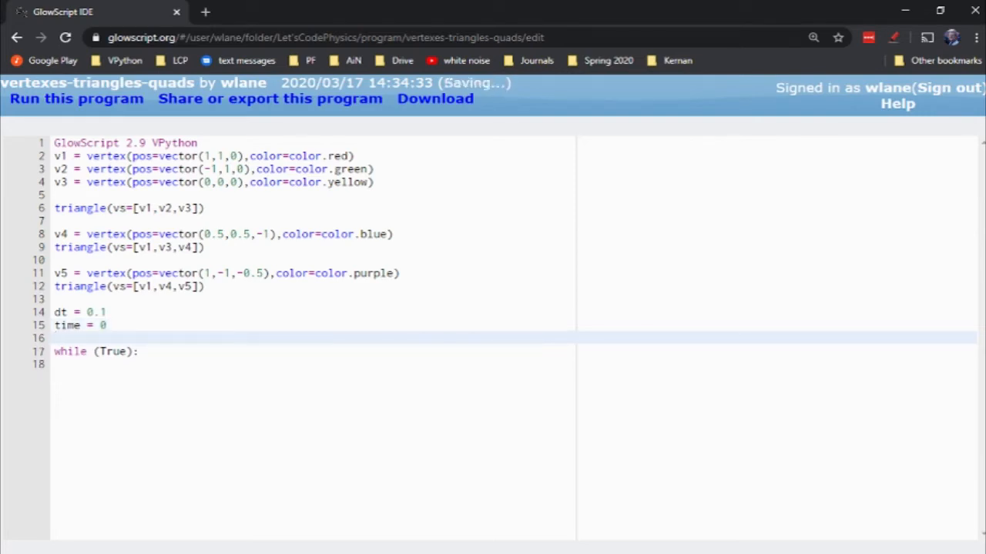
text(frequency =)
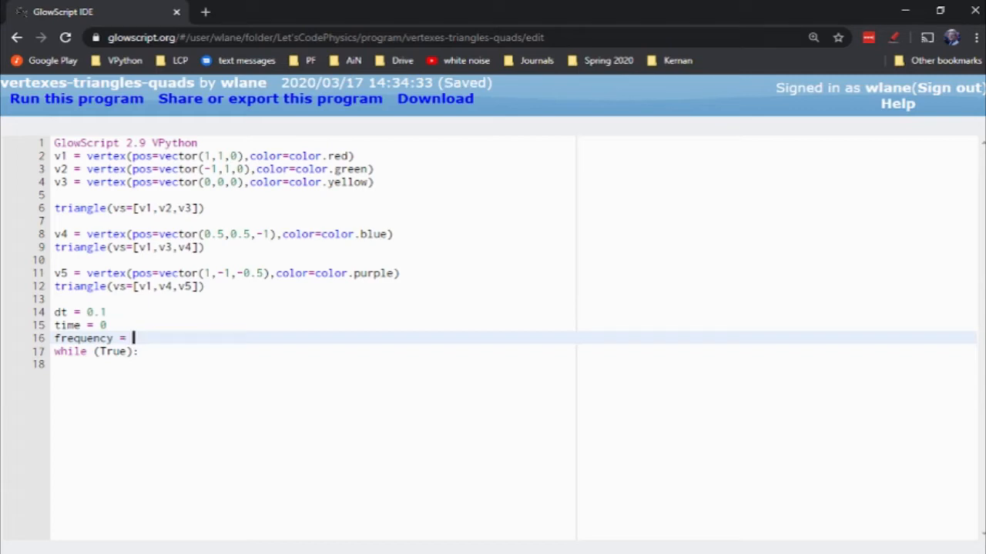
text(1)
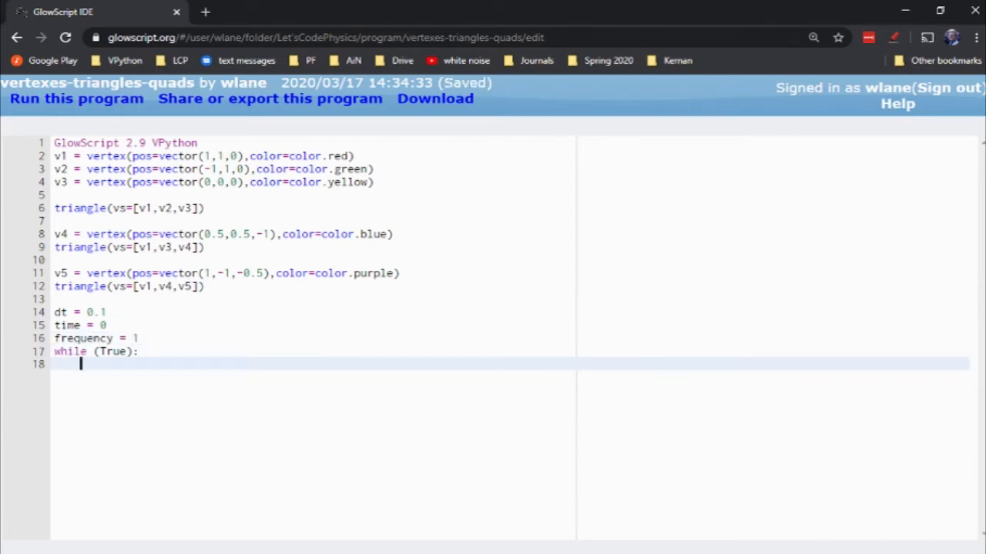
Set v1.pos to vector(cos(2*pi*frequency*time), sin(...), cos(2*pi*frequency*time))
text(v1)
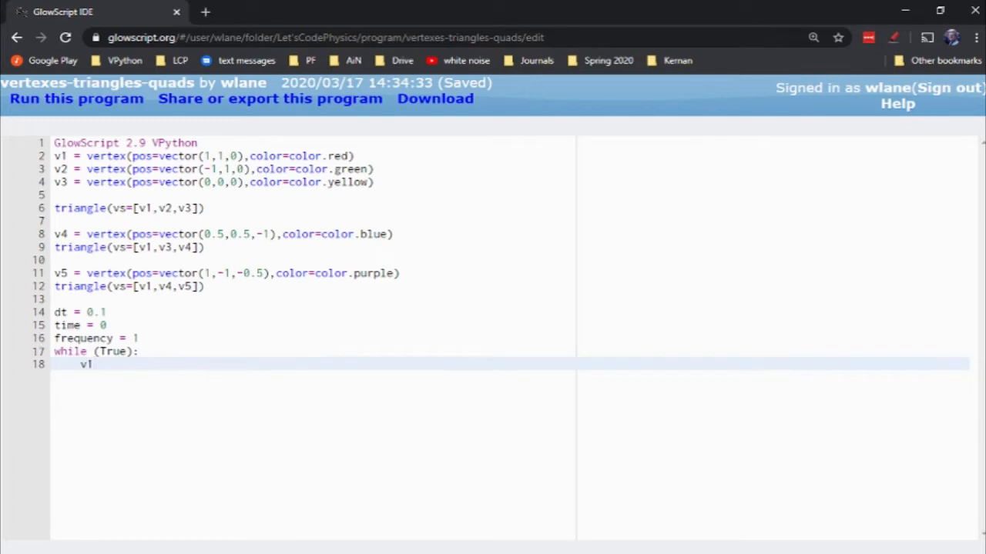
text(.p)
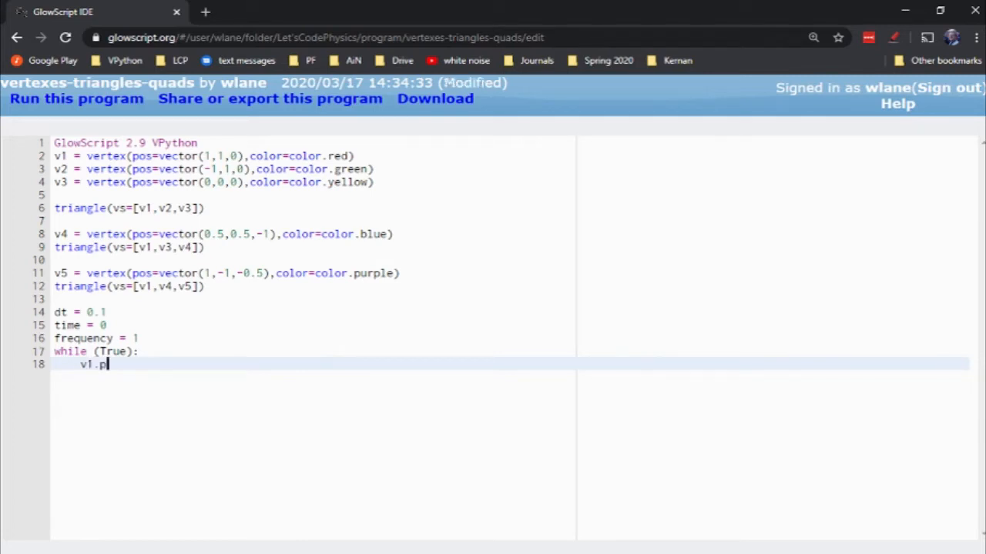
text(os)
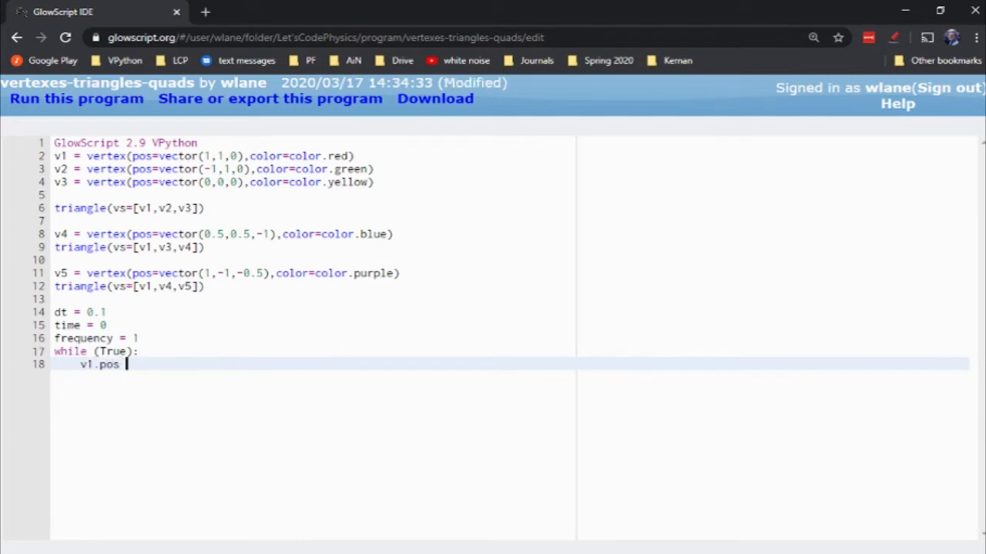
text(=)
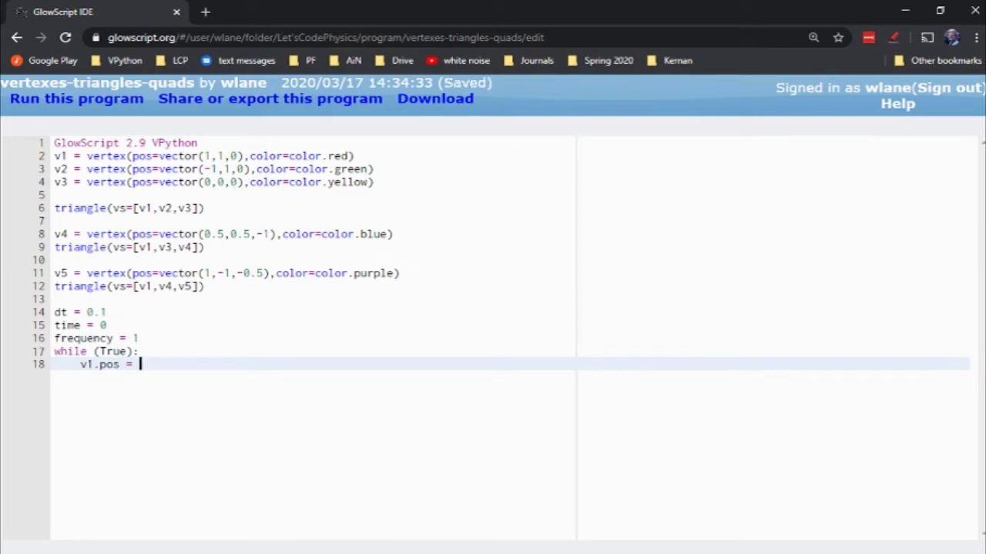
text(+)
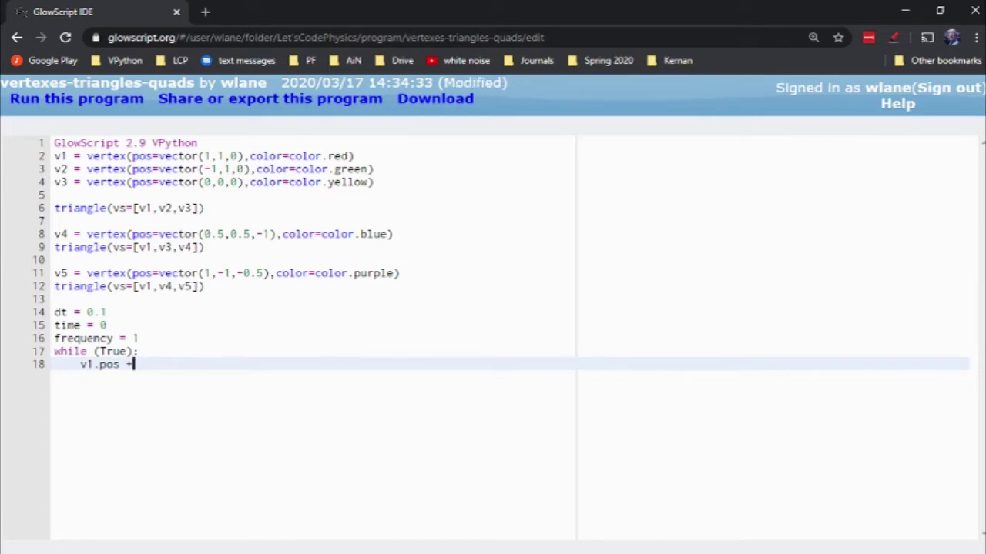
text(= vect)
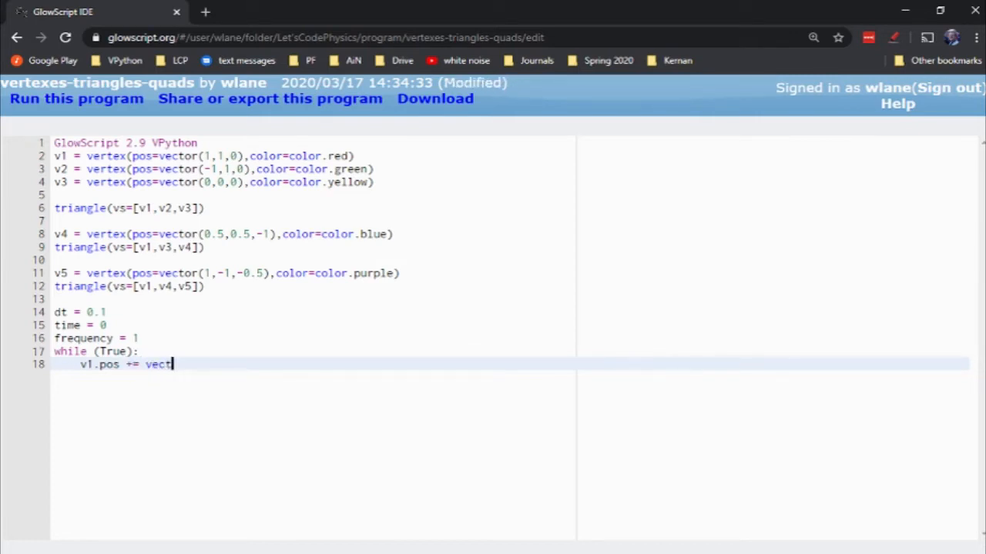
text(or(cos()
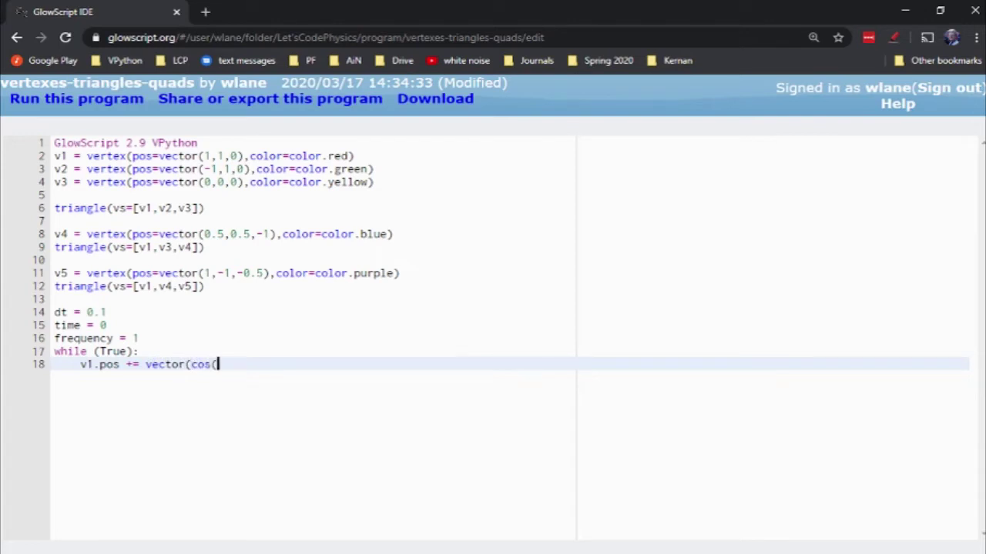
text(2*pi)
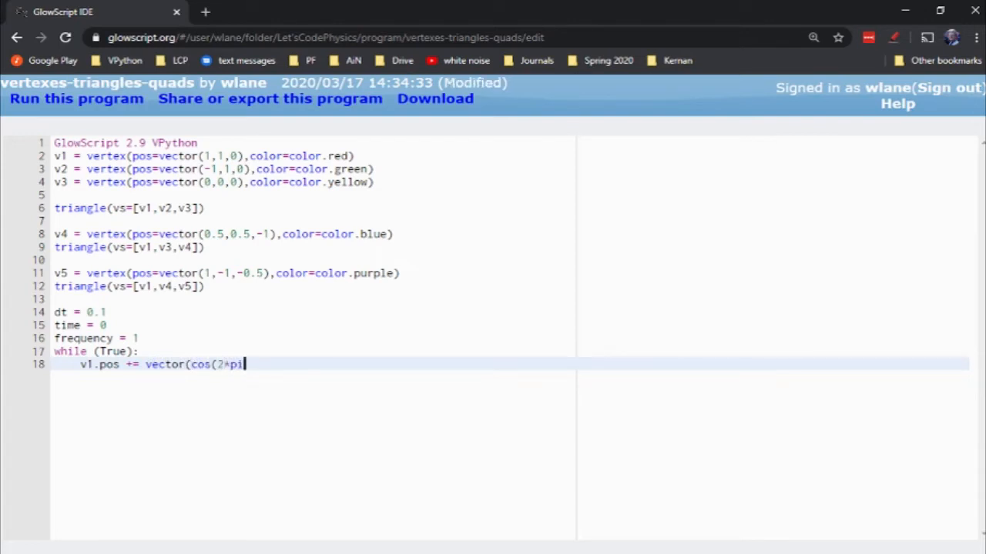
text(*freque)
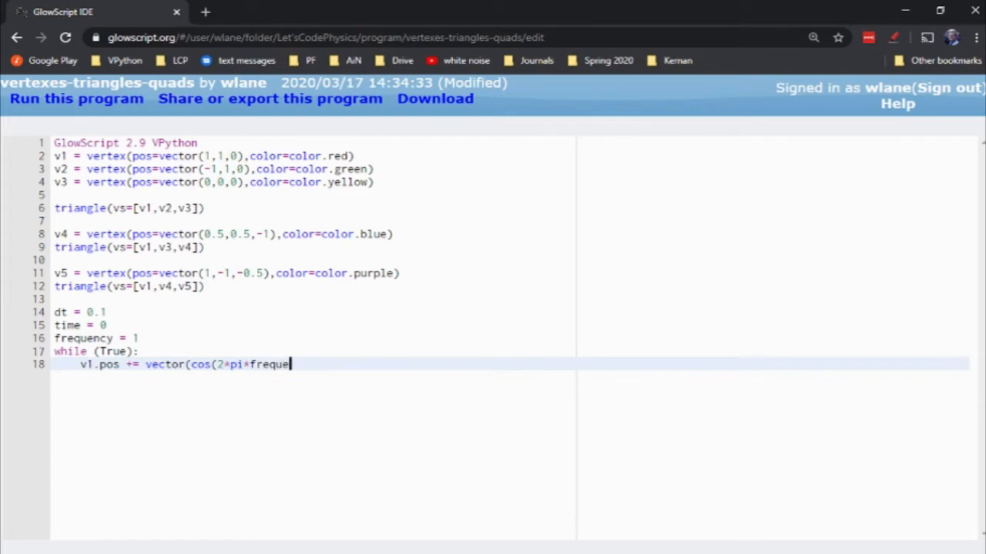
text(ncy*time),sin(2*pi*frequency*time),)
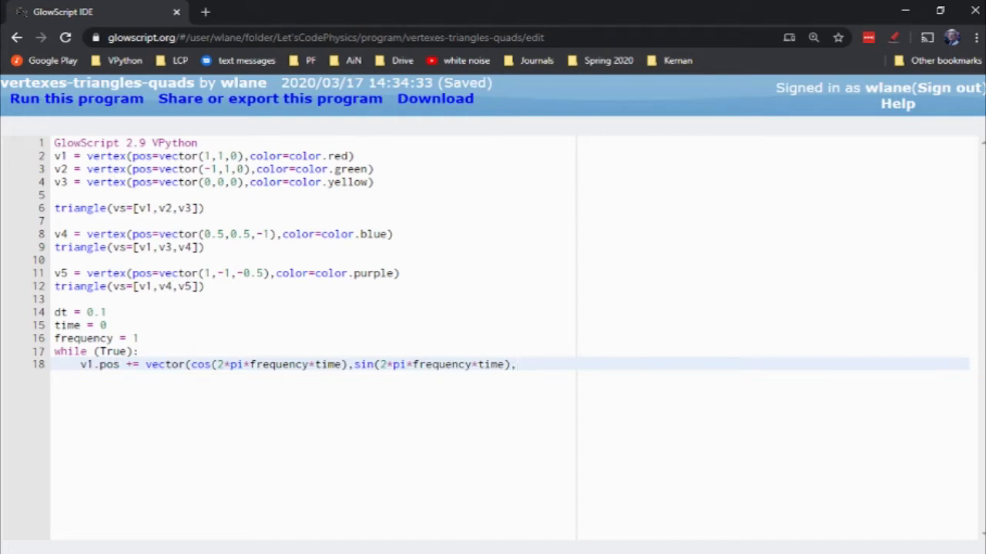
text(cos()
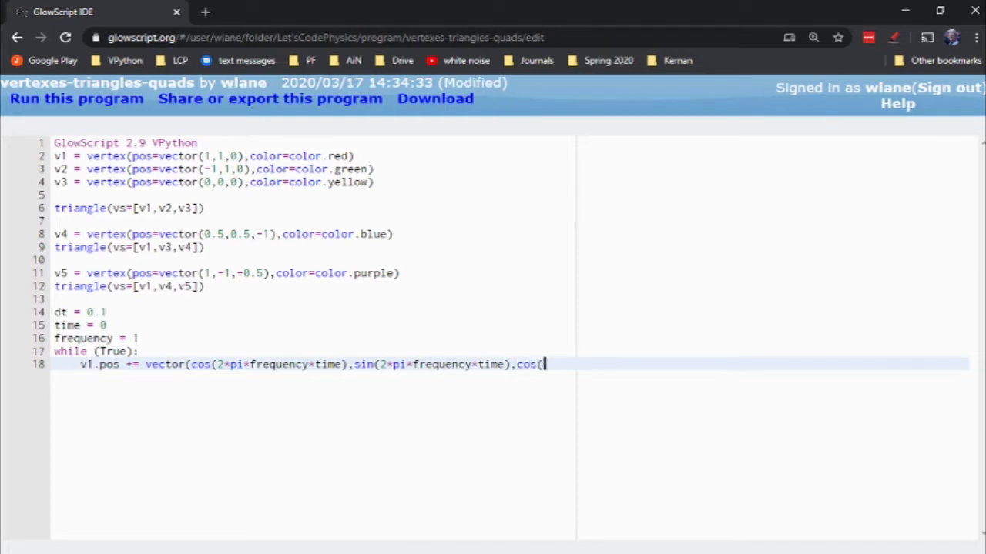
text(2*pi*frequency*time)))
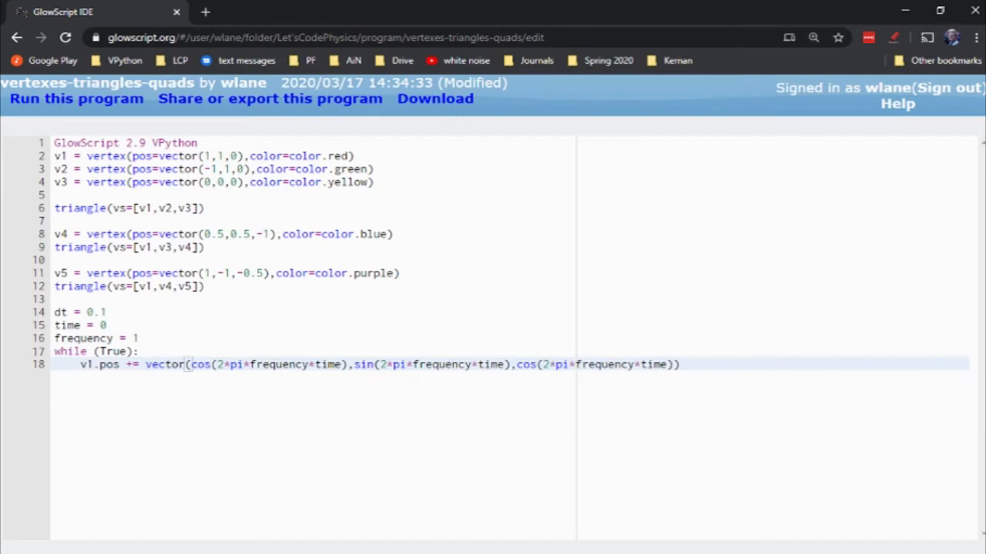
Add rate(10) and advance time by dt on each loop pass
text(ra)
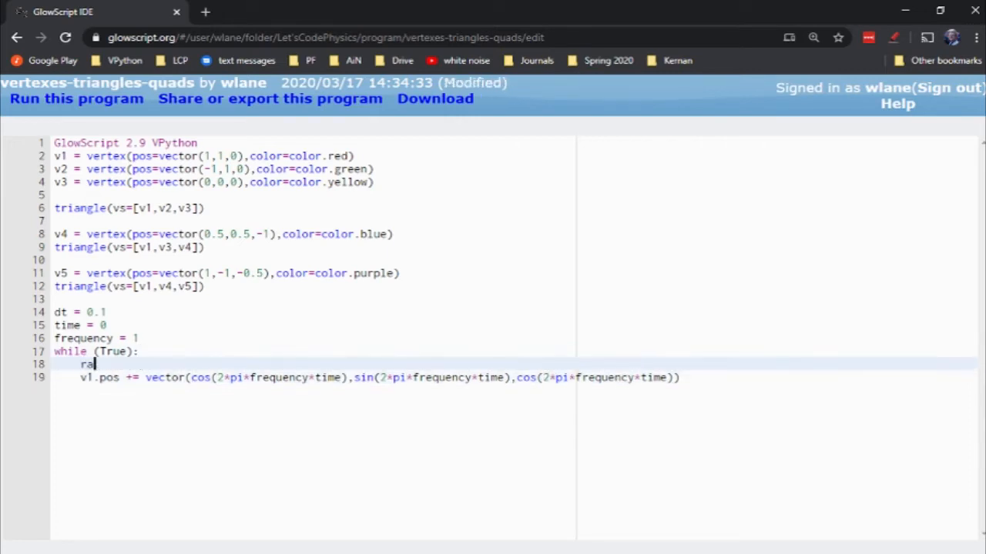
text(te(10))
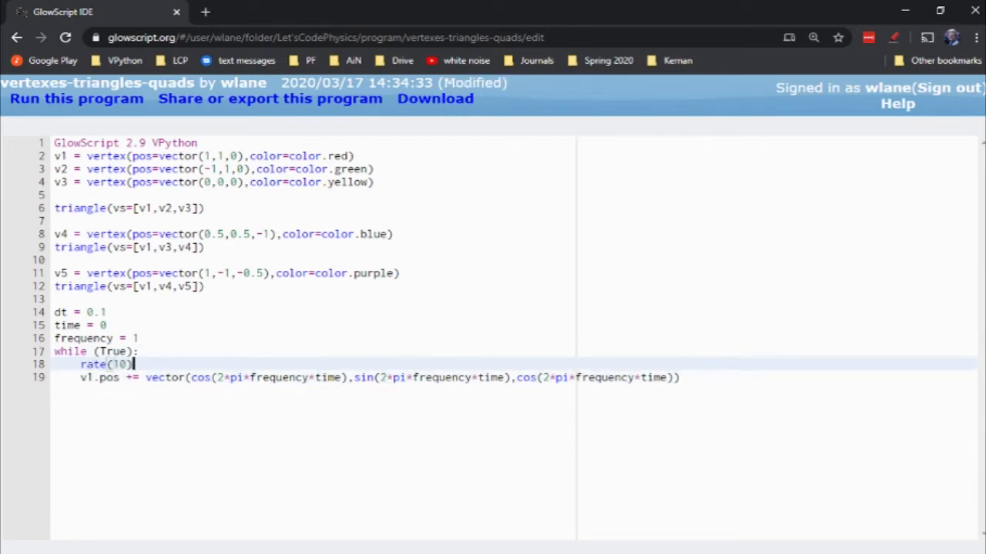
key(Enter)
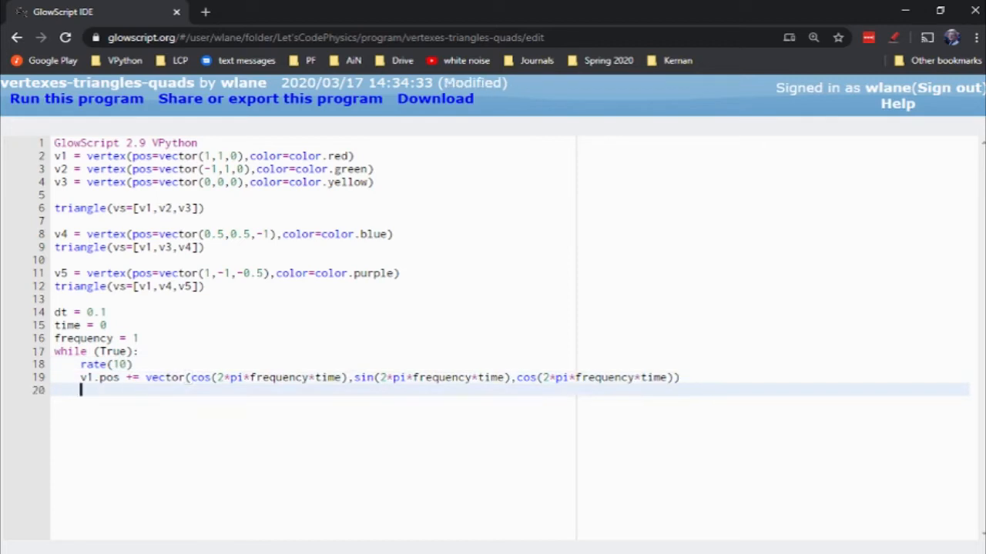
text(time += dt)
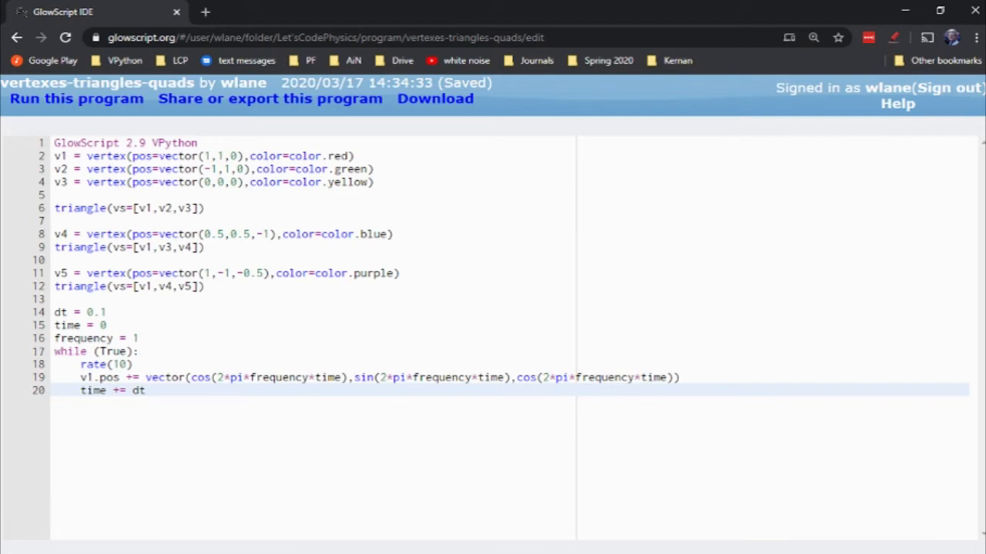
Run the program to watch the three triangles move
click(76, 99)
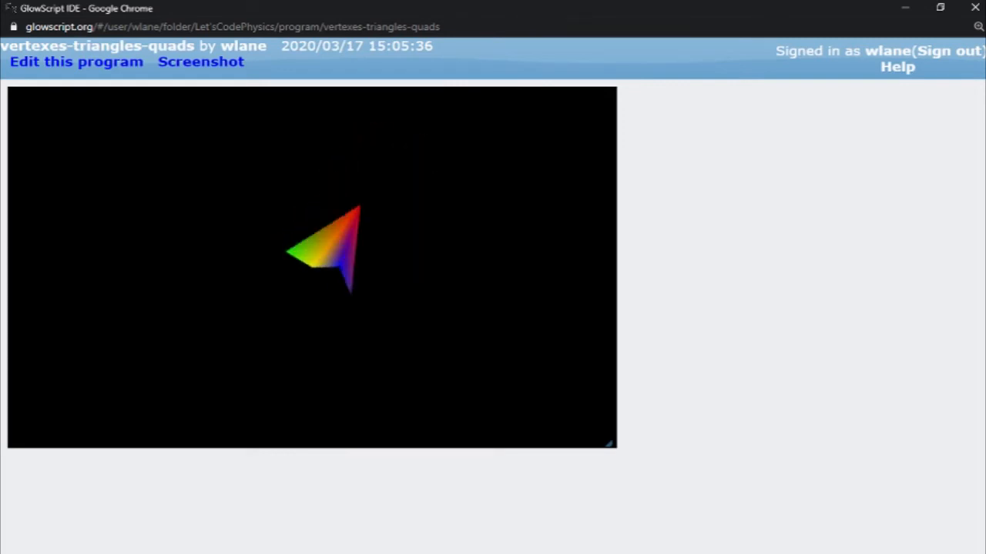
Add amplitude = 0.01, multiply v1's position vector by it, and rerun the animation
click(71, 63)
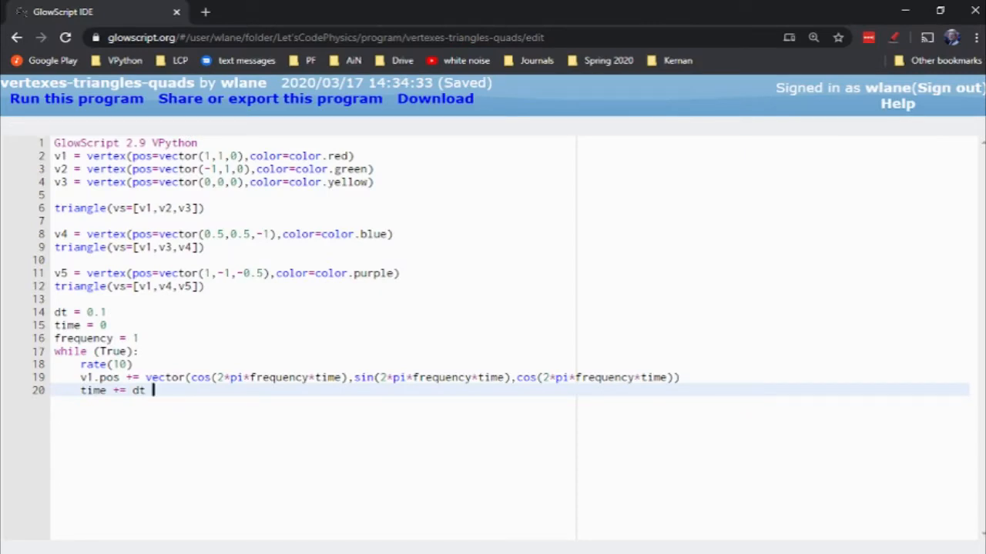
text(amplitude = 0.01)
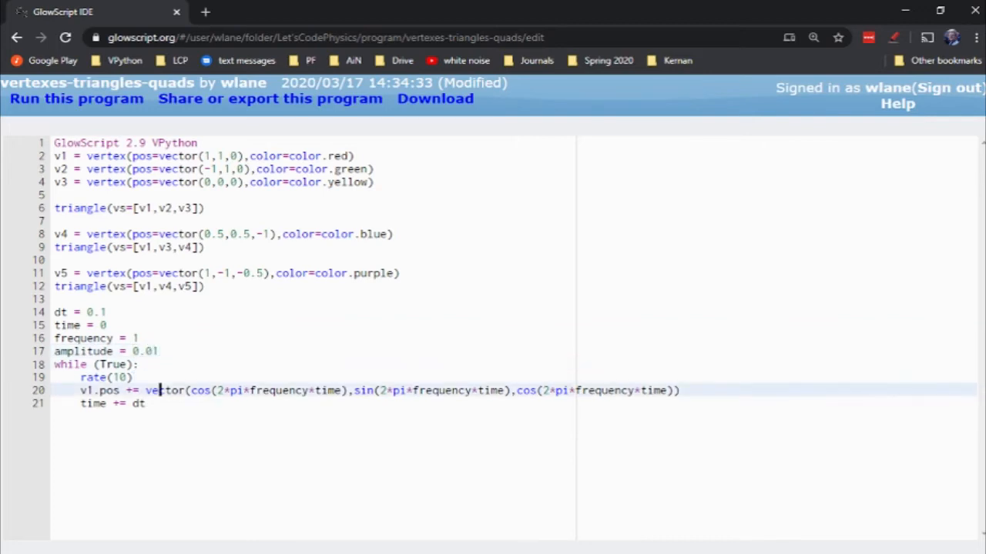
text(ampl)
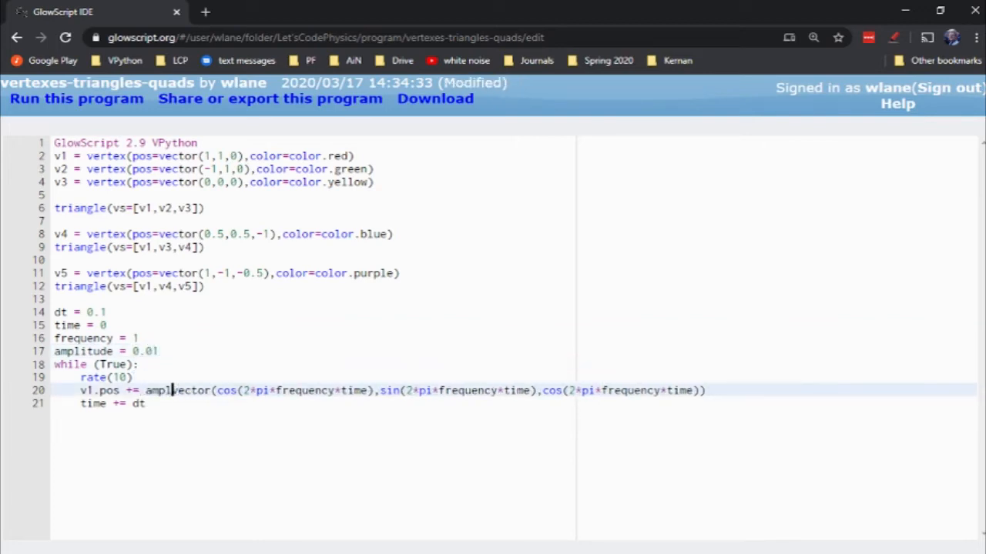
text(itude*)
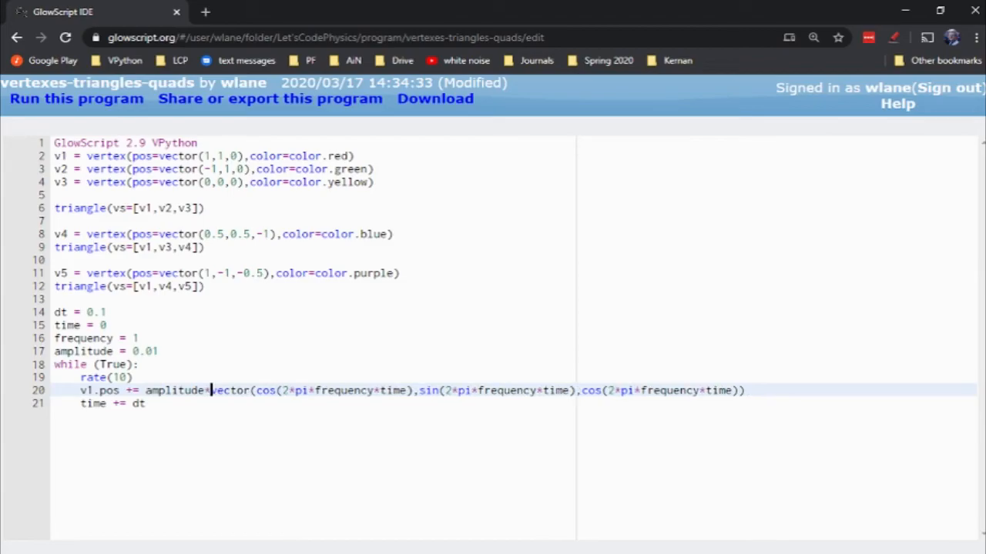
click(76, 99)
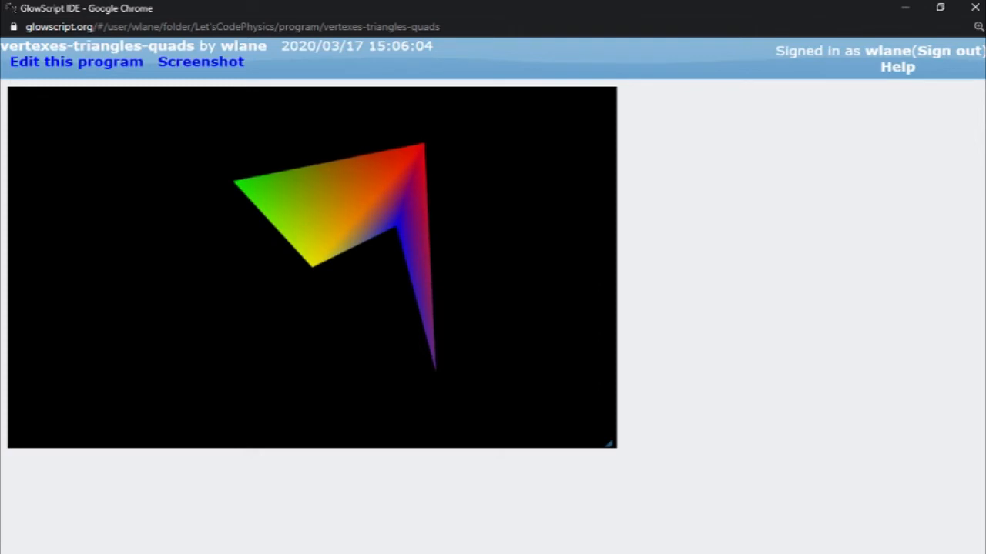
click(75, 62)
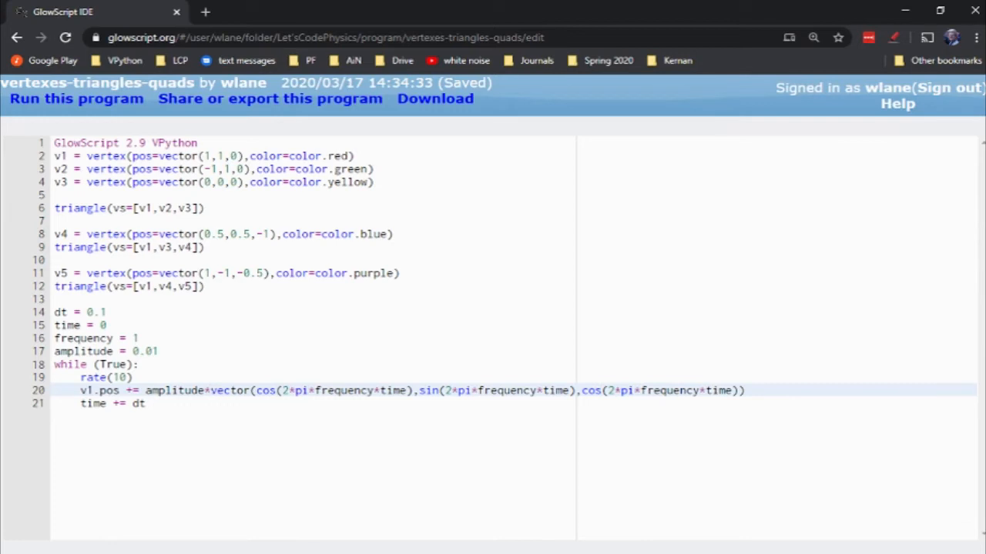
click(75, 98)
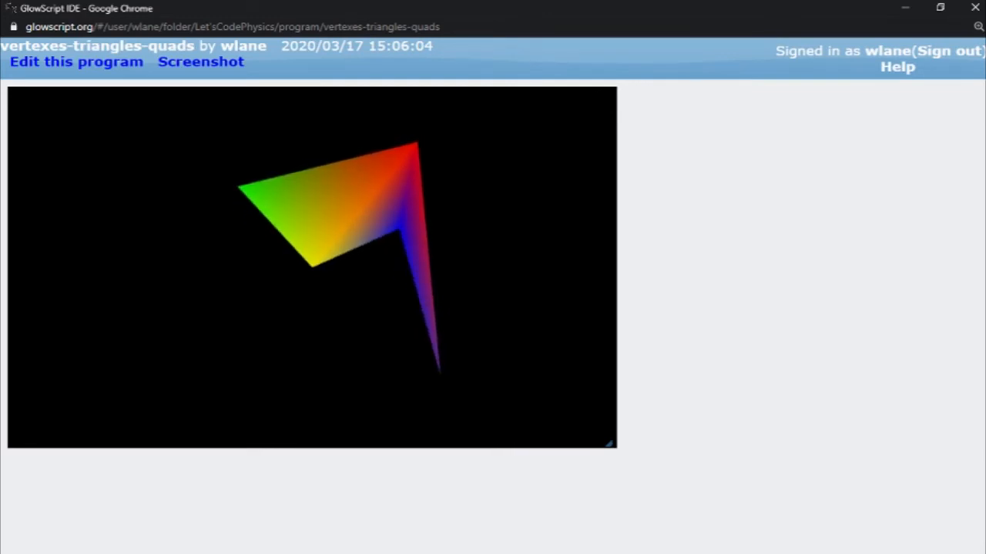
Add a v2 motion line using amplitude*vector(sin, -cos, sin) and run the two-vertex animation
click(75, 62)
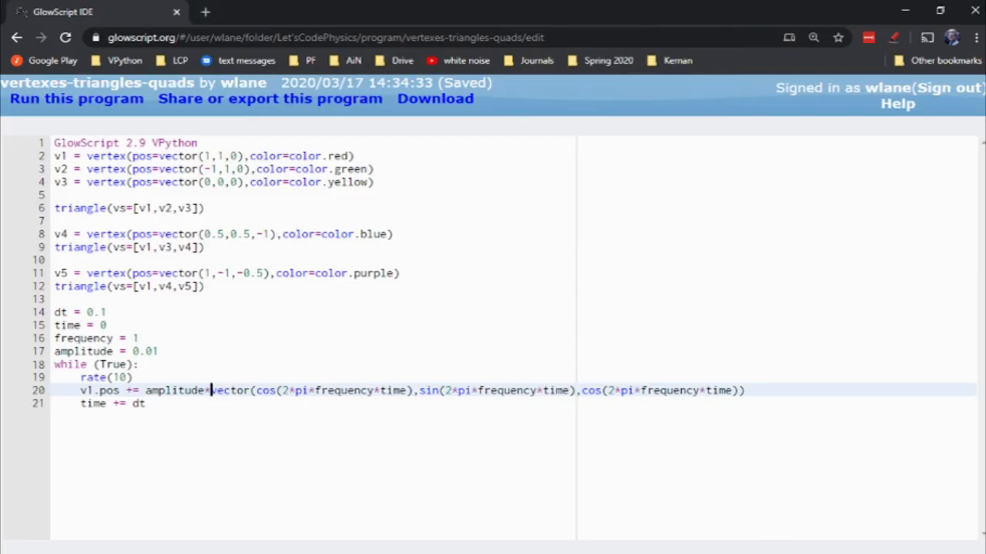
key(Enter)
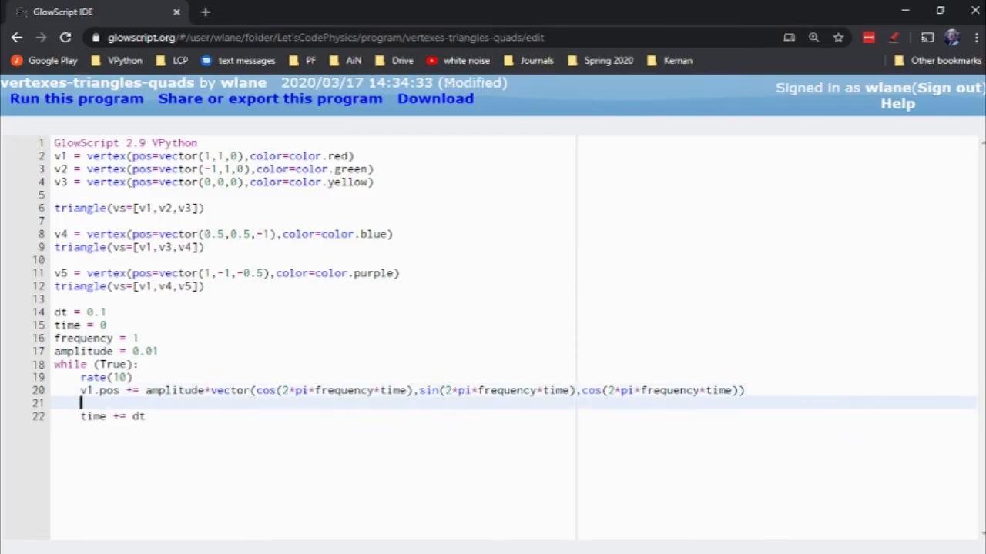
key(Ctrl+s)
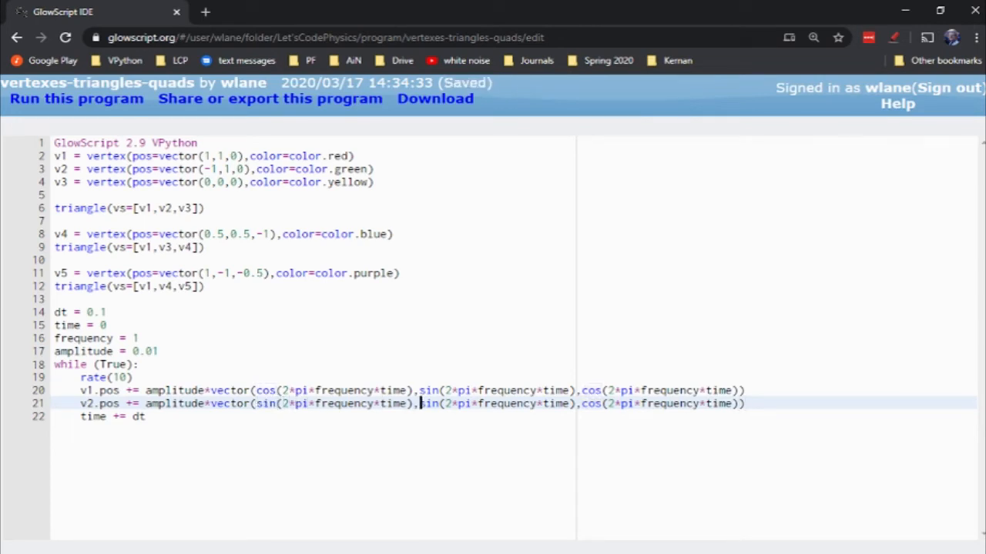
text(-cos(2*pi*frequency*time),)
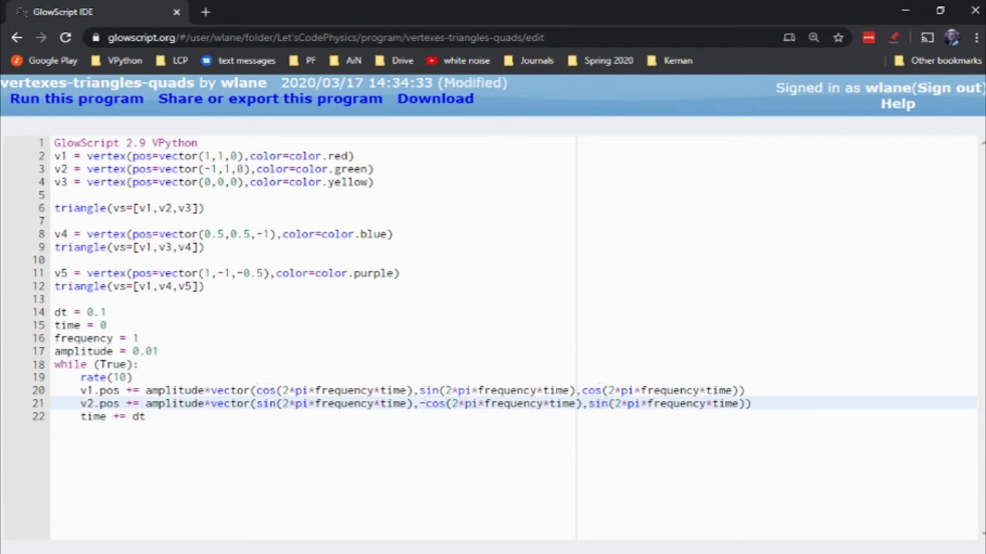
click(74, 99)
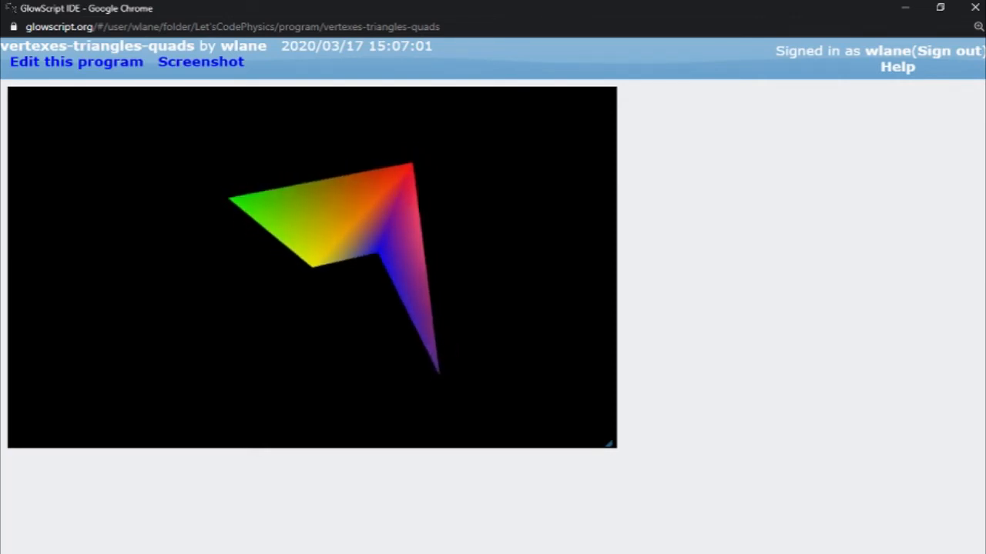
click(67, 62)
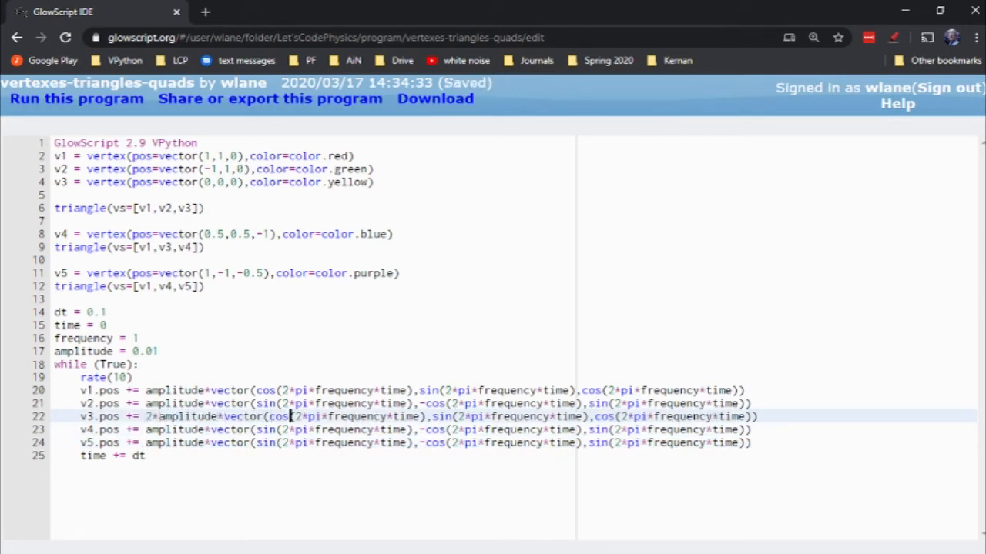
Add v3, v4 and v5 motion lines, scaling v5 by 0.5 with a cos first term
click(426, 415)
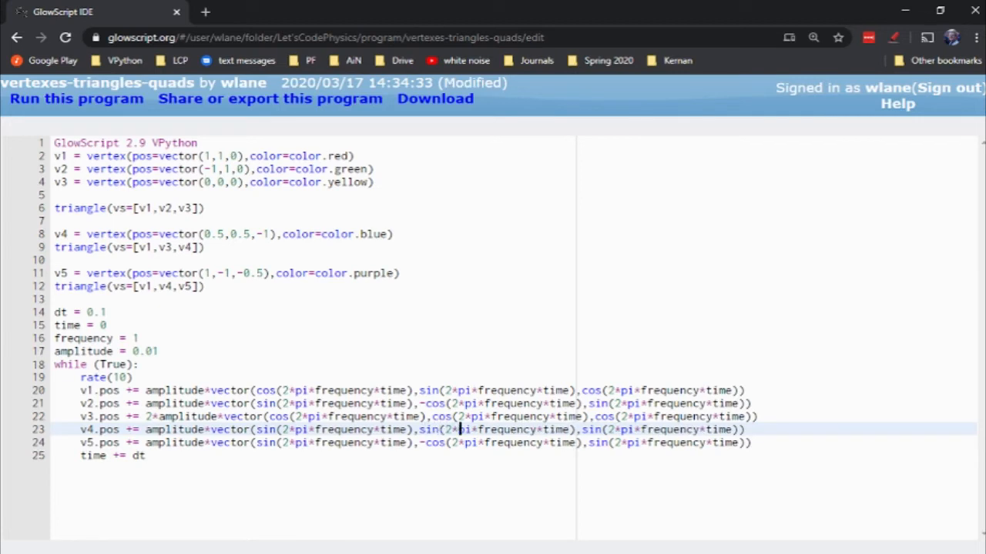
key(ctrl+s)
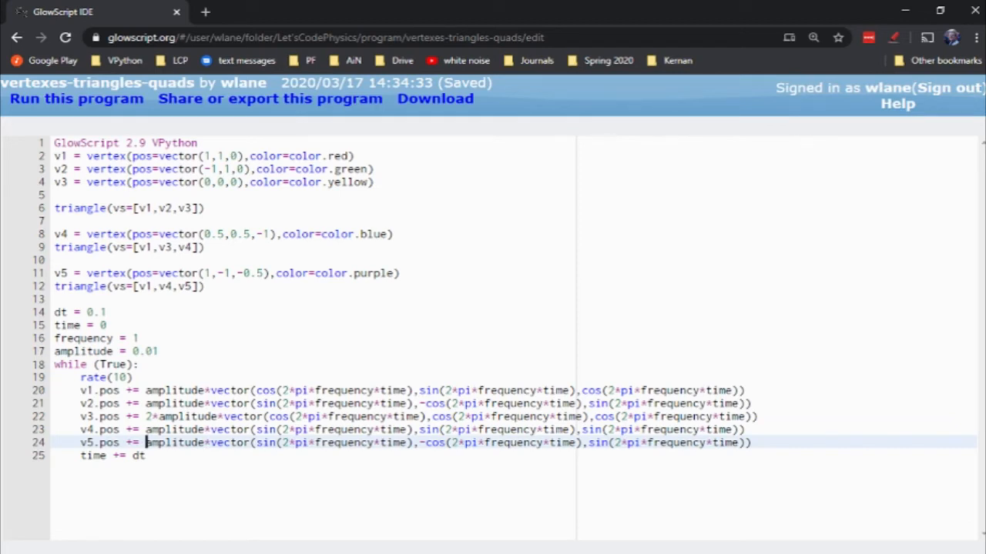
text(0.5*)
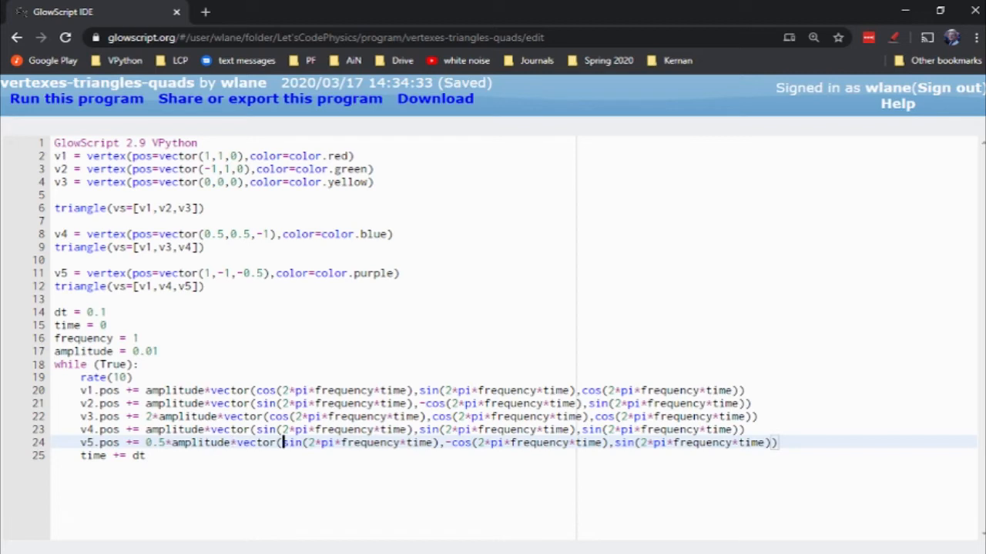
text(cos)
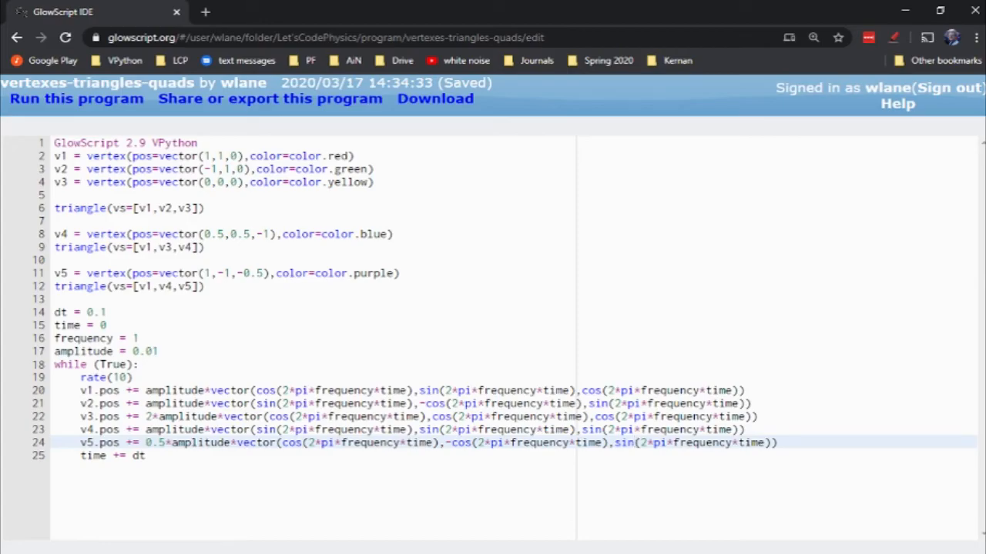
click(76, 99)
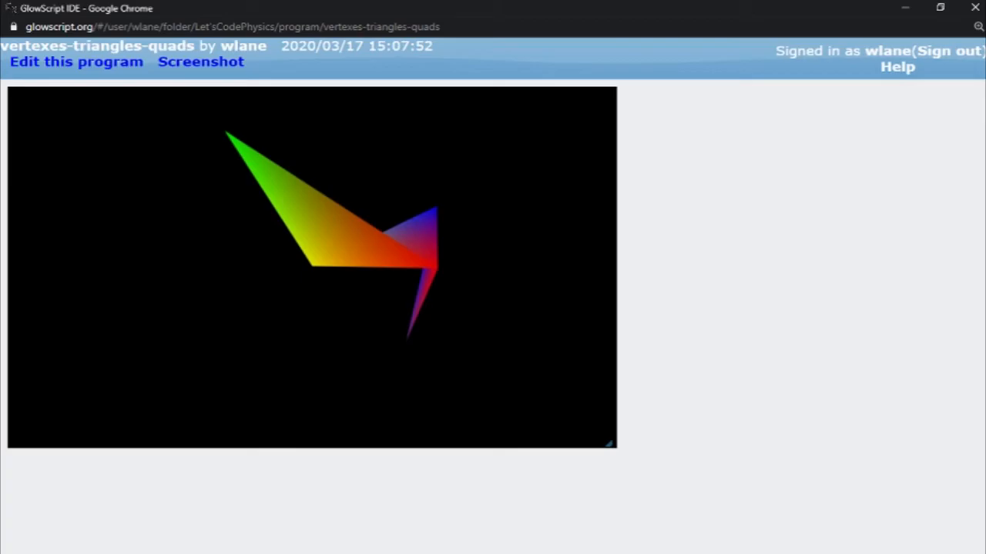
click(70, 63)
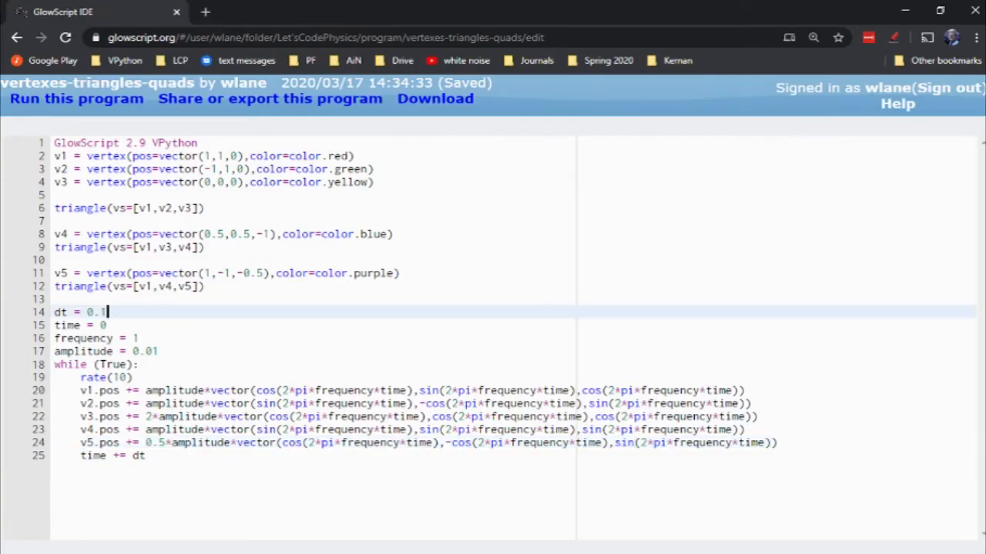
Comment out the animation block and define quad(vs=[v1,v2,v3,v4])
drag(54, 312, 53, 364)
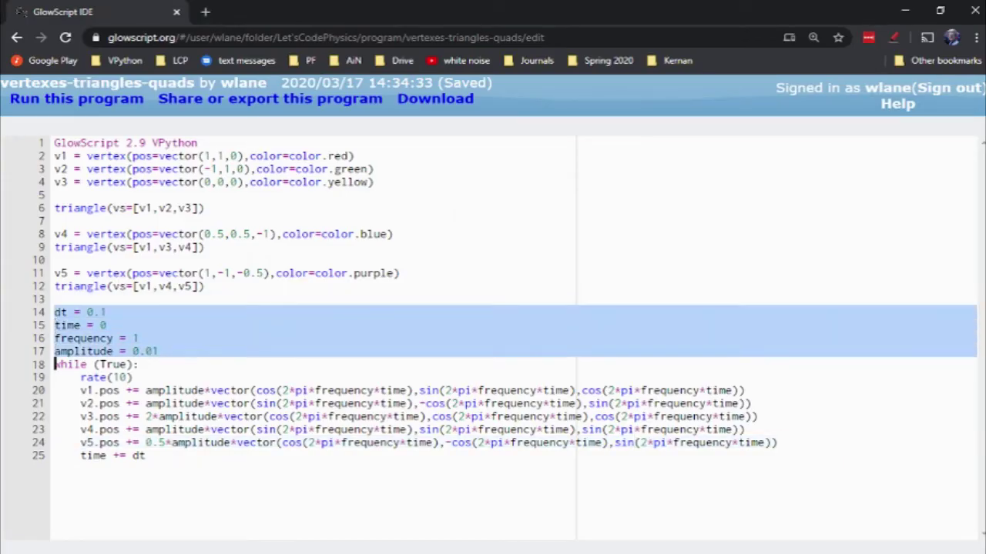
key(Ctrl+/)
text(quad[v)
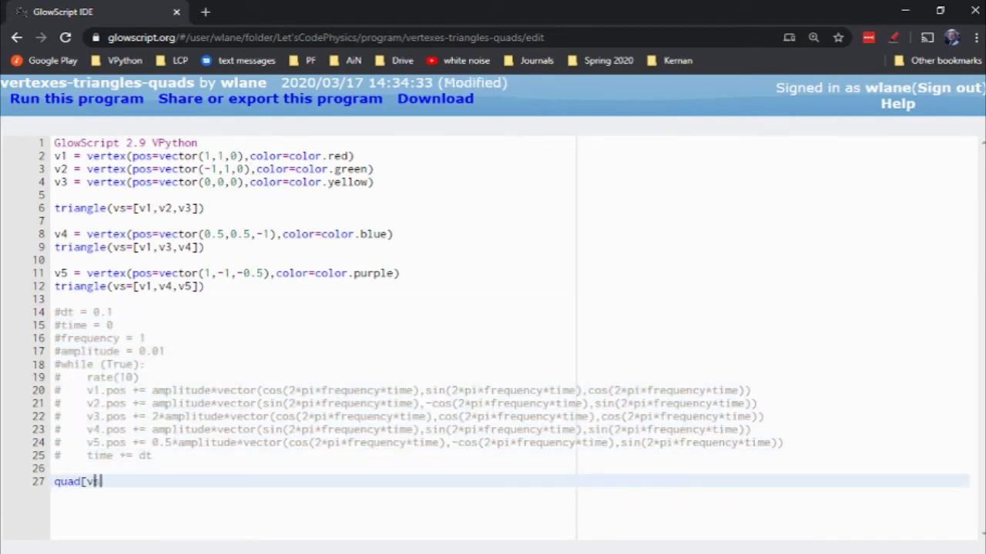
text(s=[)
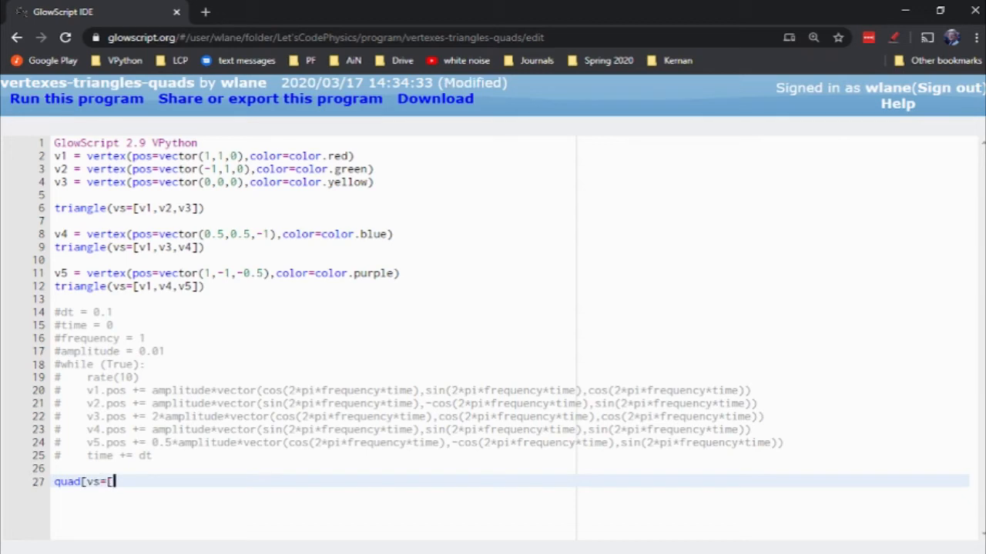
key(Ctrl+s)
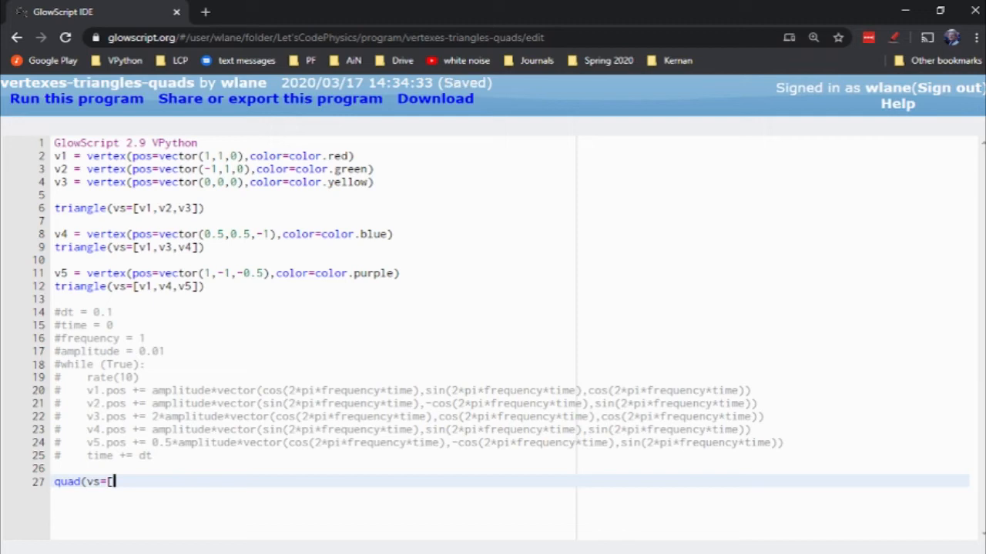
text(v1,v2,v)
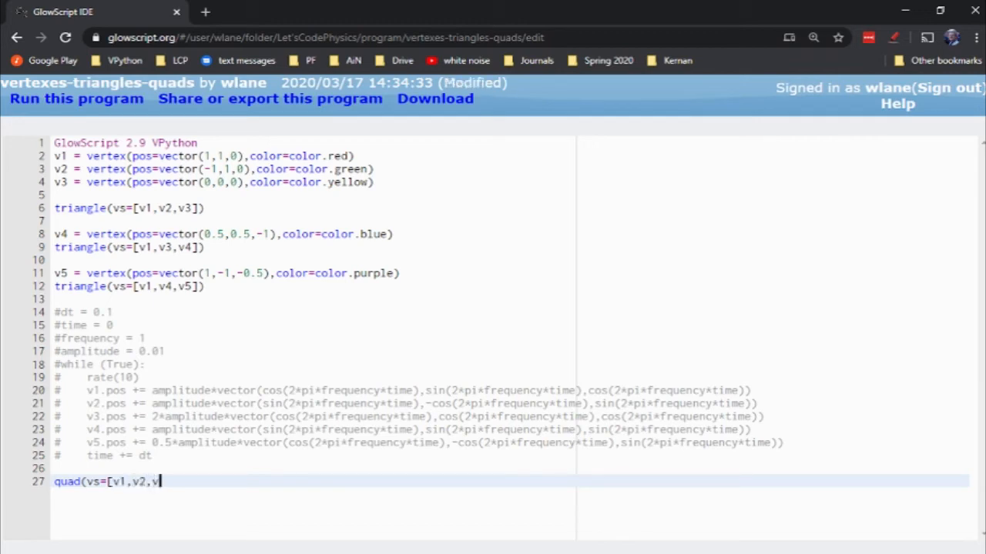
text(3,v4])
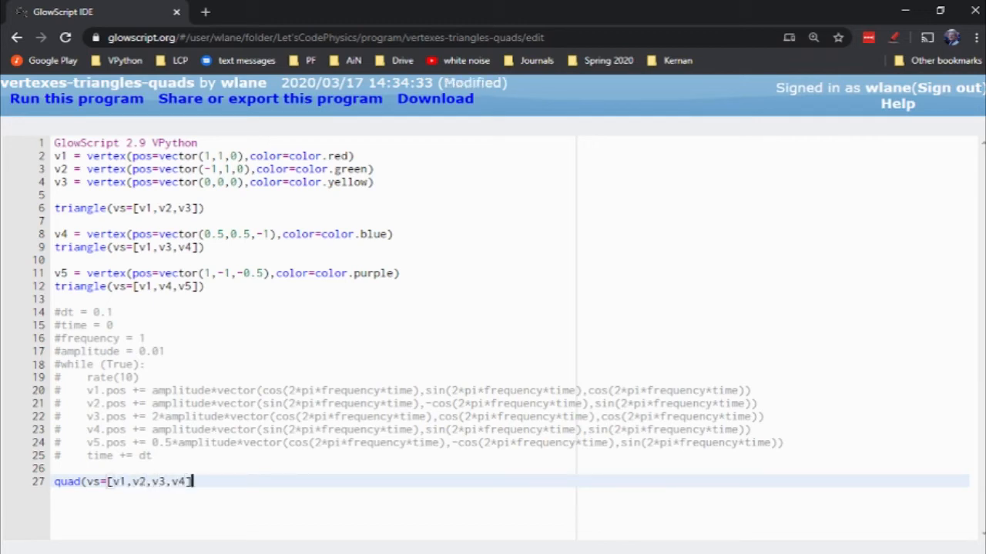
Comment out the two triangle lines with # and run the quad
text(#)
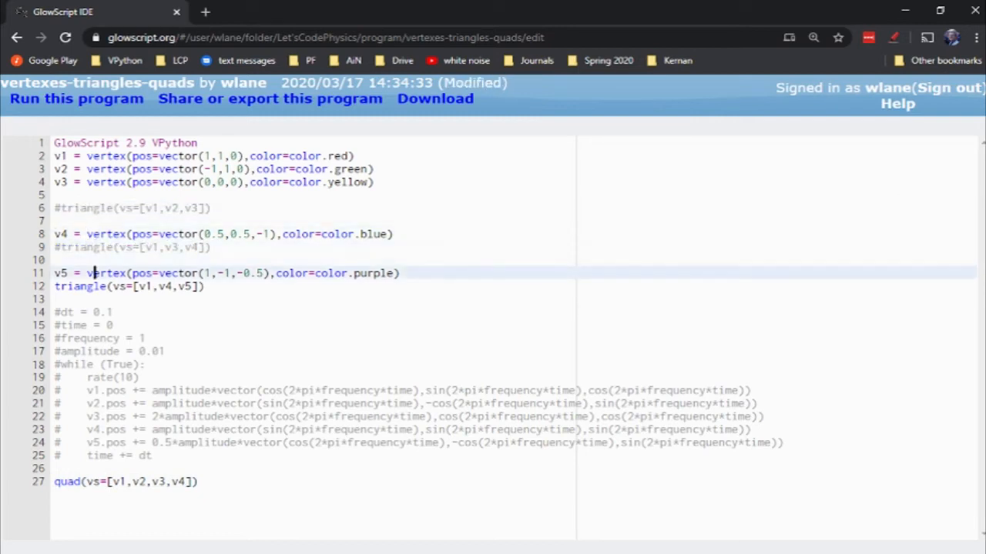
text(#)
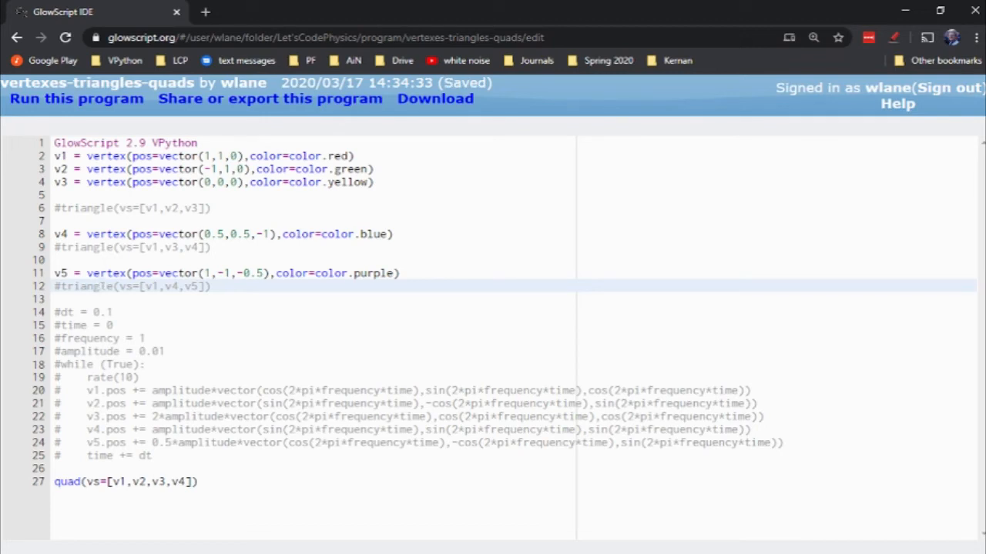
click(75, 99)
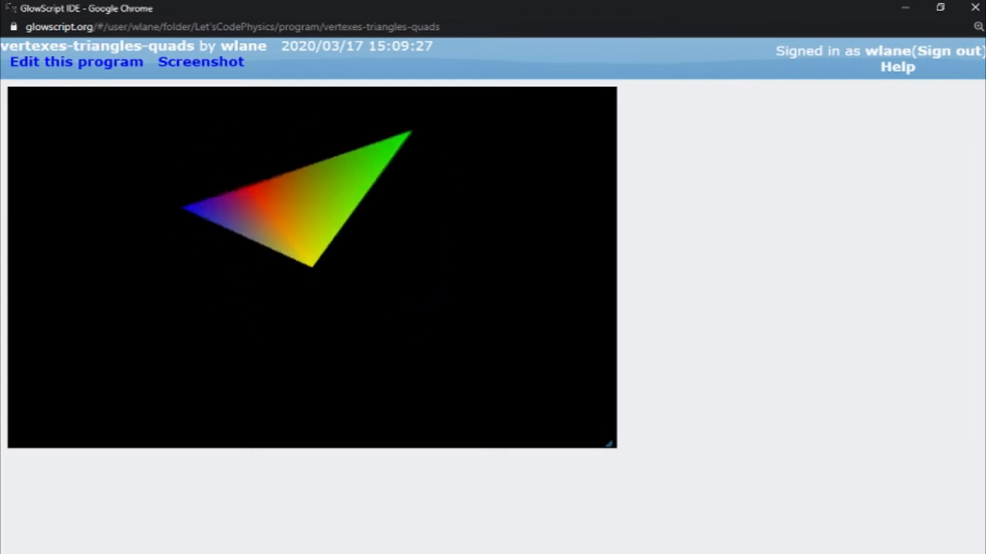
click(75, 62)
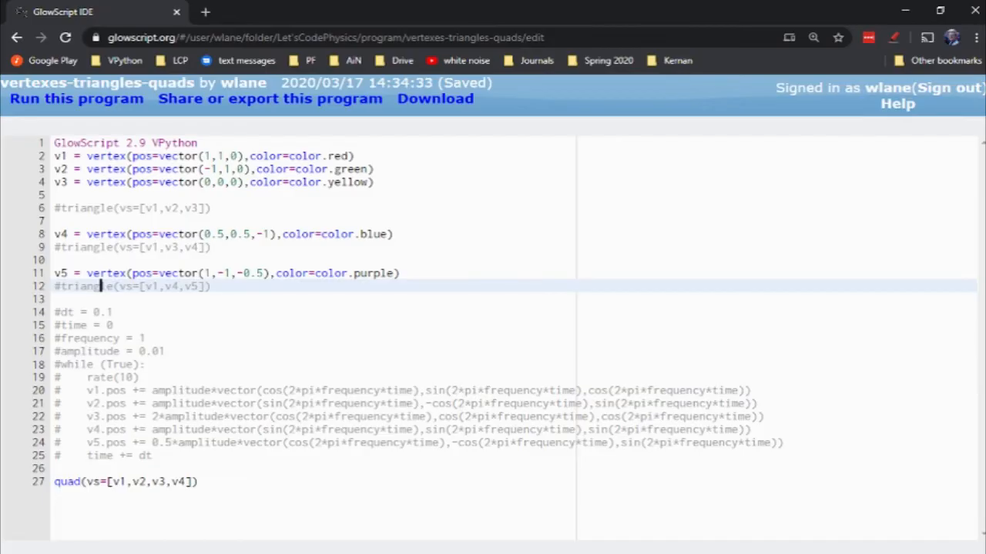
Define v6 = vertex(pos=vector(0,-1,0), color=color.white) above the quad and rerun the program
key(Enter)
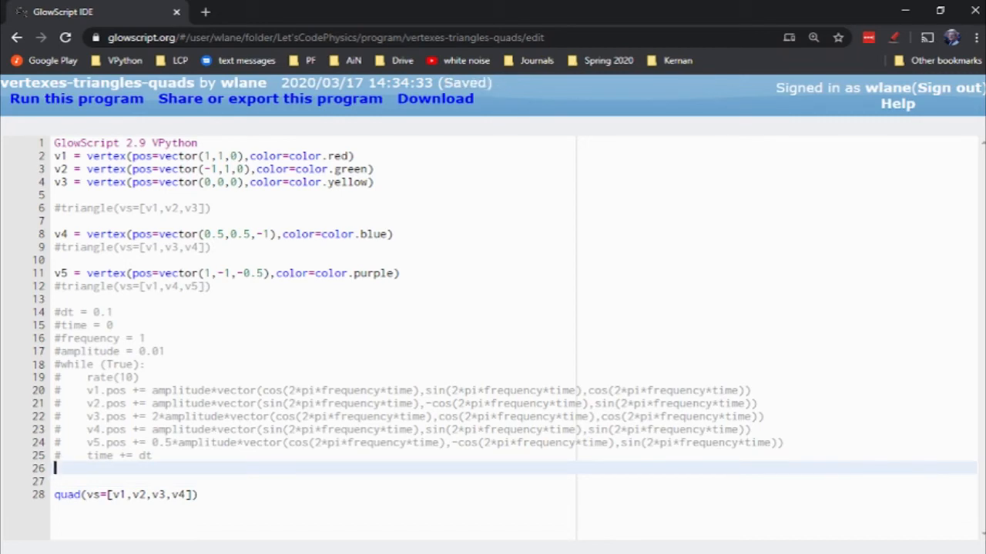
text(v)
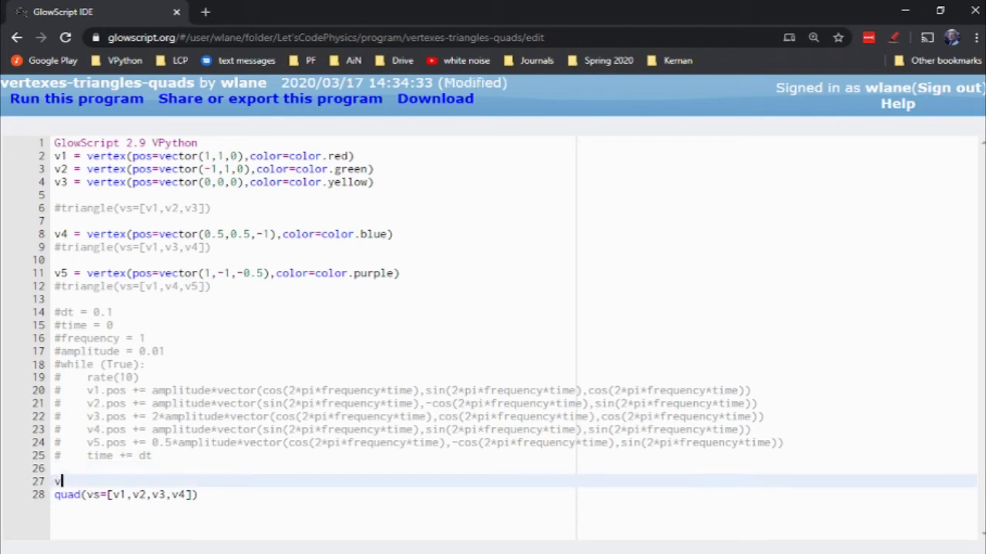
text(6 = ve)
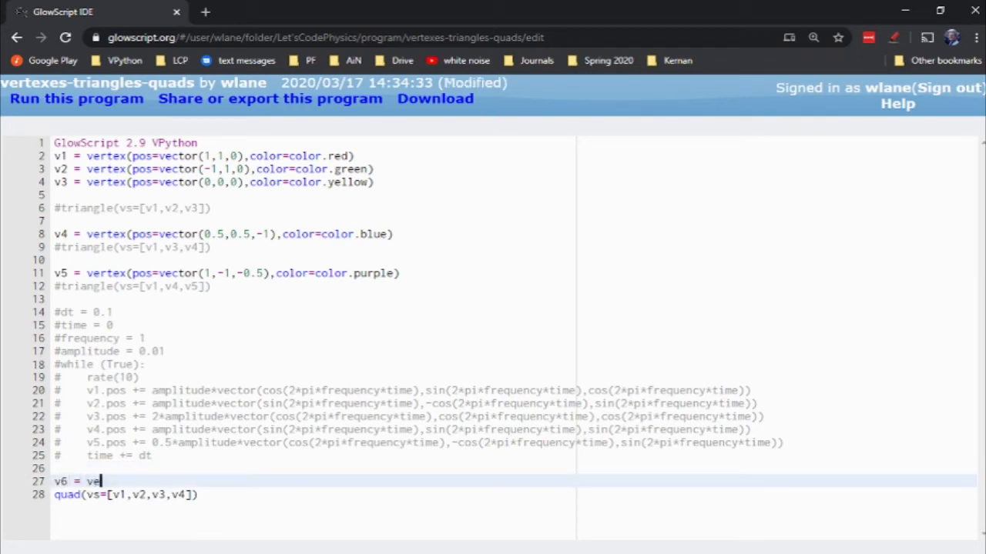
text(rtex(pos=)
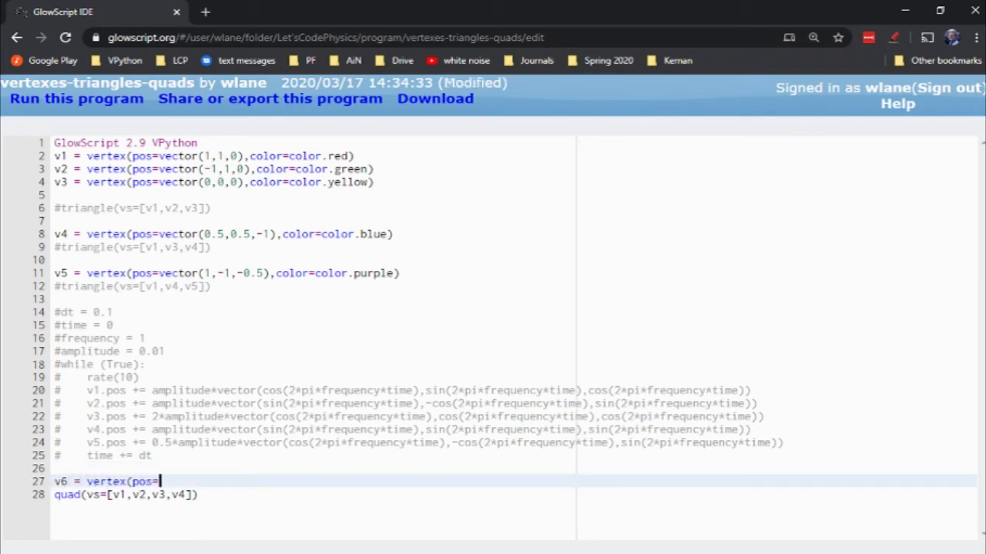
text(vector()
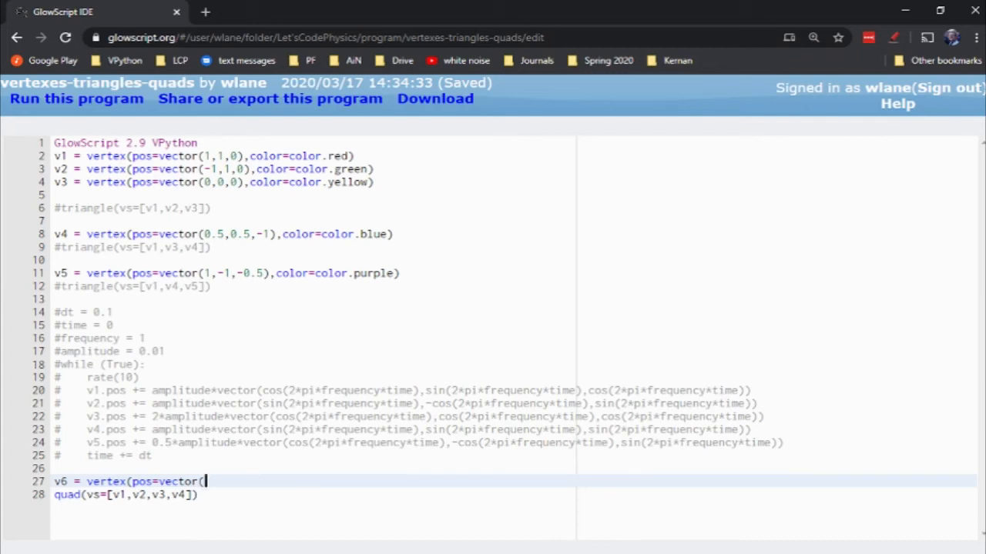
text(0)
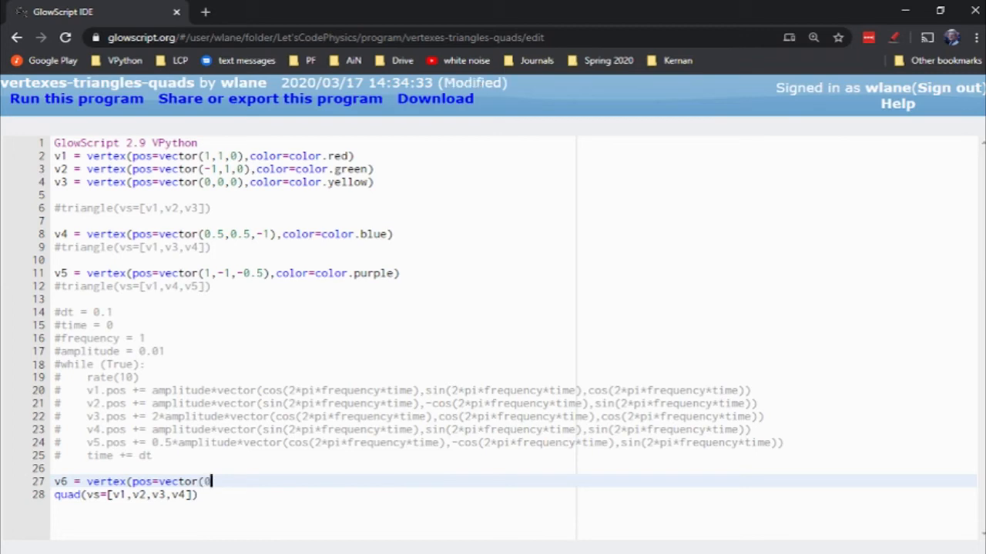
text(,-1,0)
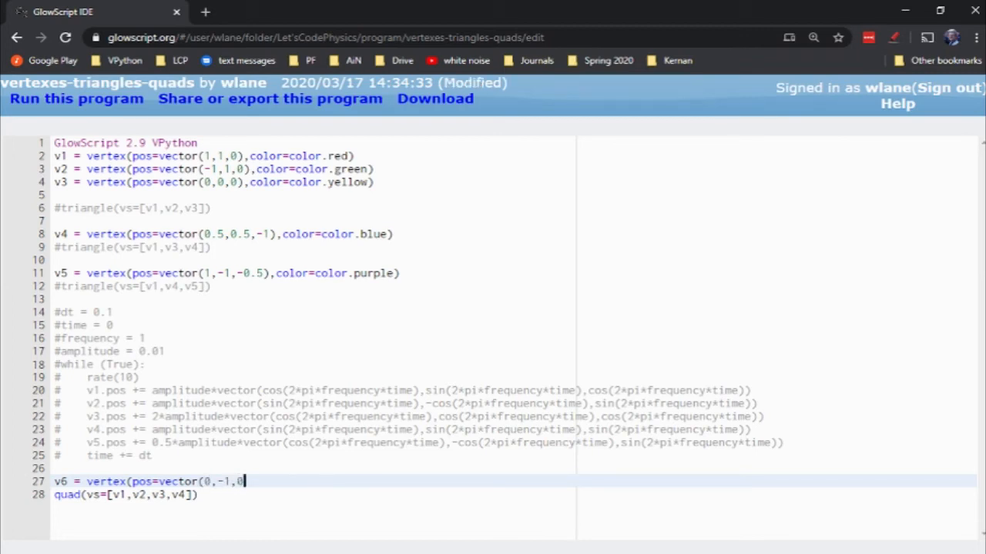
text(),)
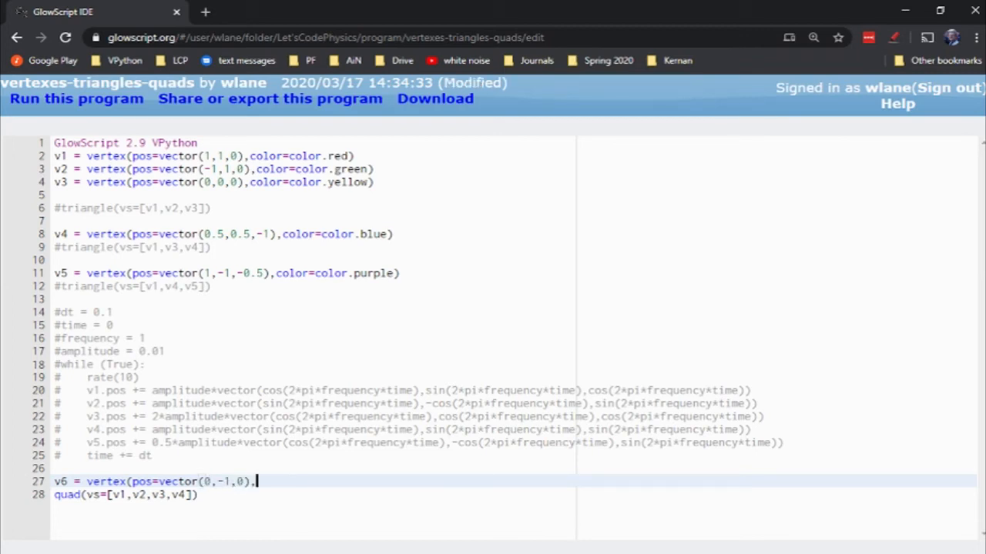
text(,color=color.whit)
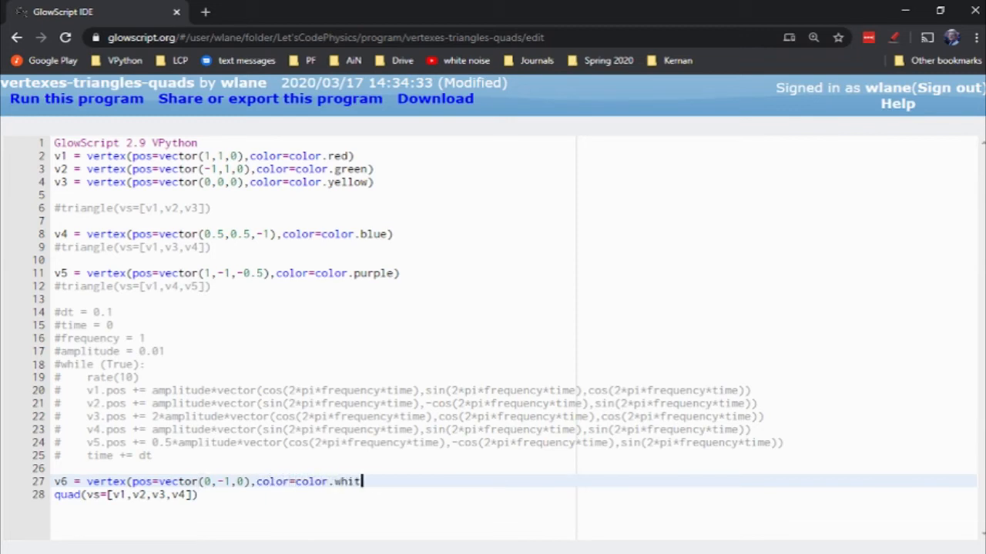
text(e))
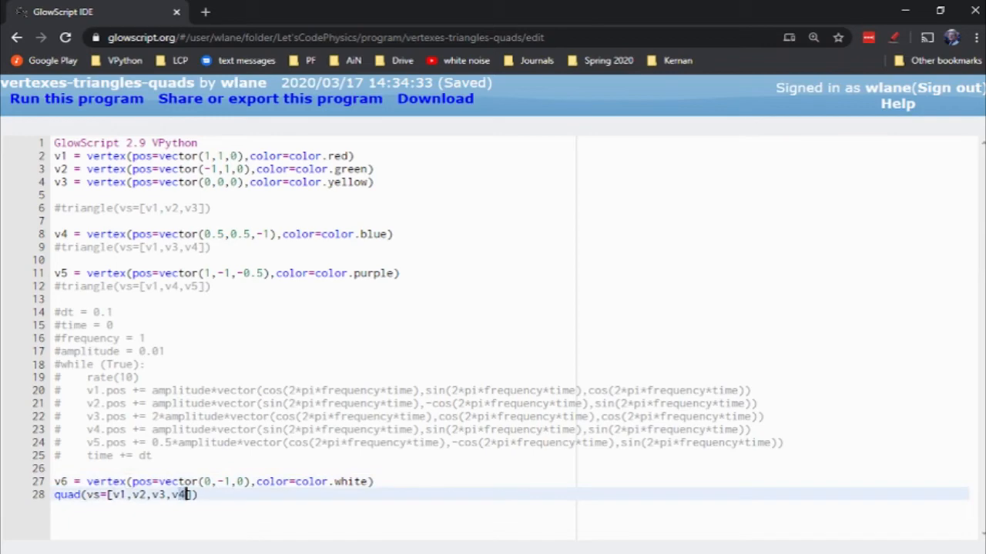
click(77, 98)
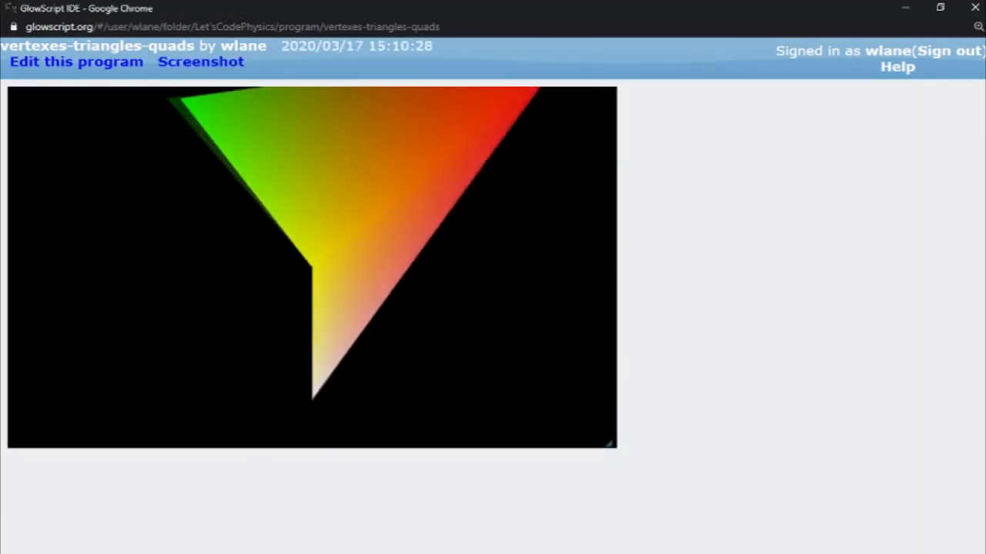
Return to the code editor to begin writing the sphere-grid loops
click(75, 62)
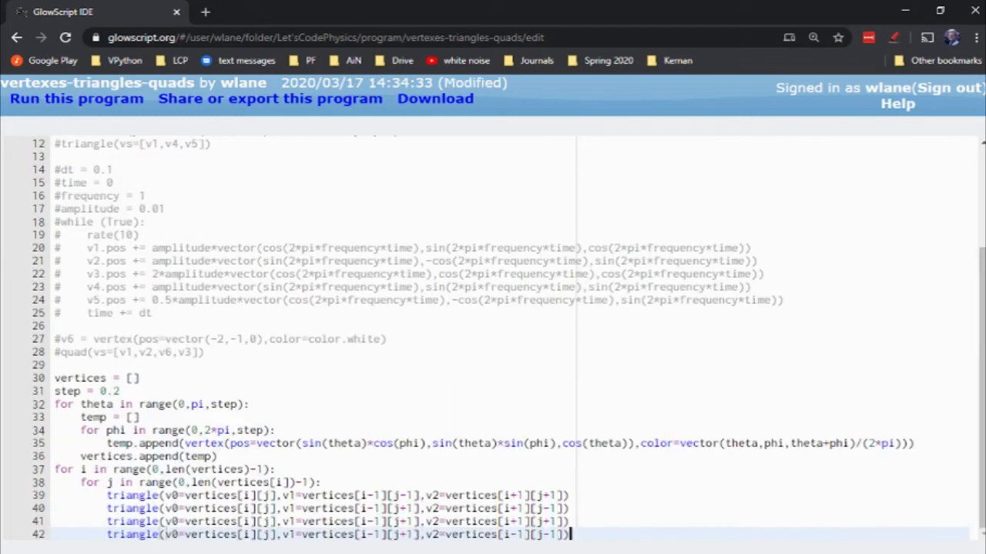
key(Ctrl+s)
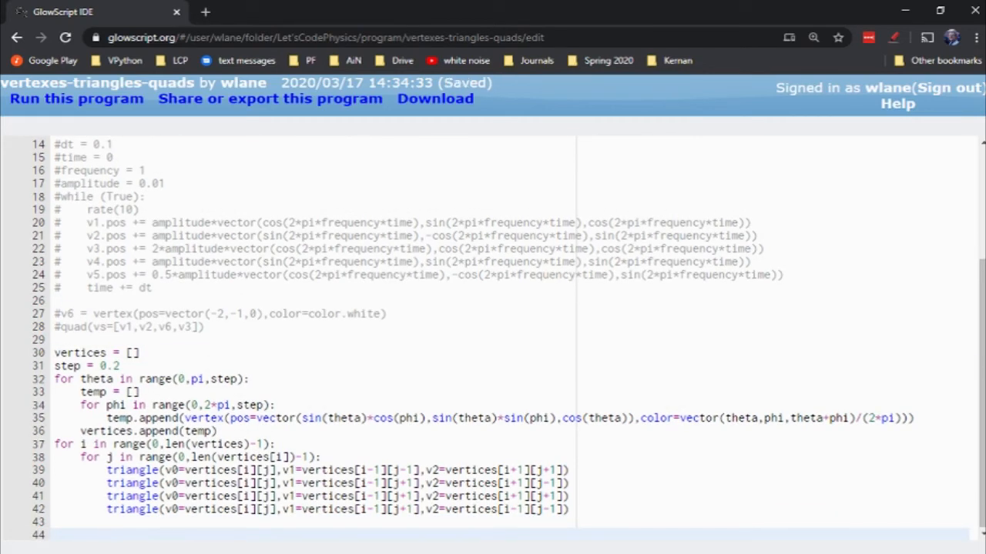
click(139, 352)
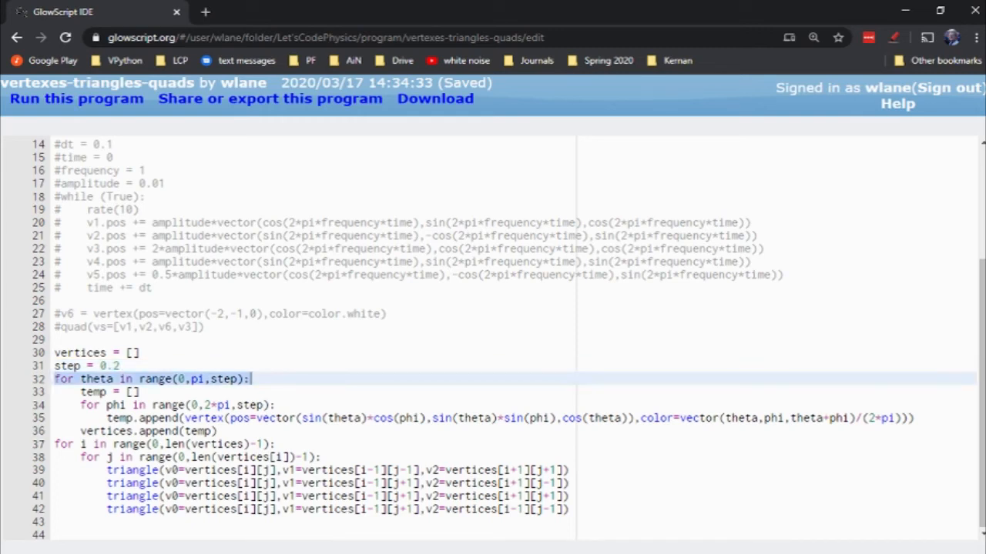
click(250, 405)
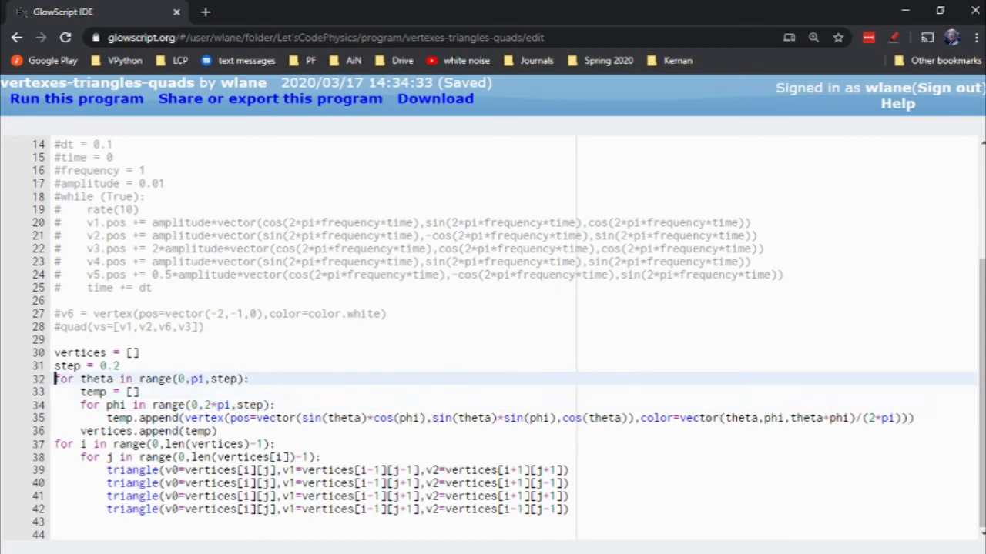
click(114, 378)
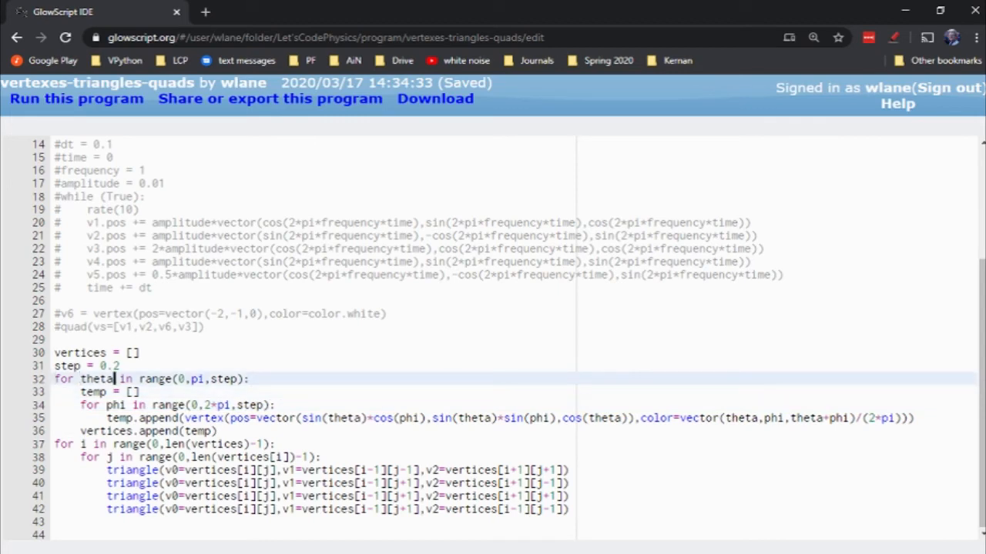
click(221, 379)
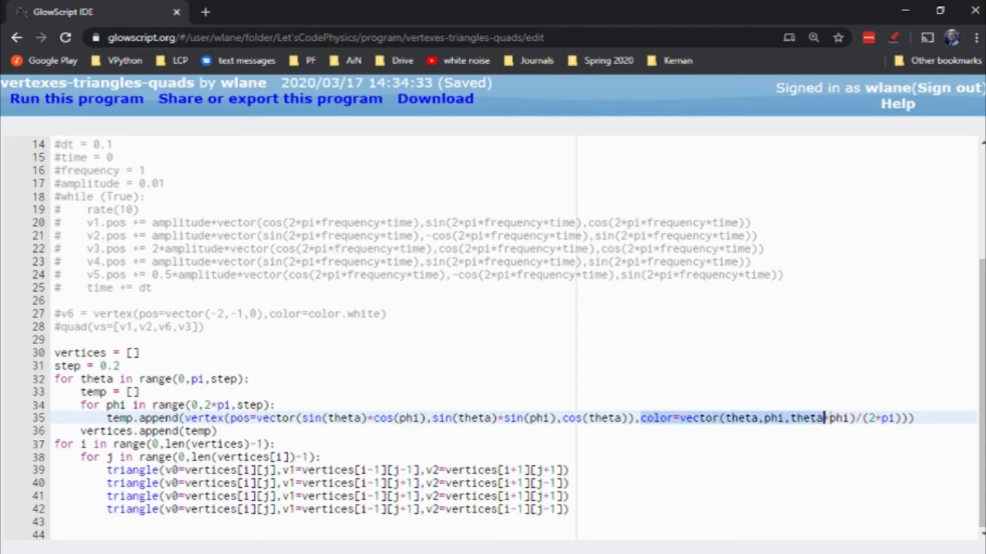
text(+)
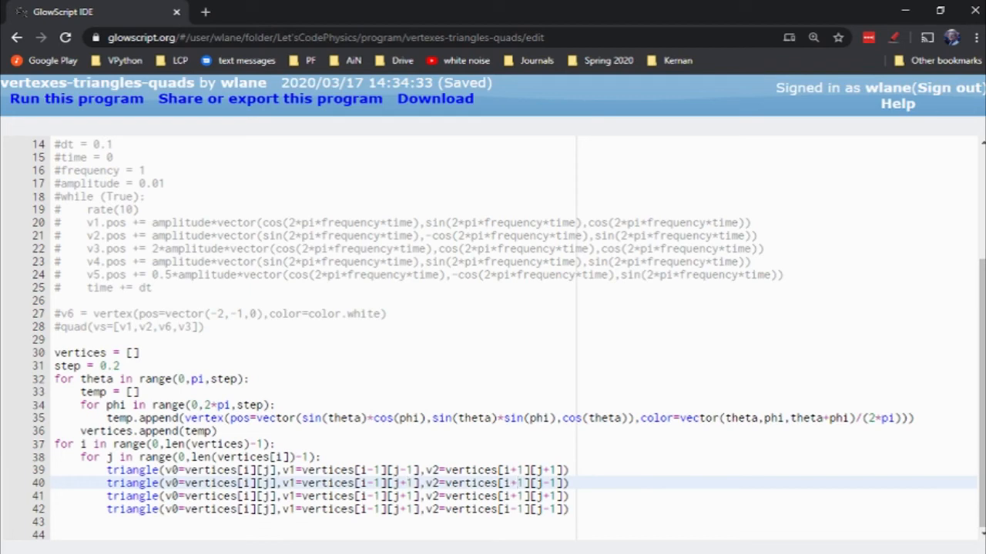
click(402, 498)
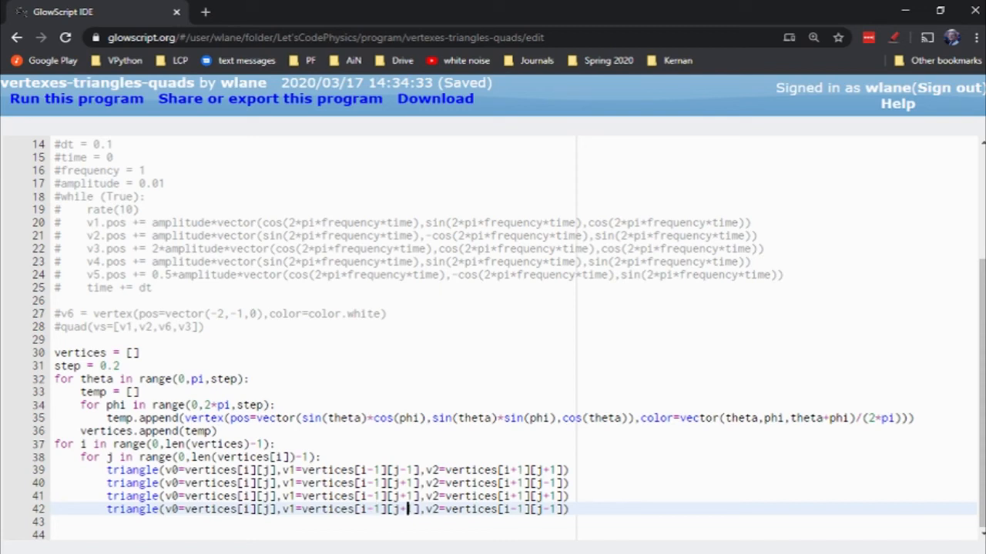
text(1)
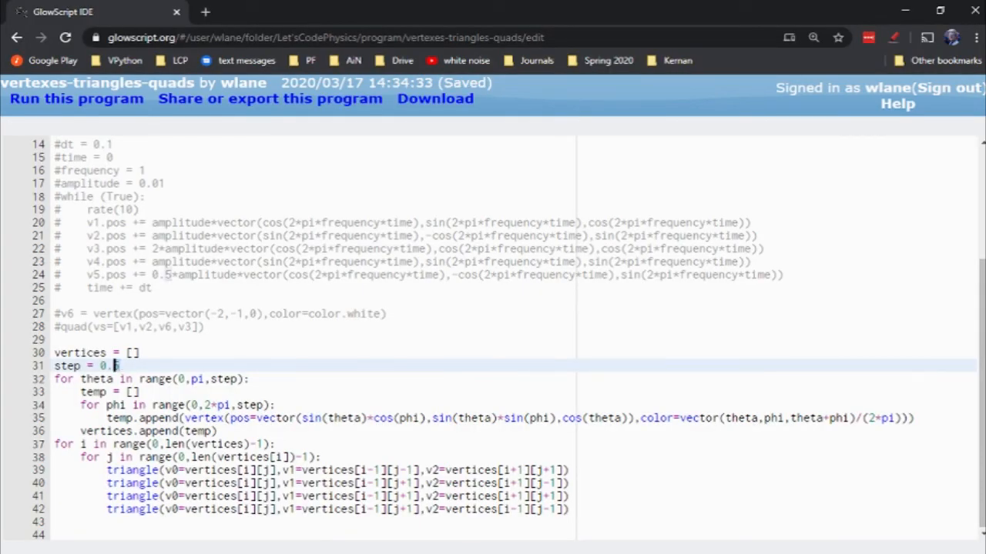
text(2)
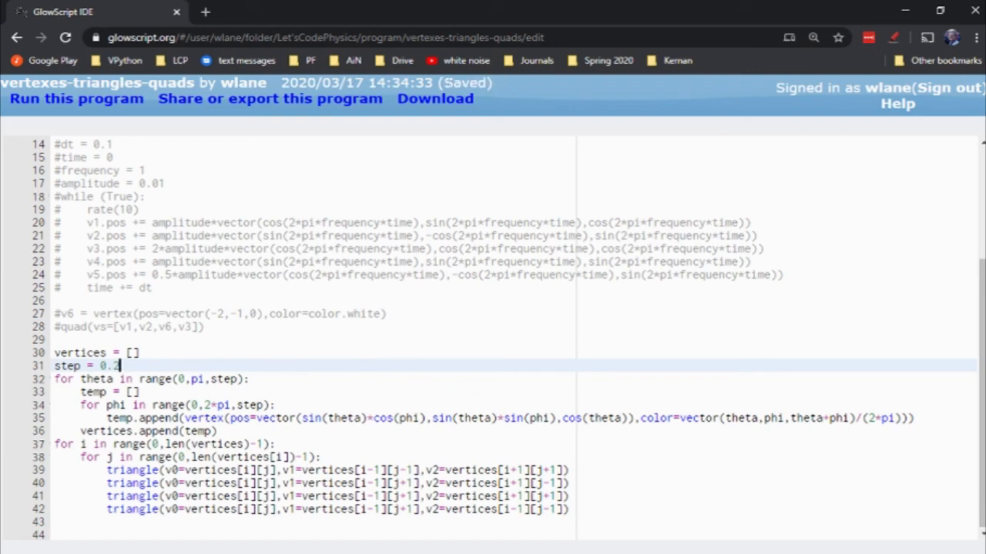
click(76, 99)
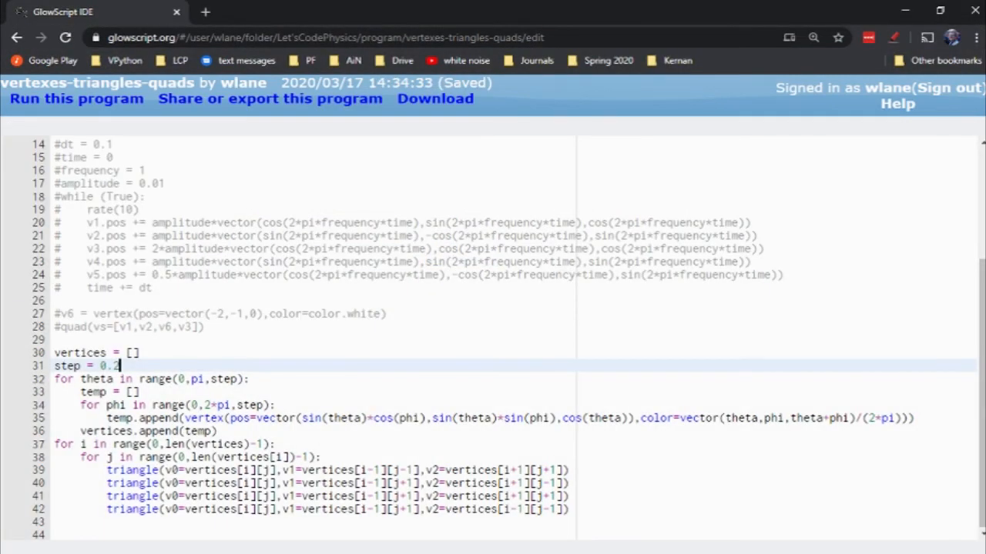
Change step = 0.2 to 1.0 on line 31
text(1.0)
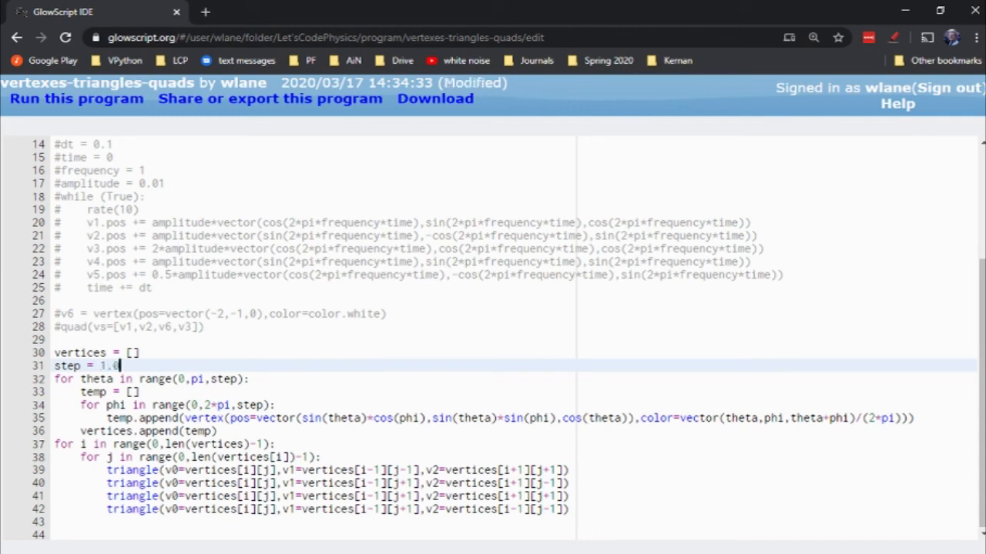